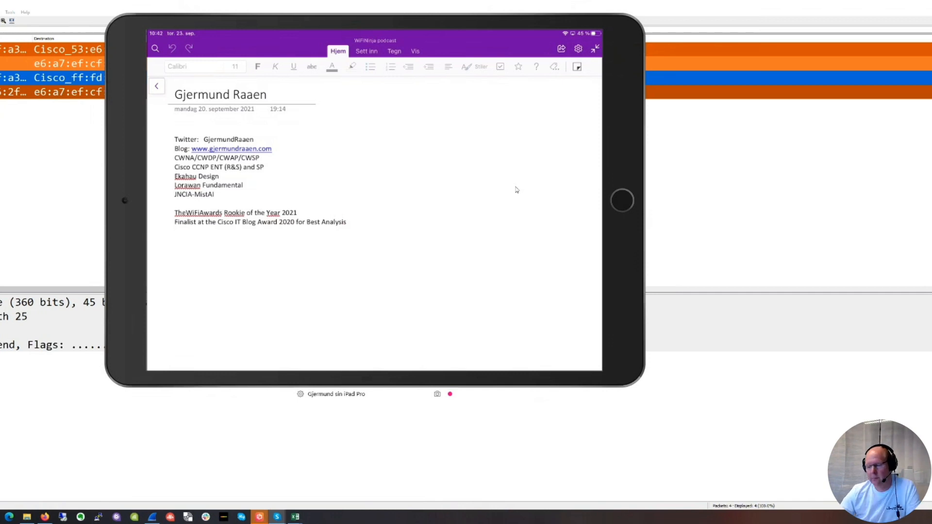
pyautogui.moveTo(522, 202)
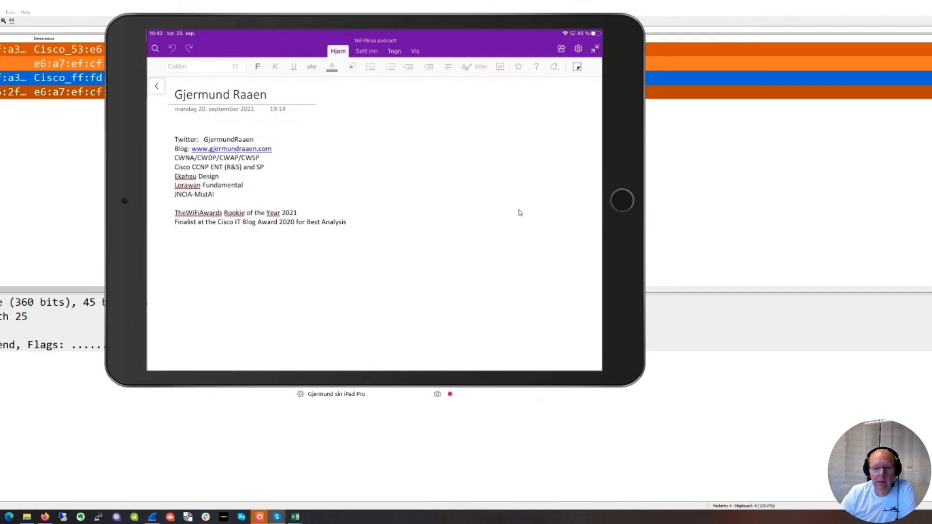
pyautogui.moveTo(421, 14)
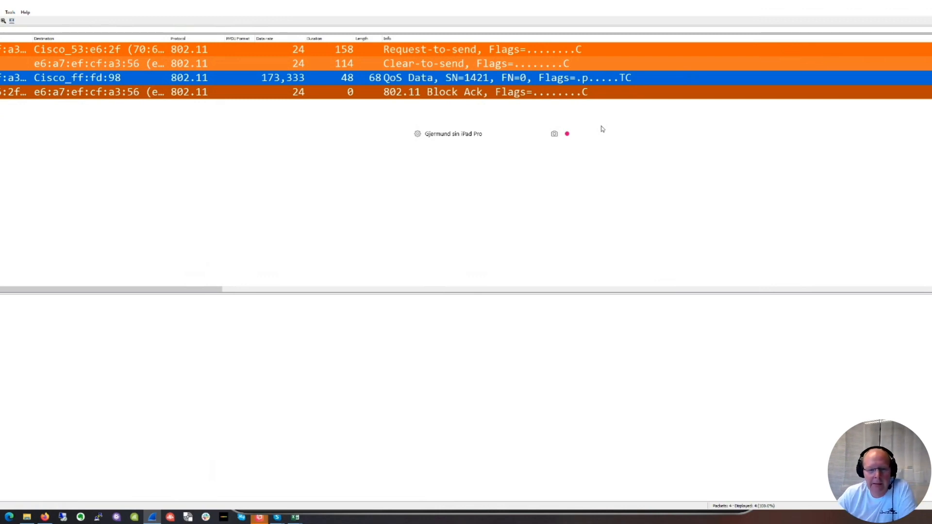
pyautogui.moveTo(374, 63)
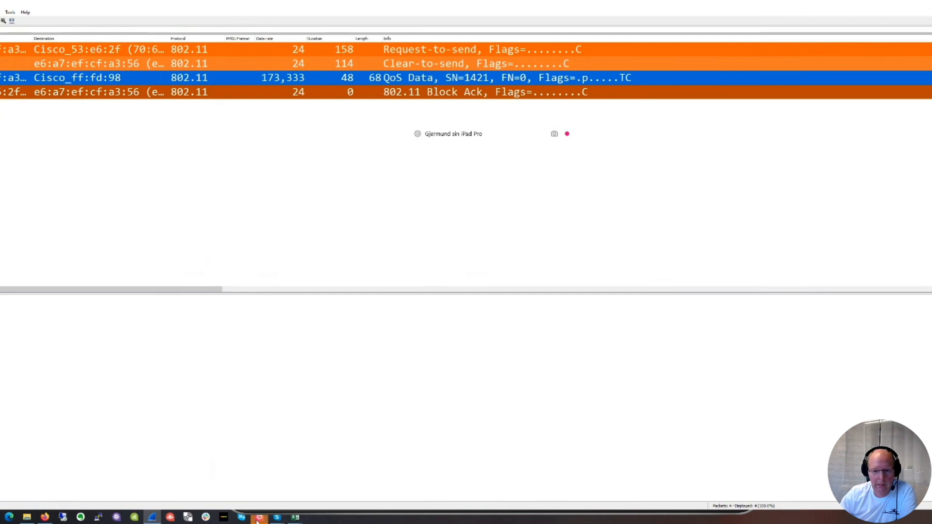
pyautogui.moveTo(255, 519)
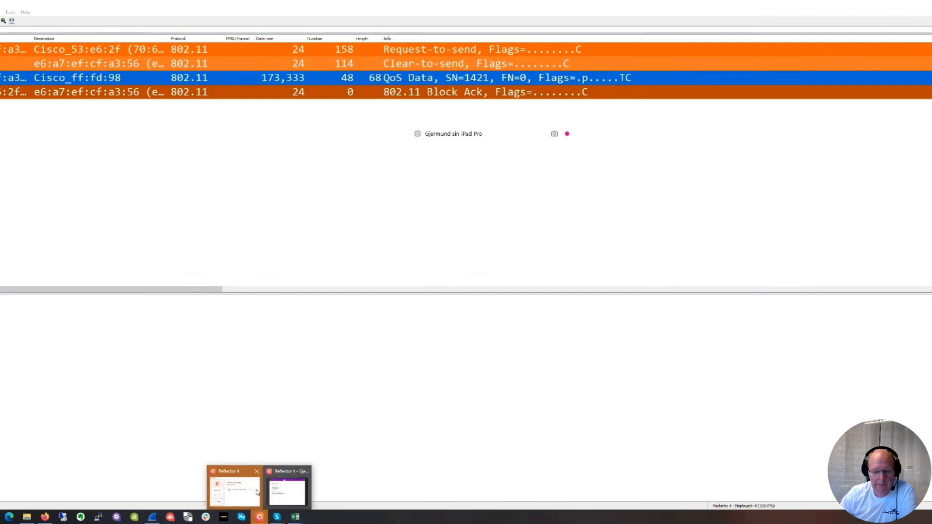
# - Bring the mirrored iPad notebook back and open the blank TXOP page
pyautogui.click(284, 491)
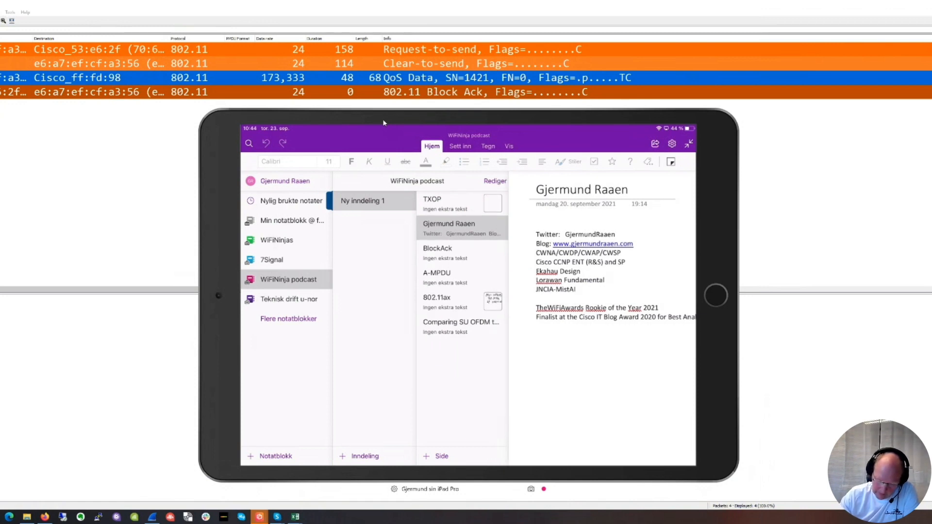
pyautogui.click(431, 203)
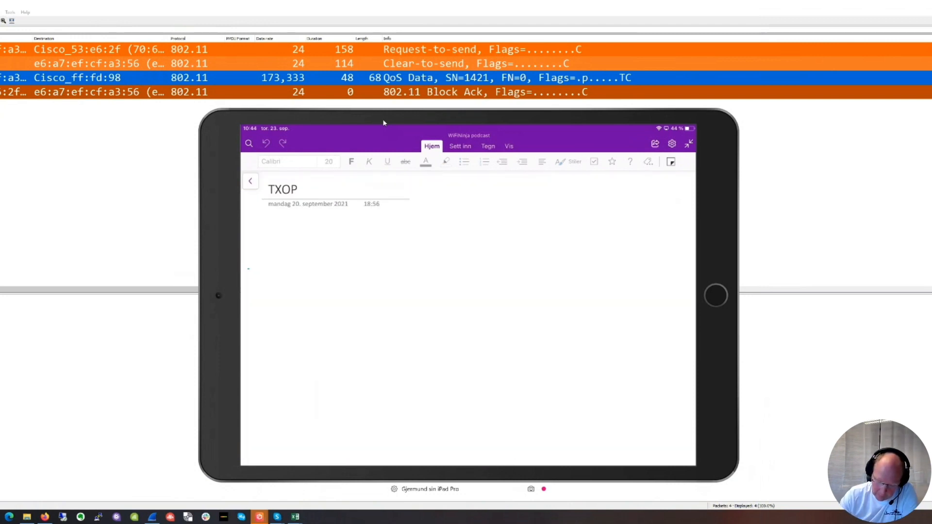
# - Sketch the RTS and CTS frame boxes with the pen, labelling RTS inside the first box
pyautogui.click(487, 146)
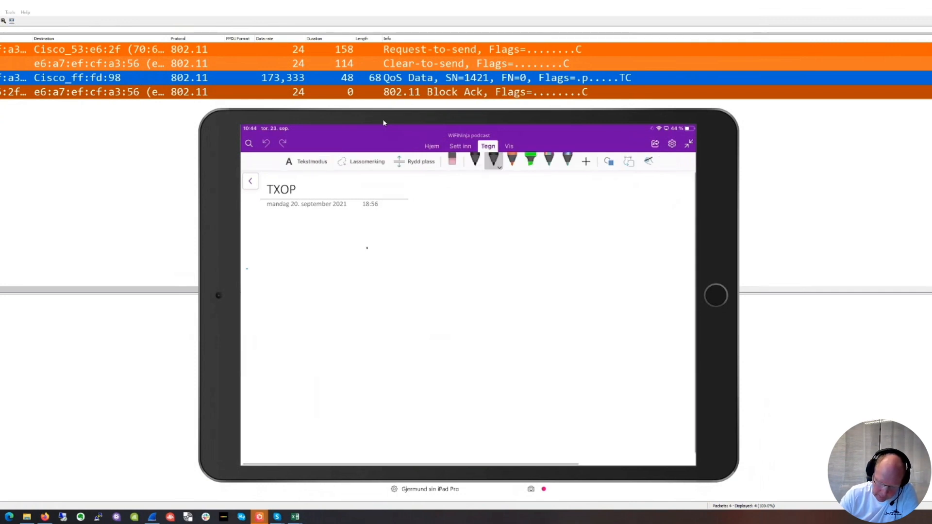
pyautogui.moveTo(362, 255); pyautogui.dragTo(409, 263)
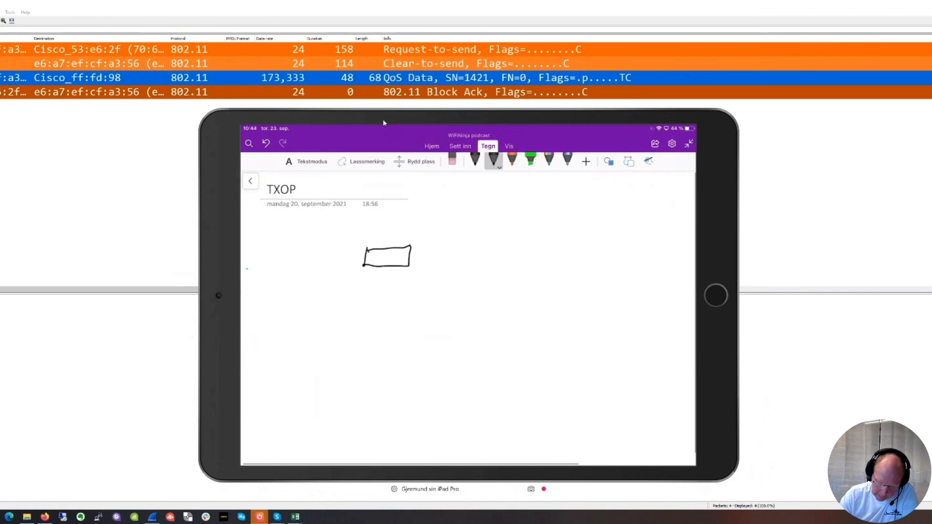
pyautogui.moveTo(386, 257); pyautogui.dragTo(406, 256)
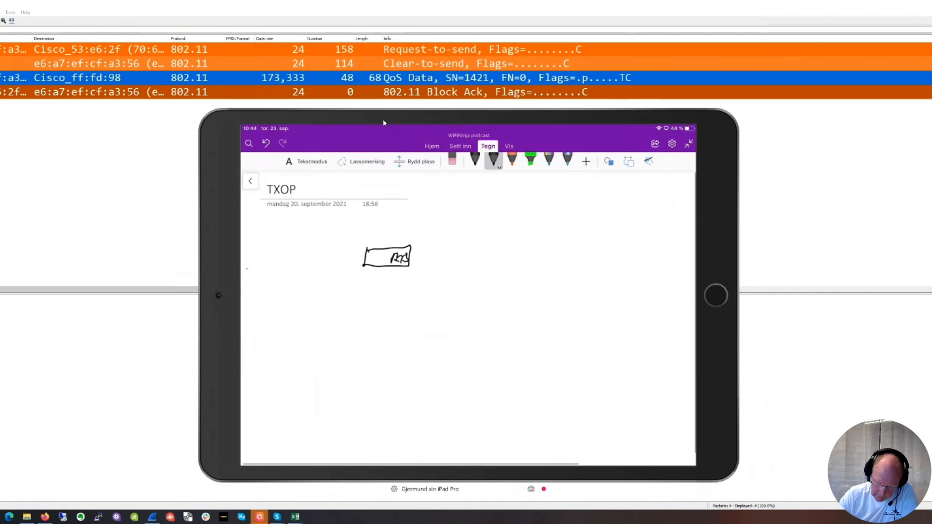
pyautogui.moveTo(427, 249); pyautogui.dragTo(427, 264)
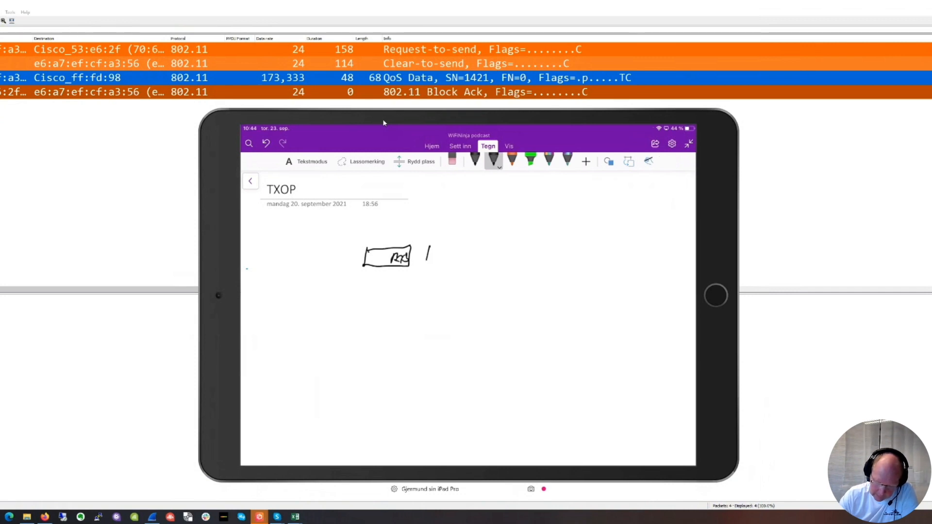
pyautogui.moveTo(425, 244); pyautogui.dragTo(484, 268)
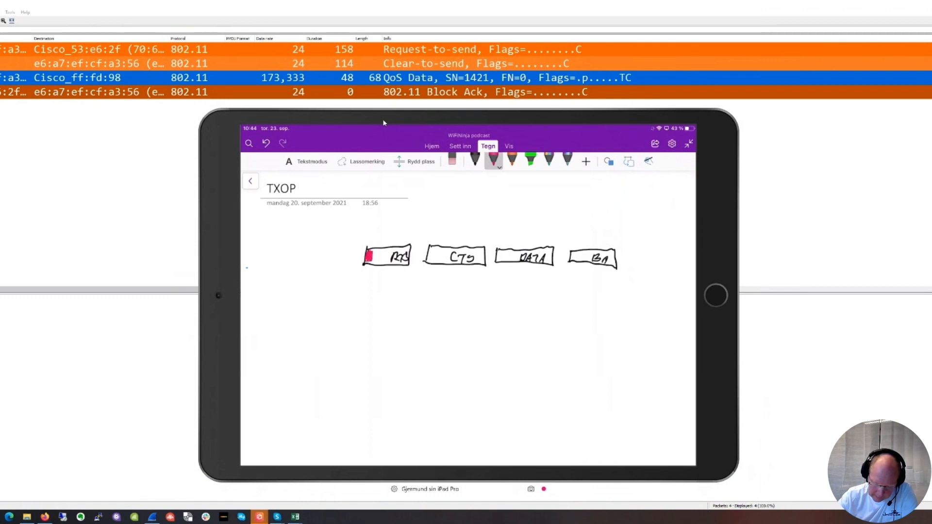
# - Mark a red preamble block in the CTS box and write VHT Preamble in purple above DATA
pyautogui.moveTo(431, 250); pyautogui.dragTo(432, 261)
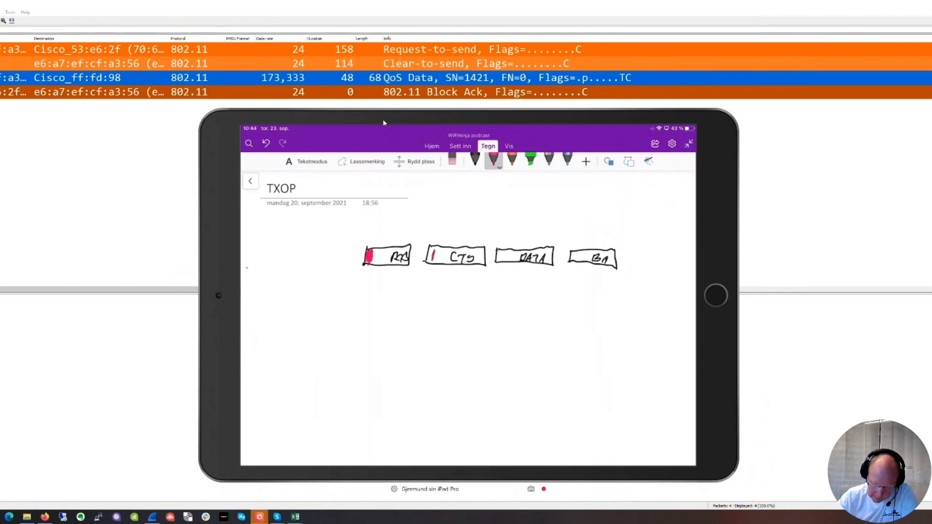
pyautogui.click(433, 257)
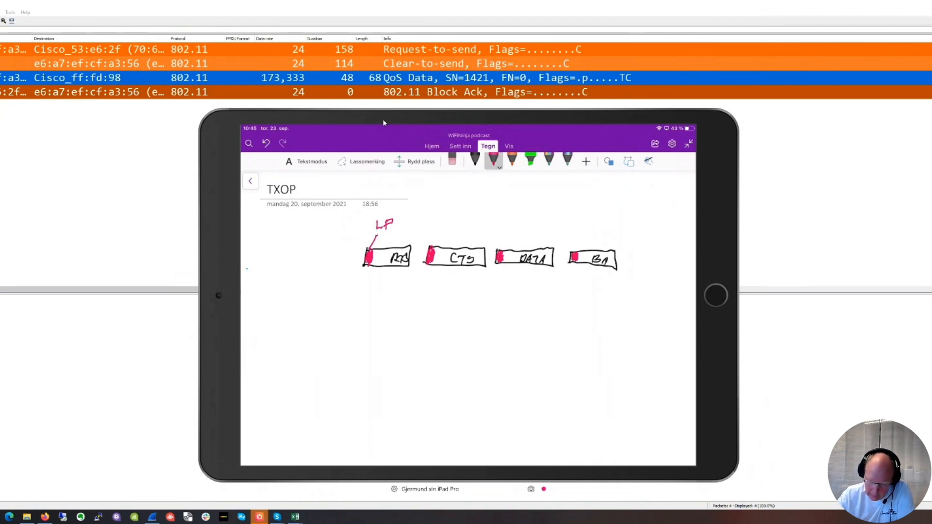
pyautogui.click(493, 160)
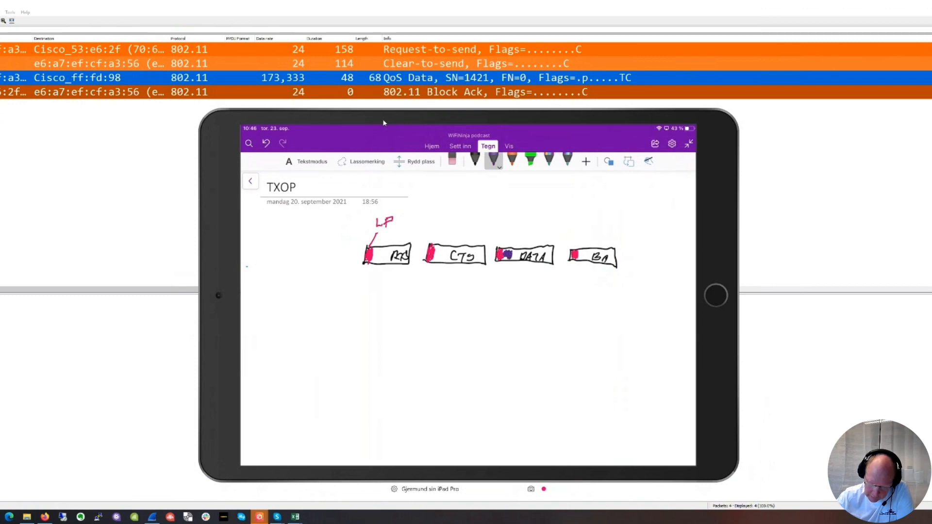
pyautogui.moveTo(508, 223); pyautogui.dragTo(511, 244)
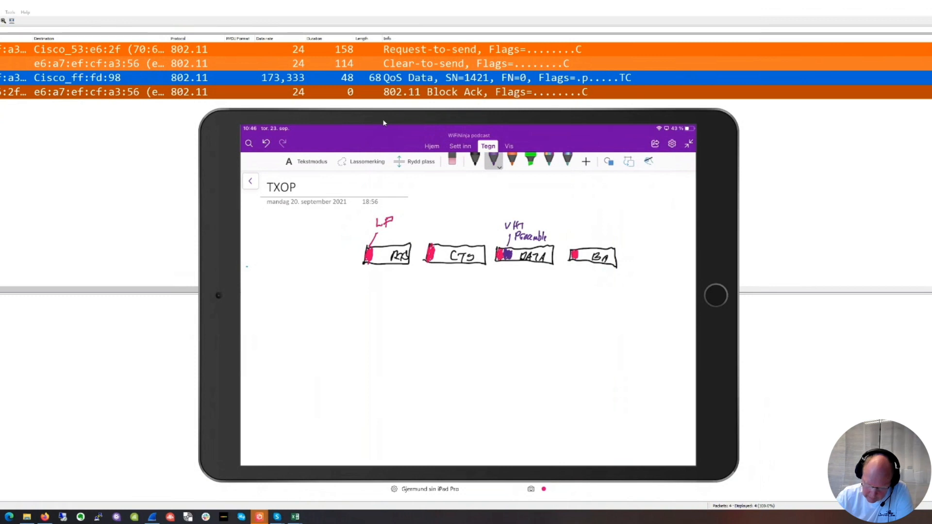
# - Change the ink to green and return to the notebook to draw the SIFS inter-frame gaps
pyautogui.click(491, 160)
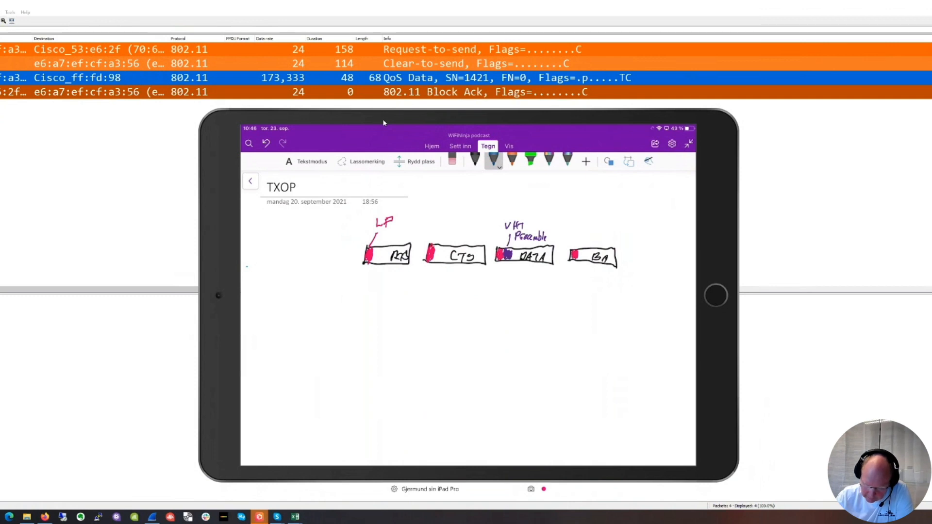
pyautogui.click(490, 160)
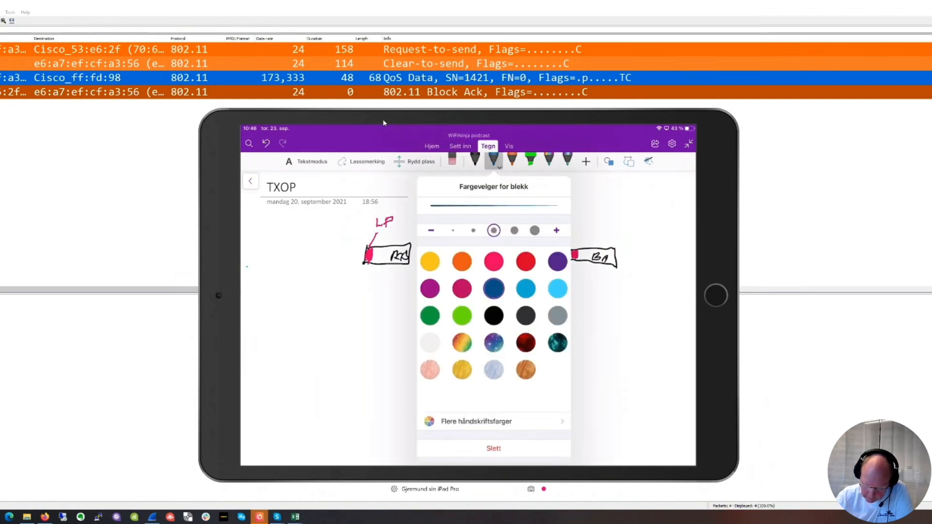
pyautogui.click(462, 315)
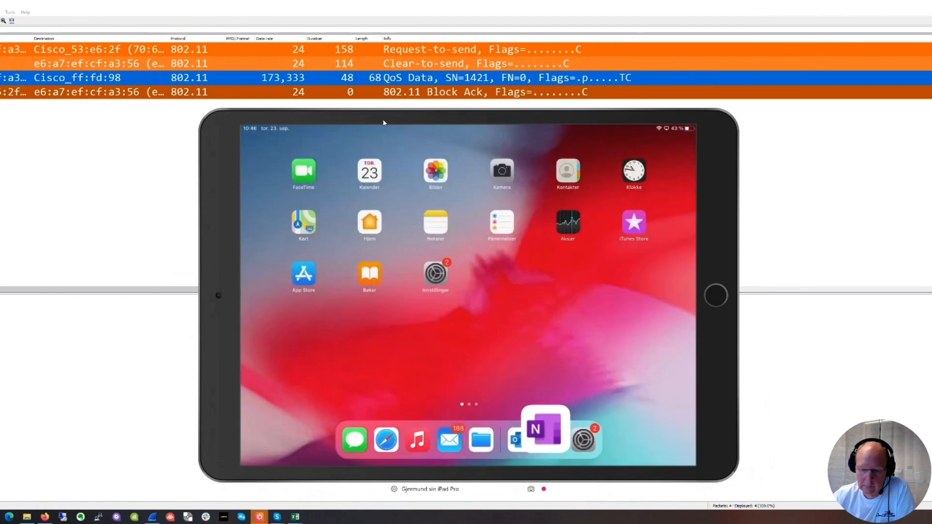
pyautogui.click(543, 431)
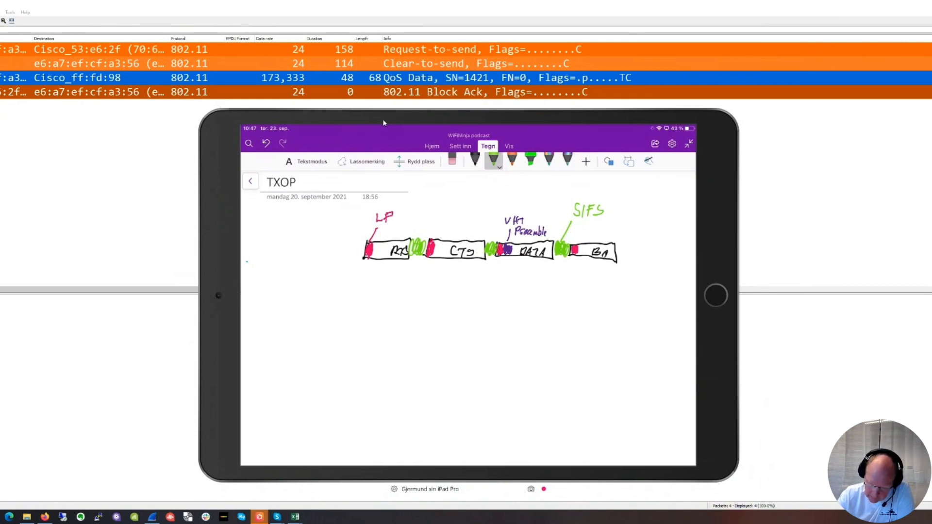
# - Draw a light-blue hatched DIFS/AIFS block left of RTS listing VO, VI, BE, BK under AIFS
pyautogui.click(492, 160)
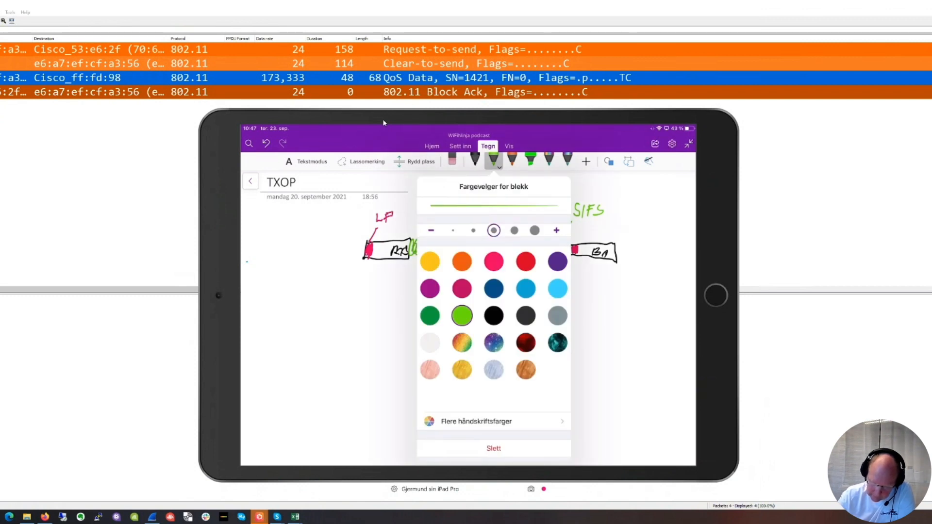
pyautogui.click(525, 289)
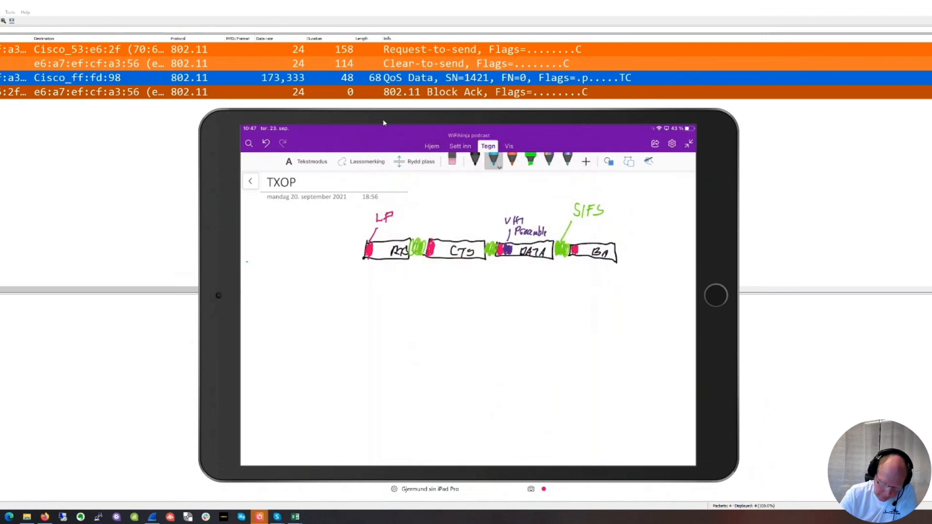
pyautogui.moveTo(297, 240); pyautogui.dragTo(328, 256)
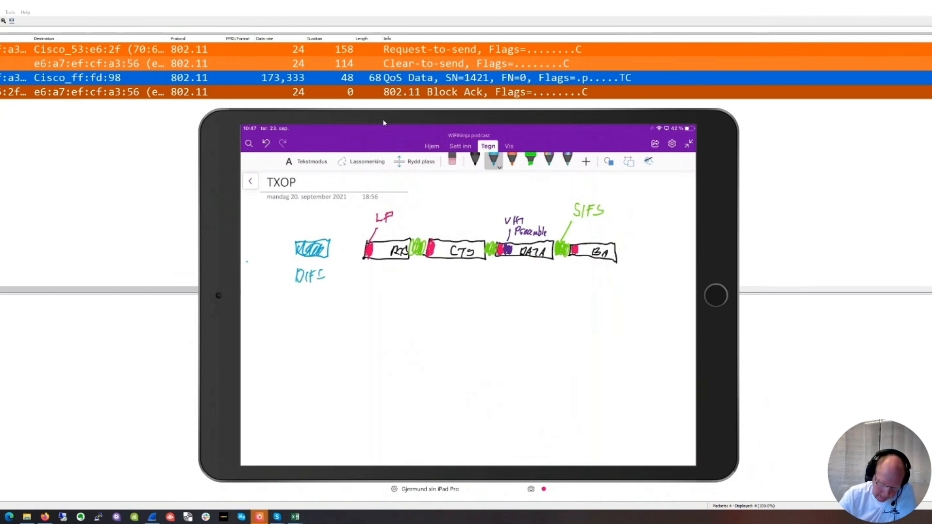
pyautogui.moveTo(295, 288); pyautogui.dragTo(295, 306)
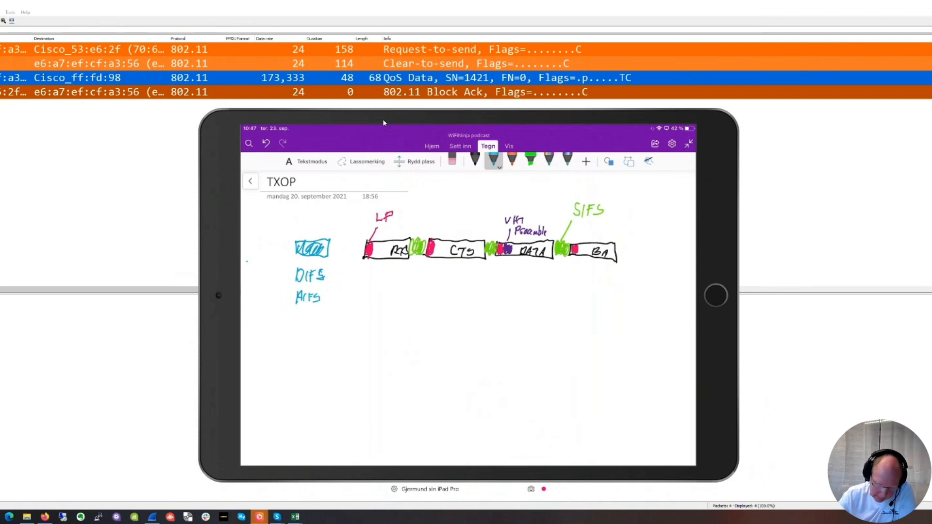
pyautogui.moveTo(302, 305); pyautogui.dragTo(309, 315)
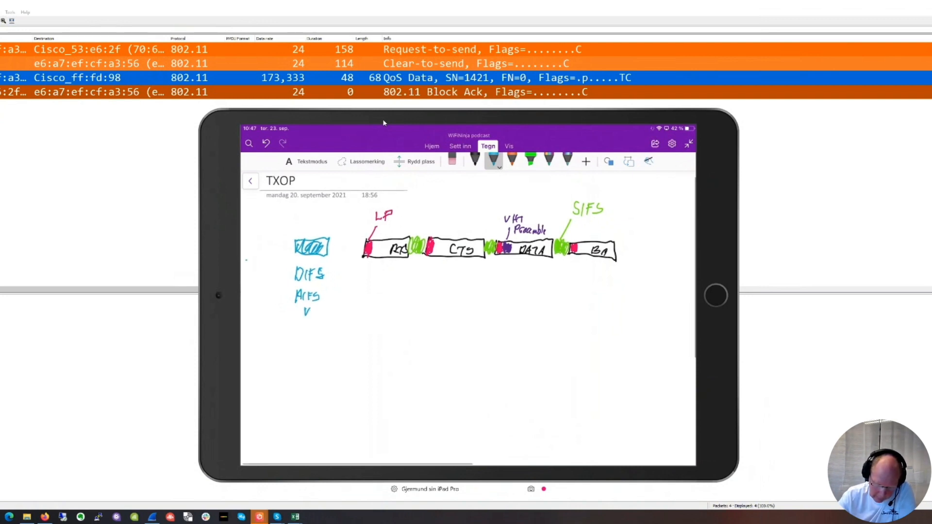
pyautogui.moveTo(306, 311); pyautogui.dragTo(312, 333)
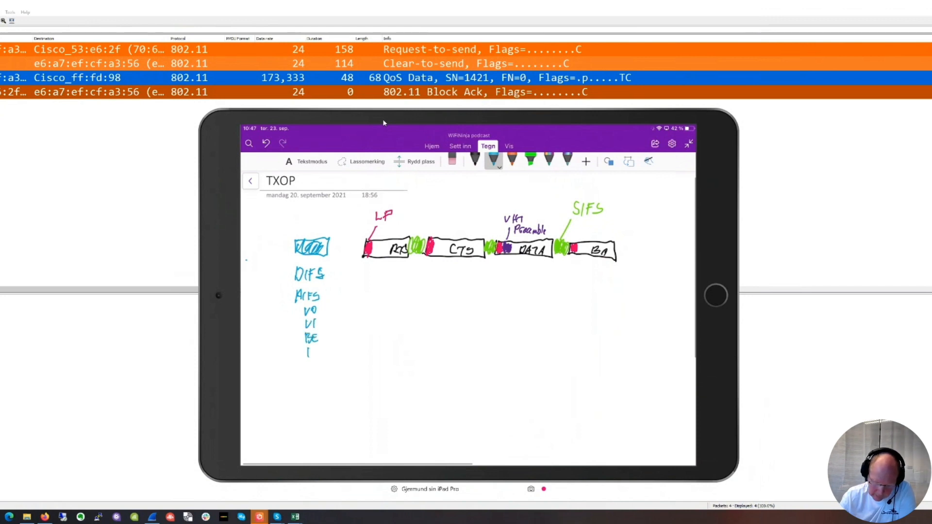
pyautogui.moveTo(306, 350); pyautogui.dragTo(322, 351)
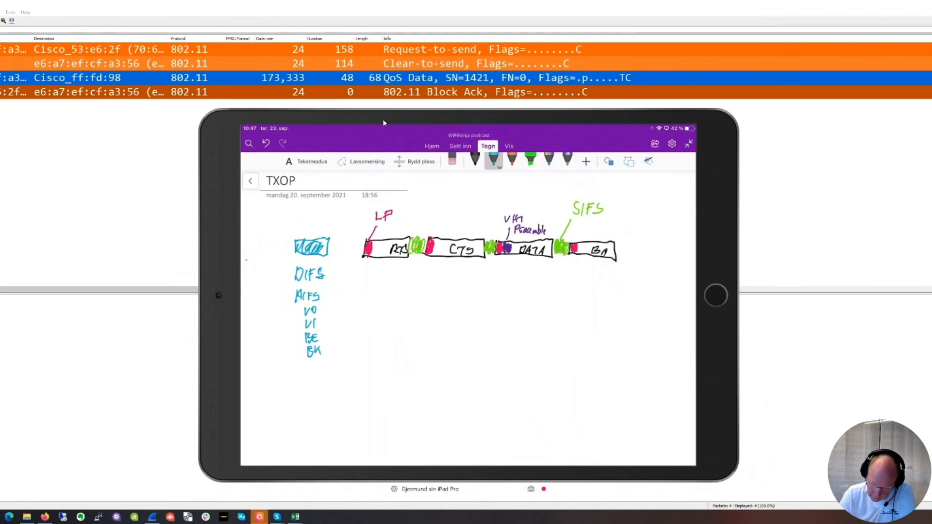
# - Label the purple block before LP as random backoff, then bring up the spreadsheet windows
pyautogui.click(493, 160)
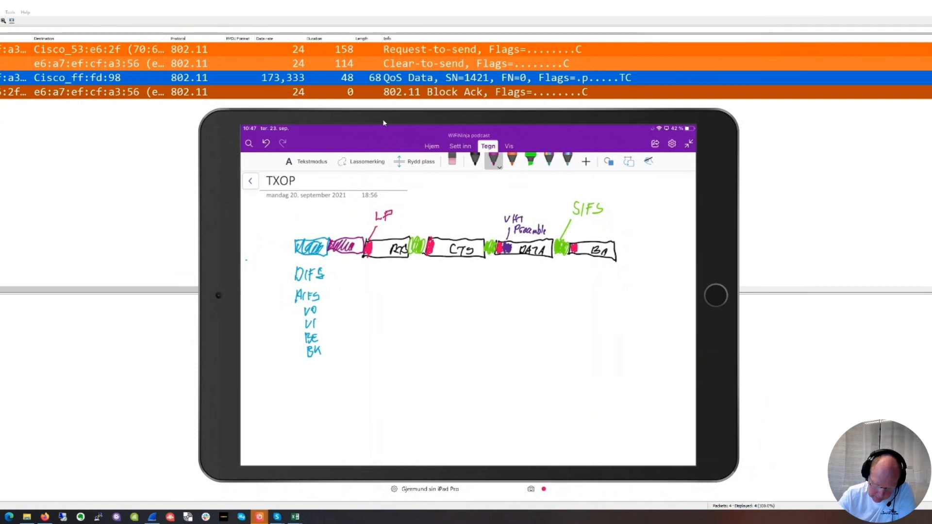
pyautogui.moveTo(350, 264); pyautogui.dragTo(380, 288)
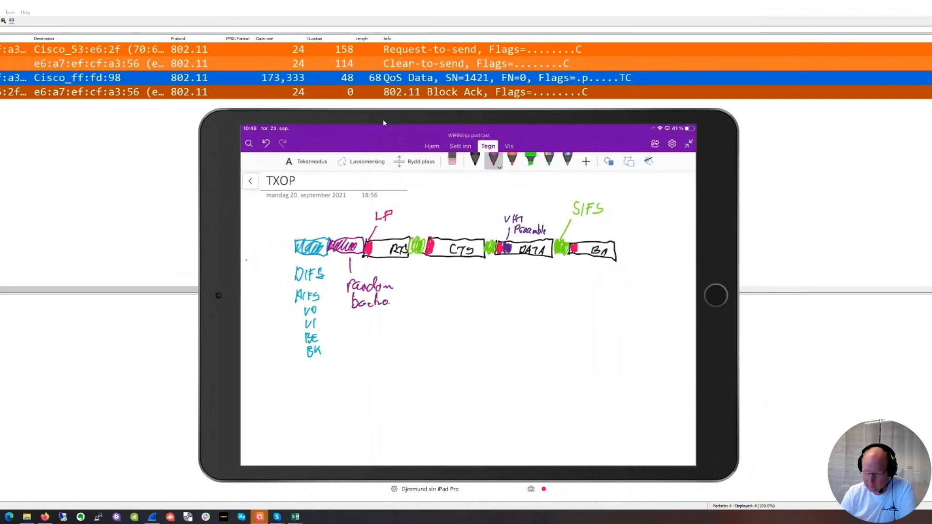
pyautogui.moveTo(381, 302); pyautogui.dragTo(398, 303)
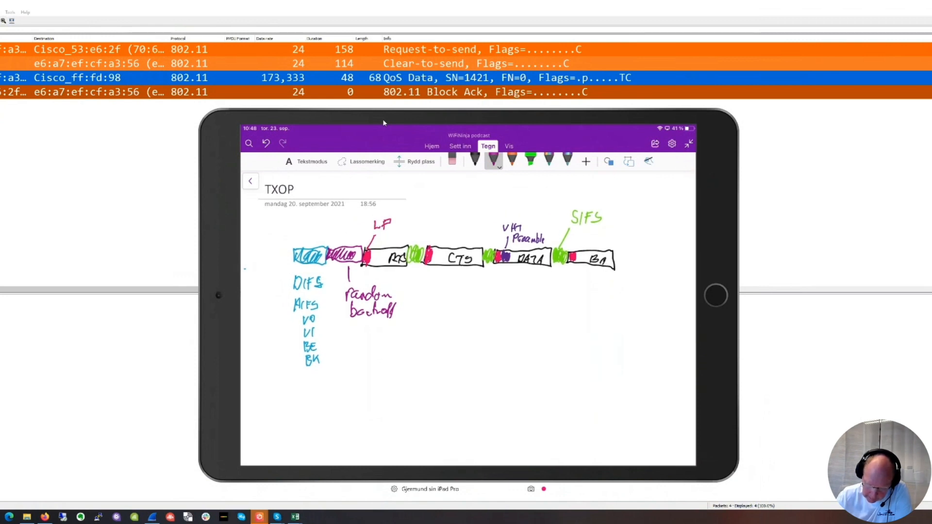
pyautogui.click(491, 160)
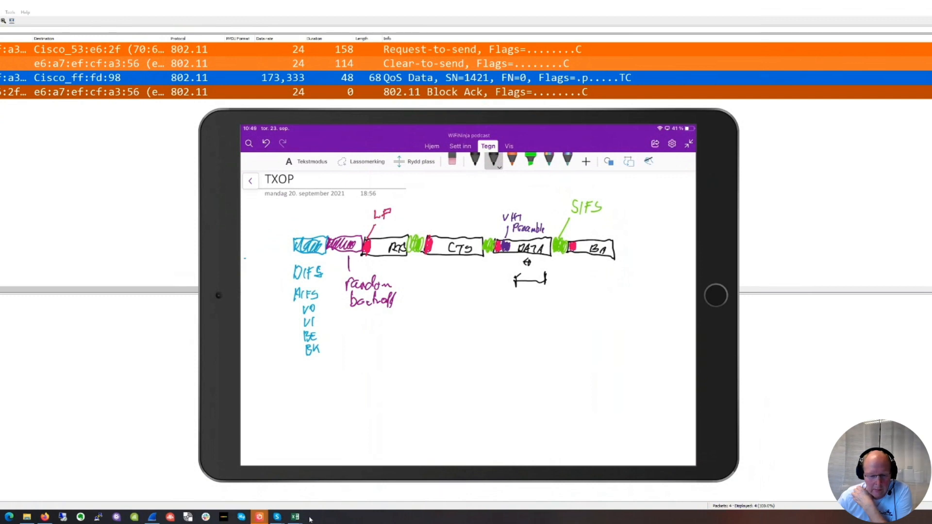
pyautogui.click(294, 517)
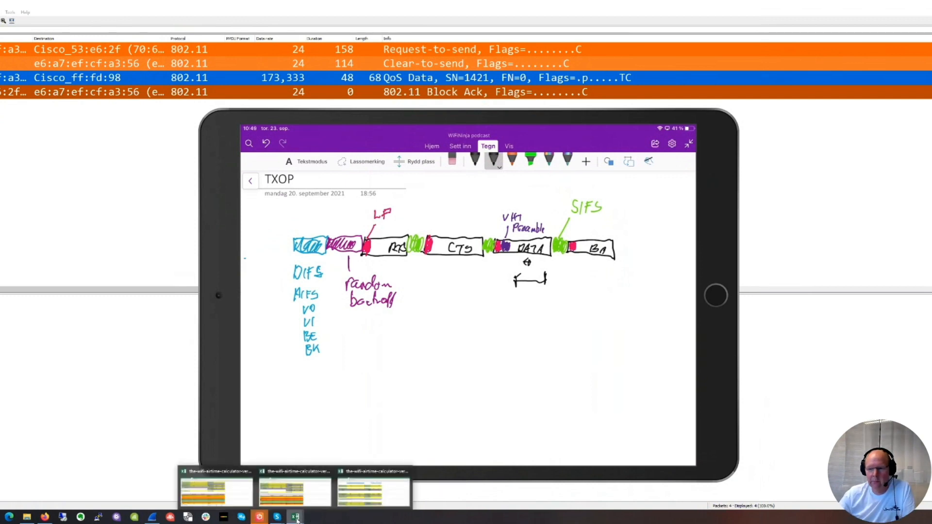
# - Switch to the airtime calculator sheet and point at Scenario 1's 24 mb/s rate
pyautogui.click(295, 515)
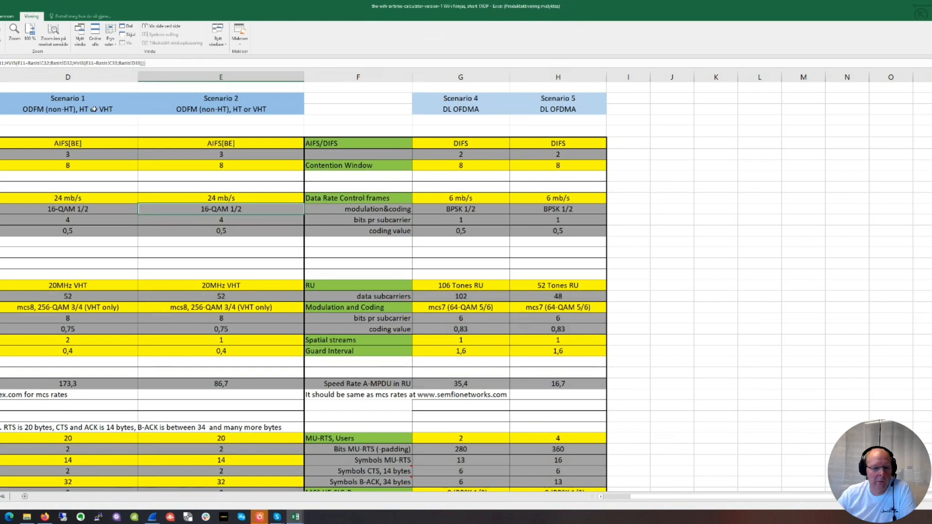
pyautogui.moveTo(87, 97)
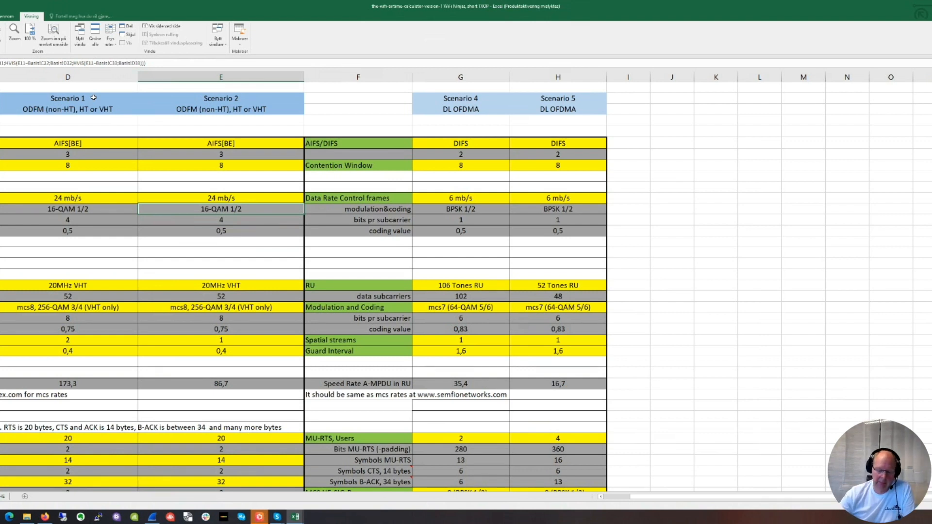
pyautogui.moveTo(174, 185)
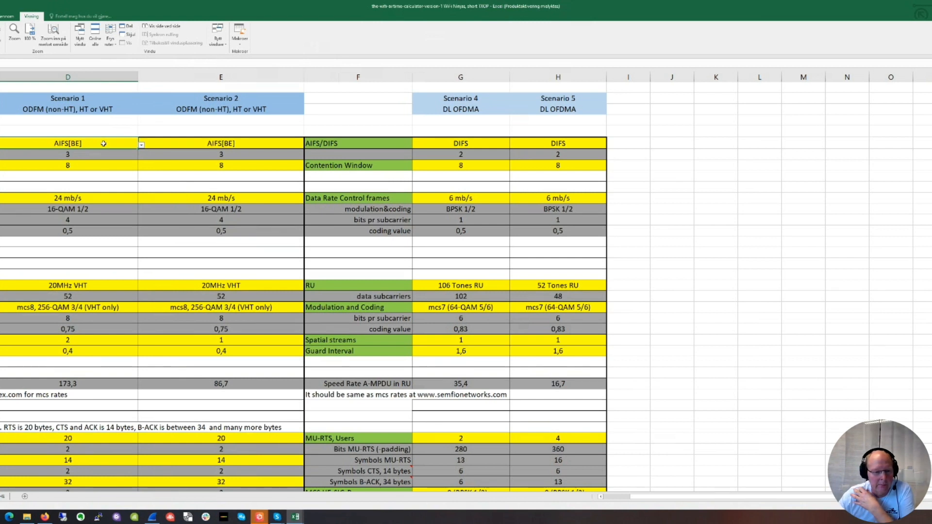
pyautogui.moveTo(108, 168)
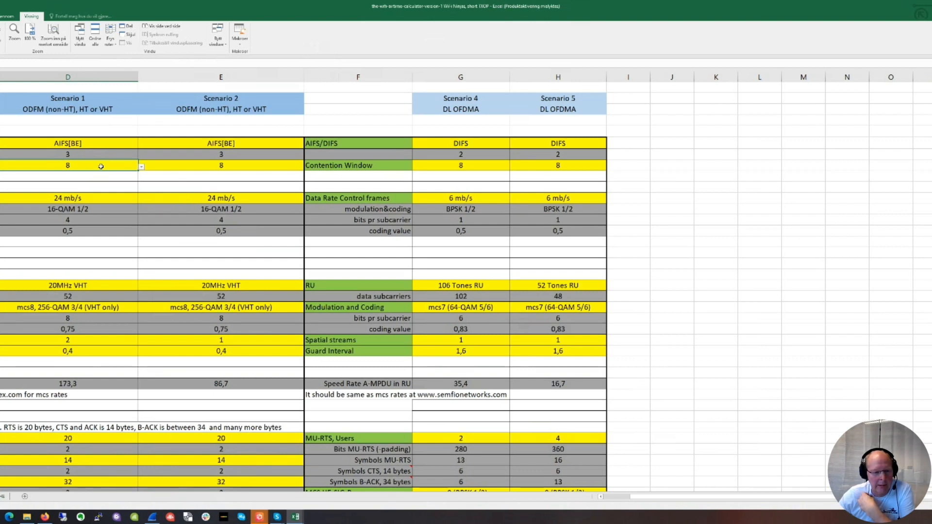
pyautogui.moveTo(89, 166)
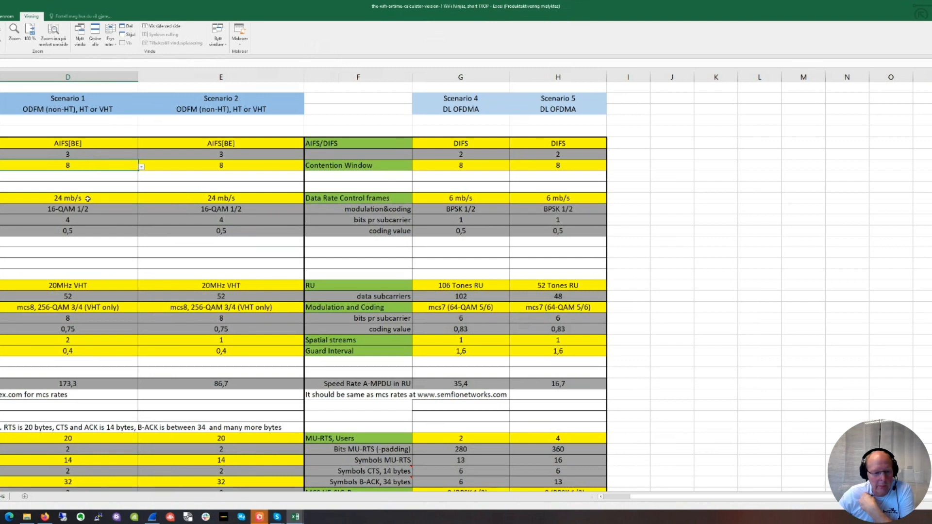
pyautogui.click(68, 198)
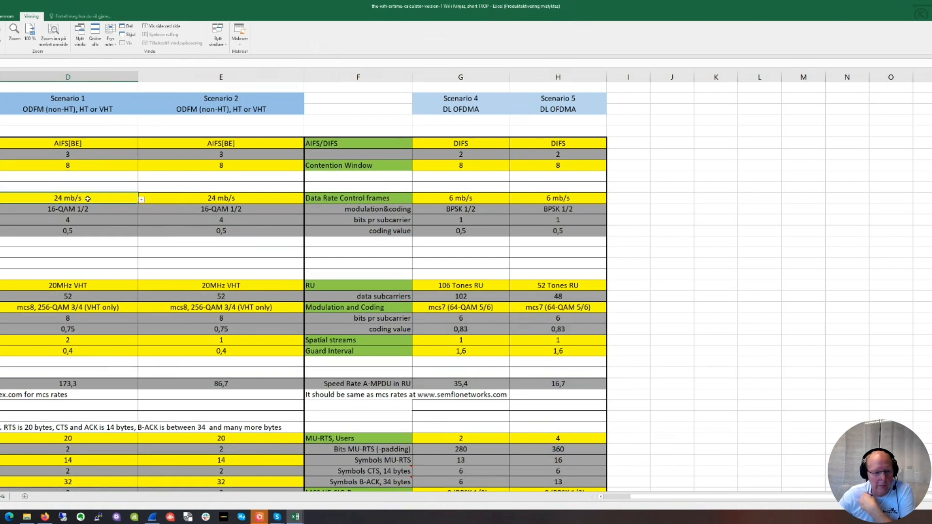
pyautogui.moveTo(128, 209)
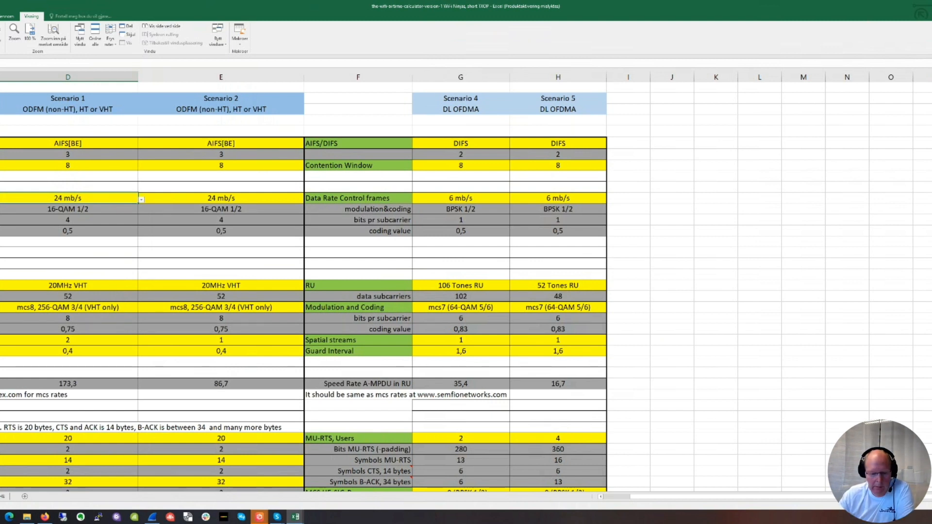
# - Move the capture window aside and open the short TXOP airtime calculator workbook from the folder
pyautogui.click(294, 517)
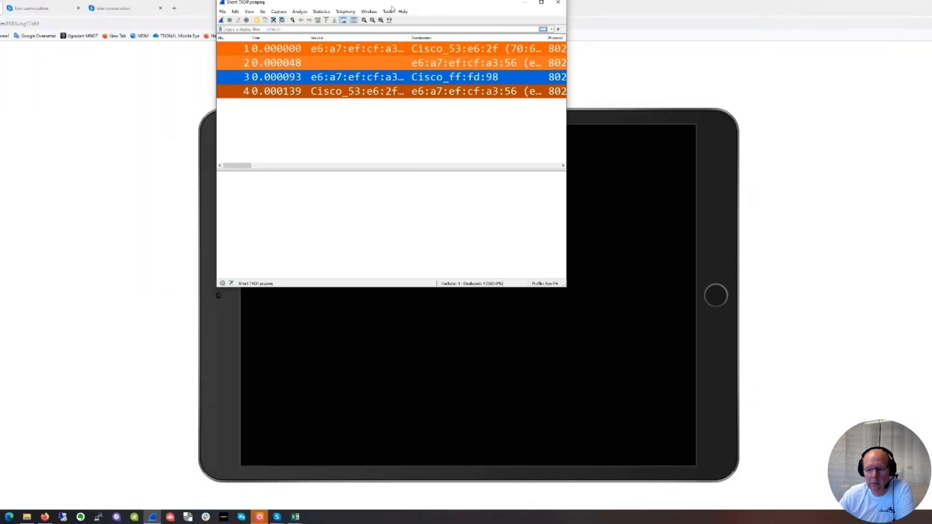
pyautogui.moveTo(392, 2); pyautogui.dragTo(470, 34)
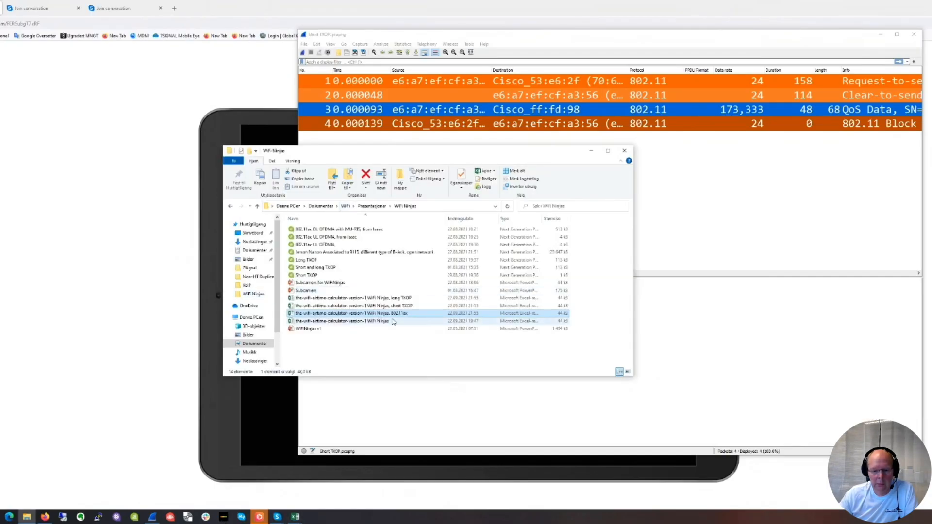
pyautogui.click(376, 304)
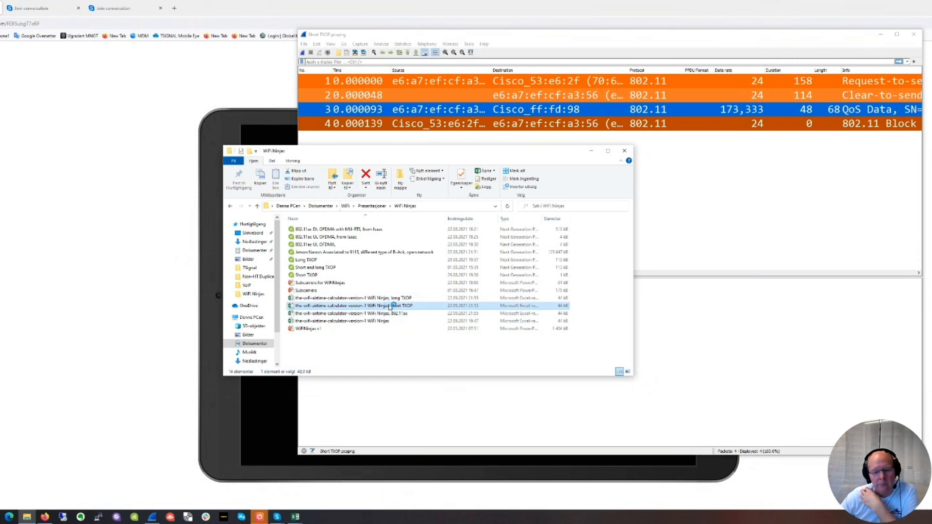
pyautogui.doubleClick(351, 304)
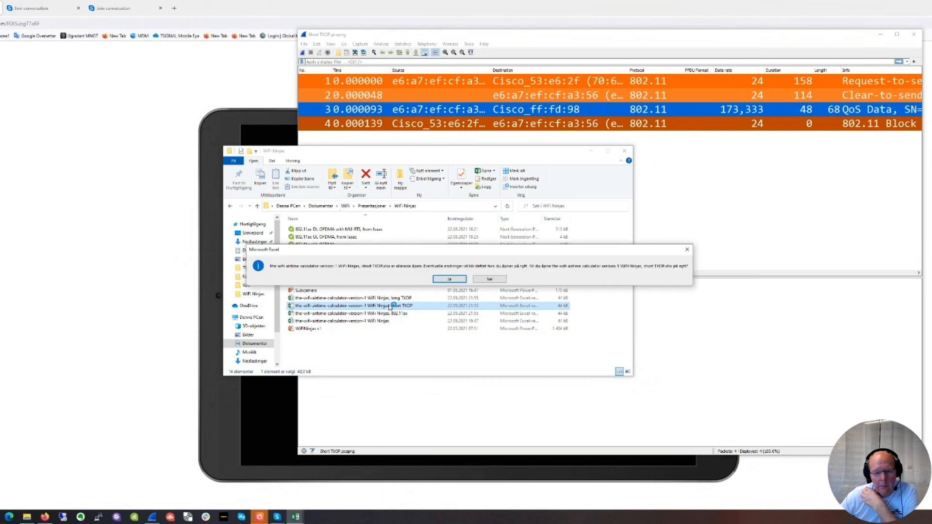
# - Confirm reopening the workbook and scroll down the scenario rows to the packet-size section
pyautogui.click(448, 279)
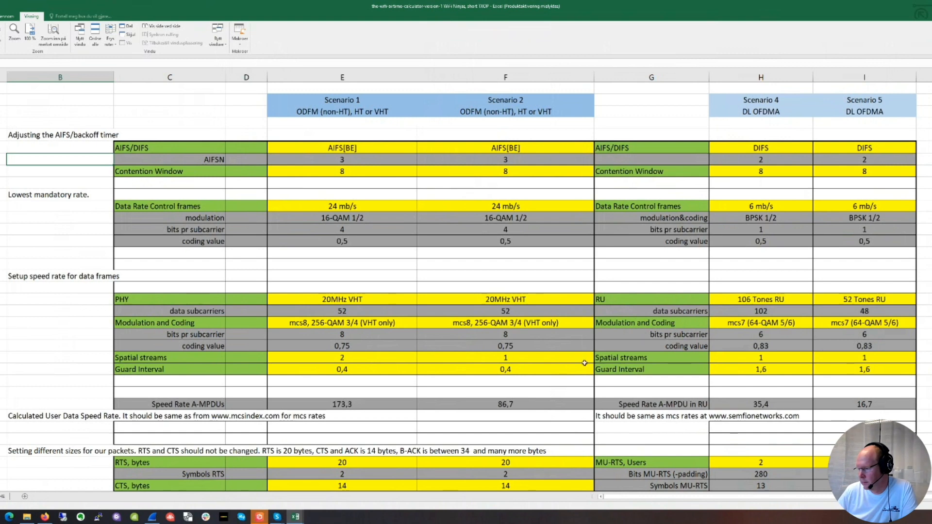
pyautogui.moveTo(20, 380)
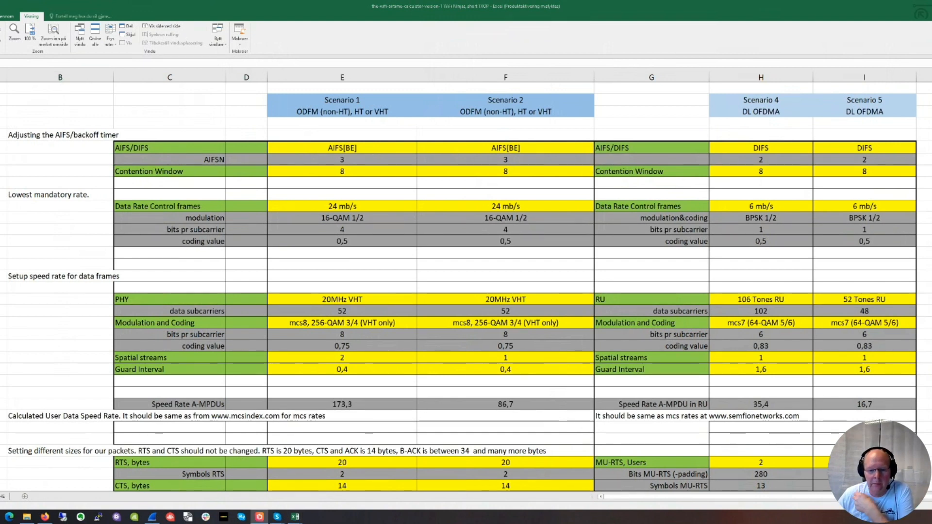
pyautogui.moveTo(832, 259)
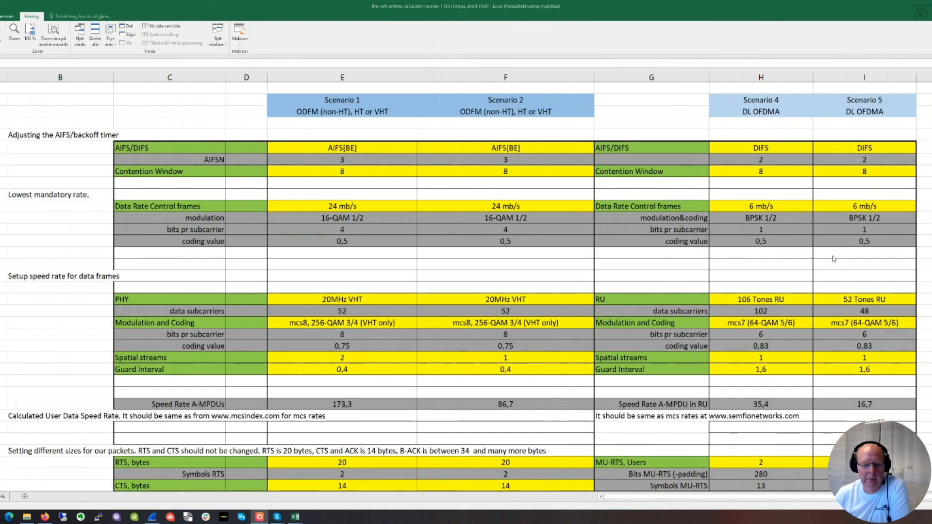
pyautogui.moveTo(623, 4)
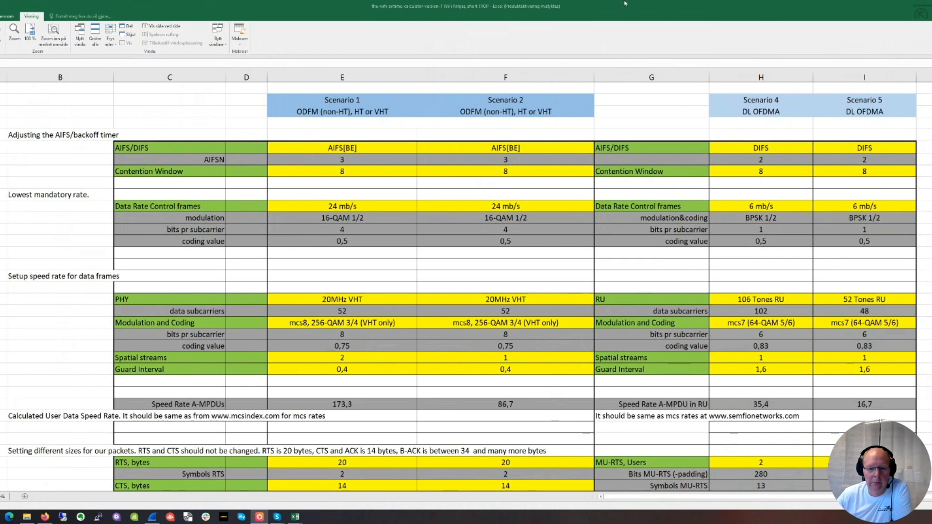
pyautogui.moveTo(373, 151)
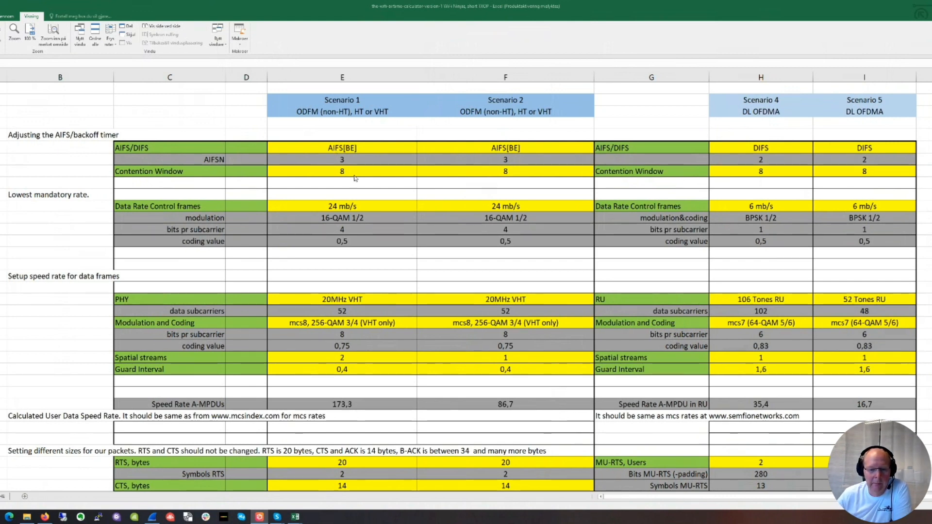
pyautogui.moveTo(347, 175)
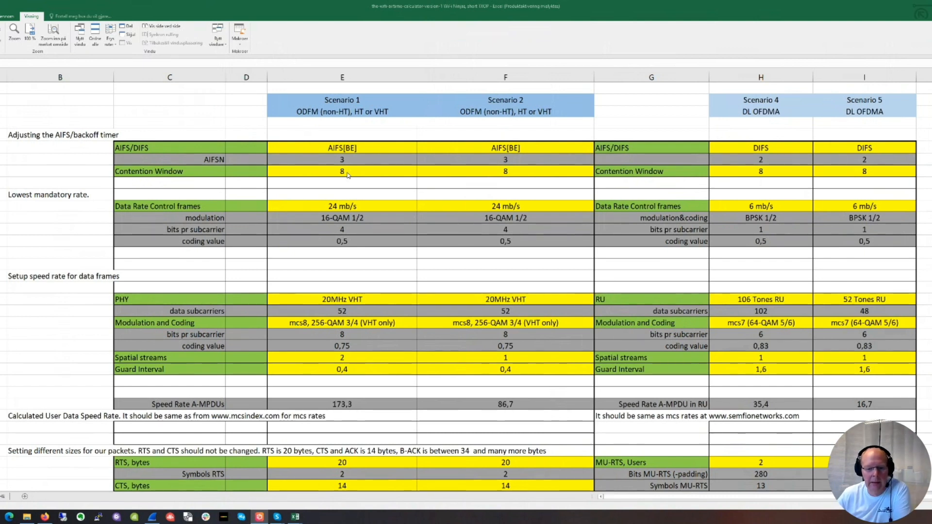
pyautogui.moveTo(359, 218)
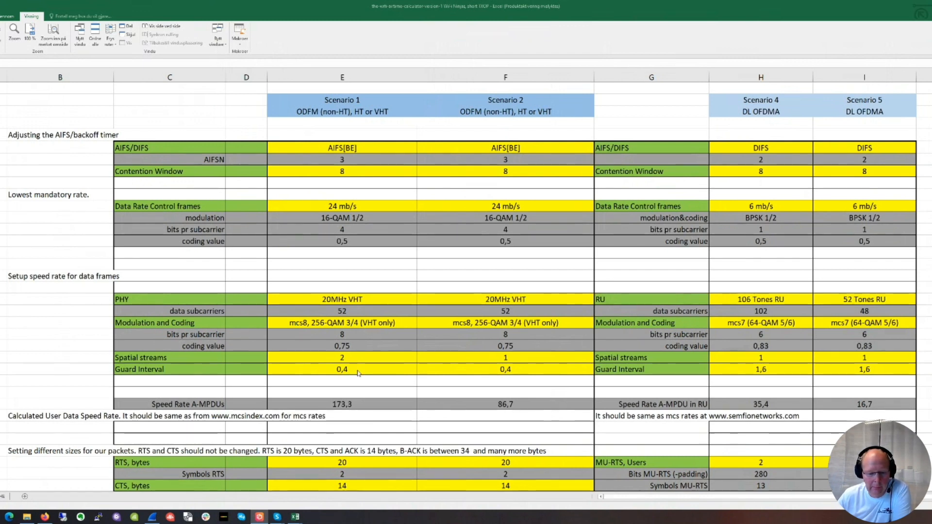
pyautogui.moveTo(349, 412)
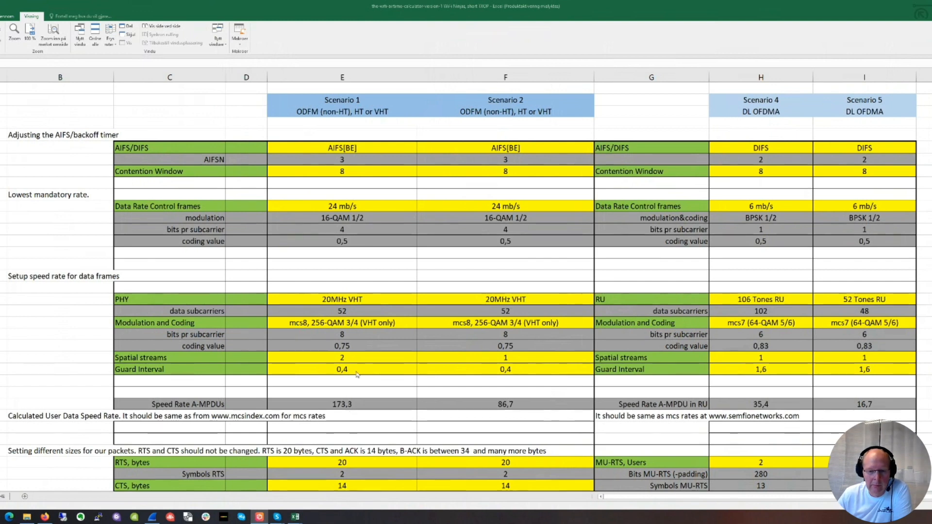
pyautogui.moveTo(373, 179)
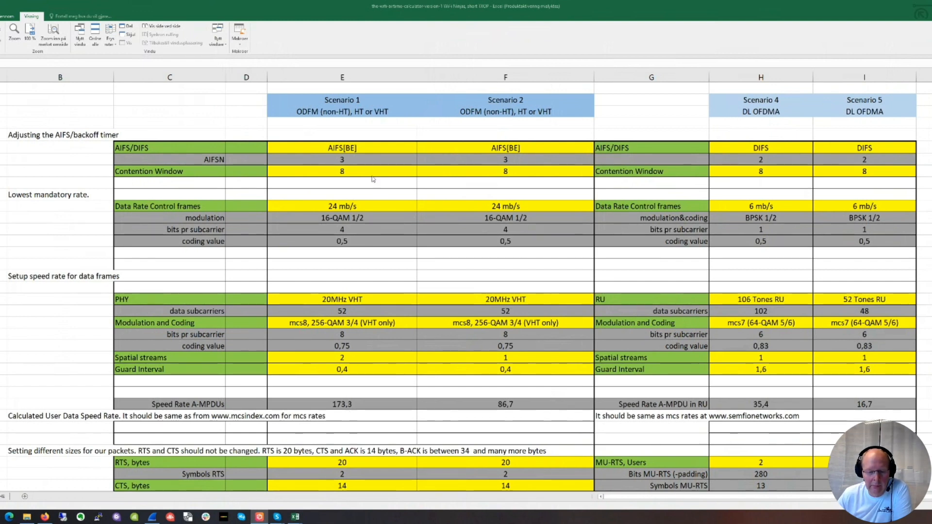
pyautogui.moveTo(345, 302)
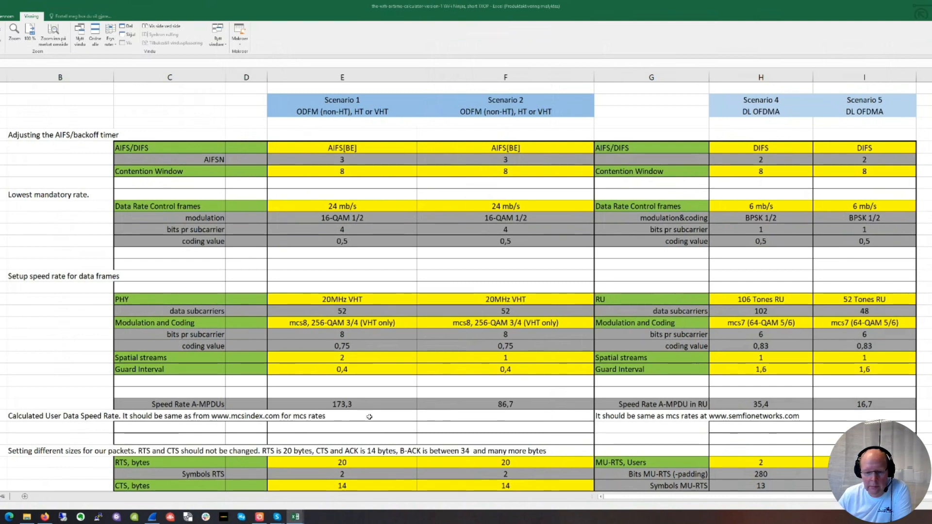
pyautogui.scroll(-3)
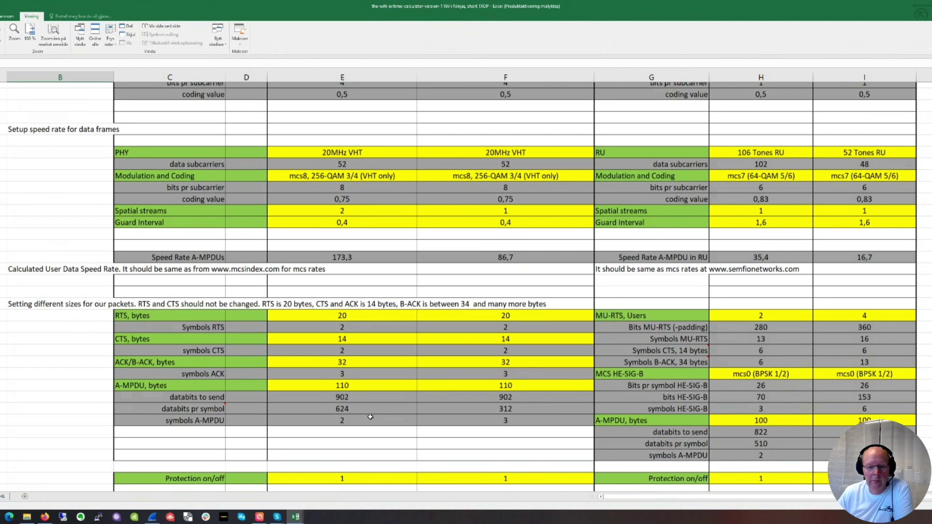
pyautogui.scroll(-3)
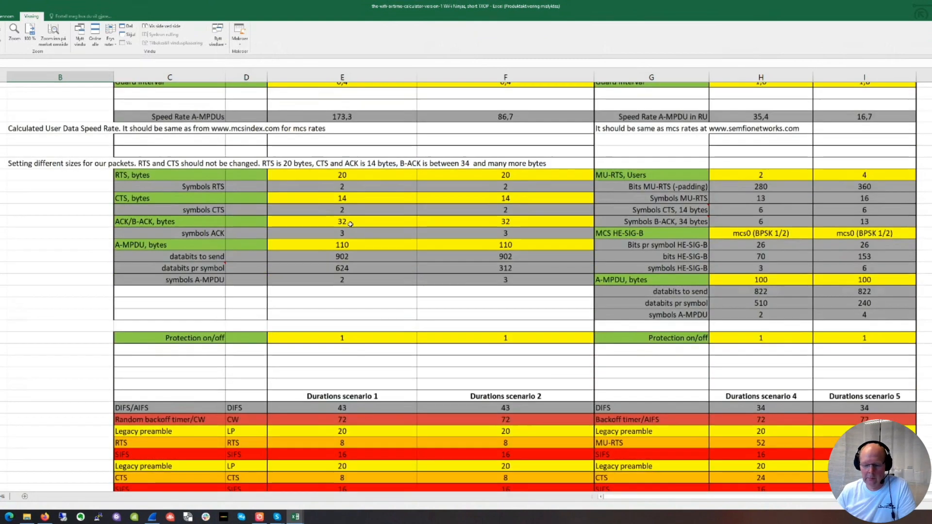
pyautogui.scroll(-3)
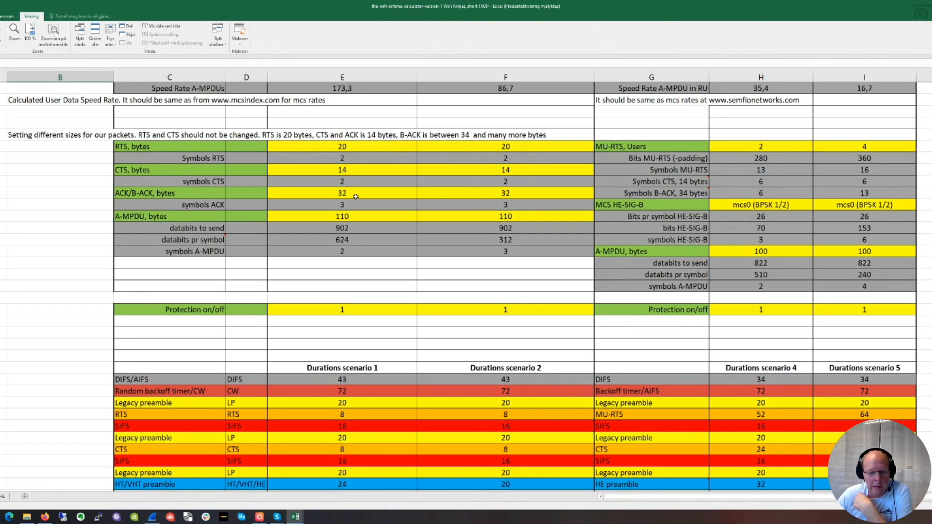
pyautogui.click(342, 215)
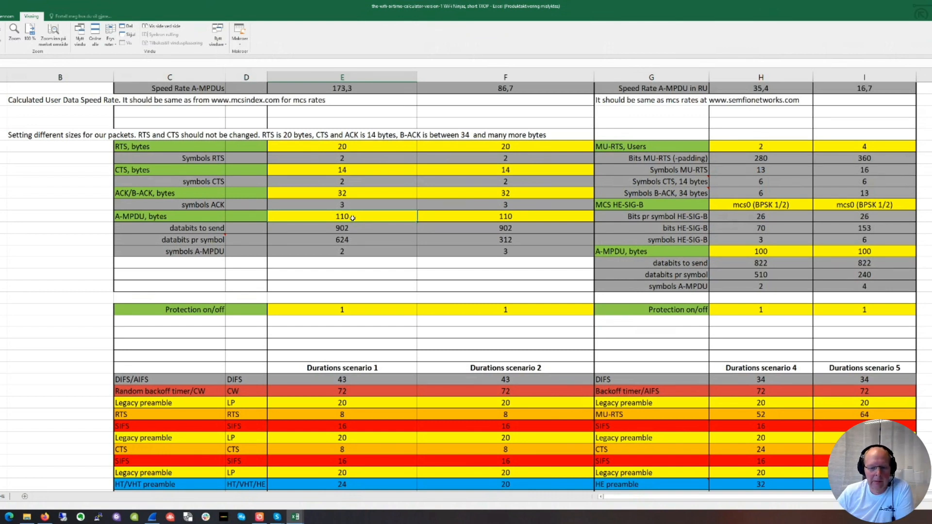
pyautogui.moveTo(363, 240)
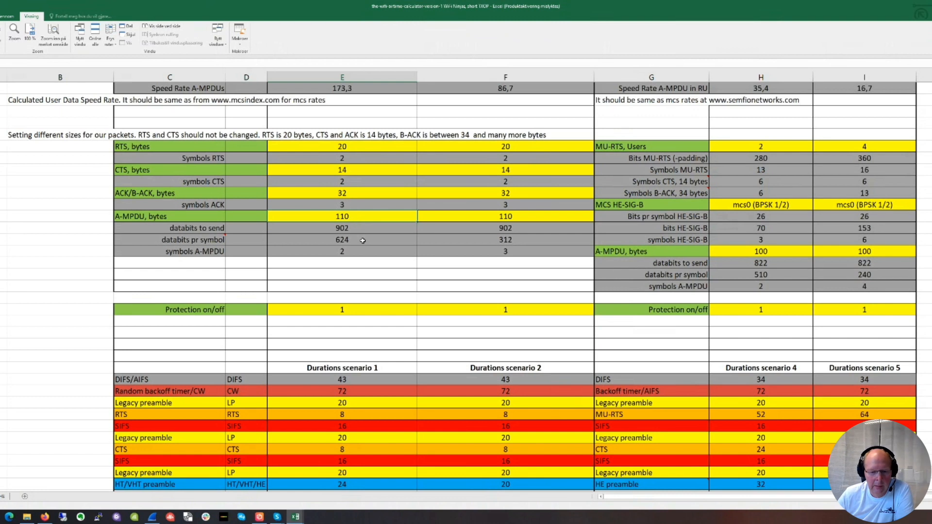
pyautogui.moveTo(357, 310)
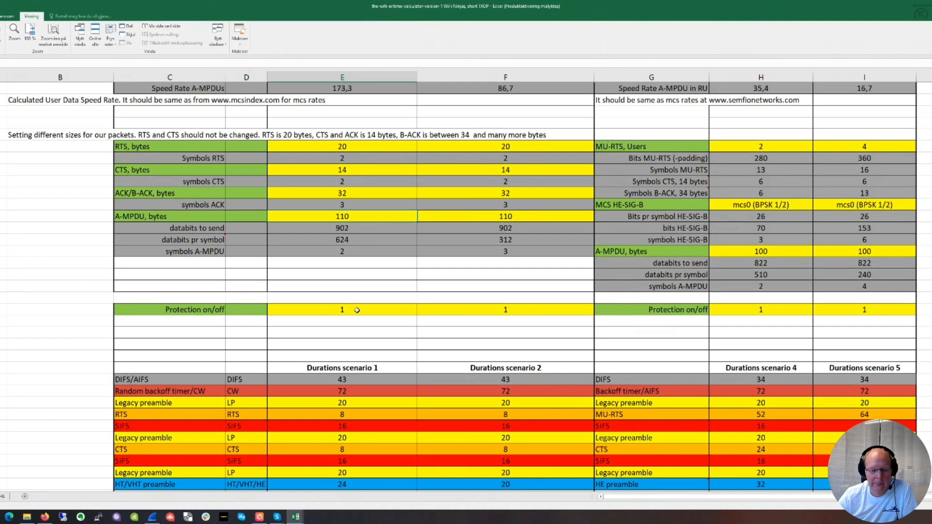
pyautogui.moveTo(358, 326)
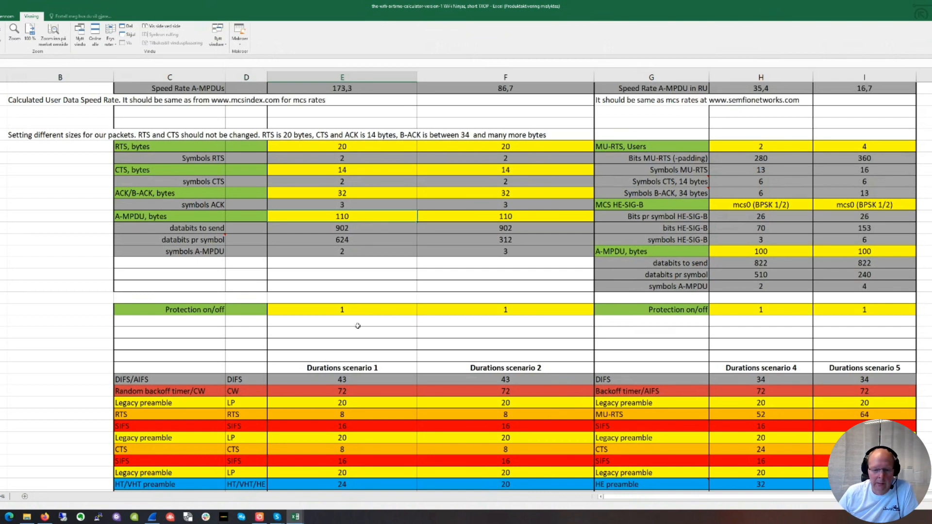
pyautogui.scroll(-3)
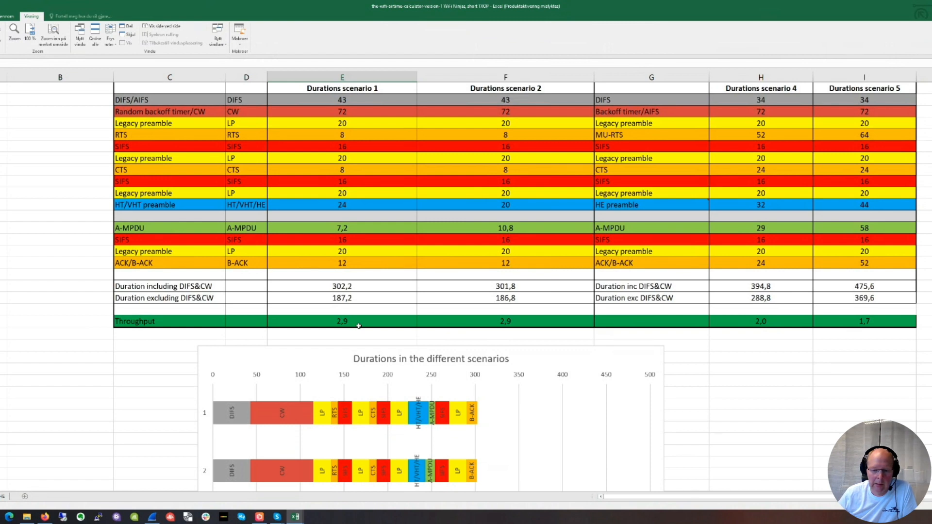
pyautogui.scroll(-3)
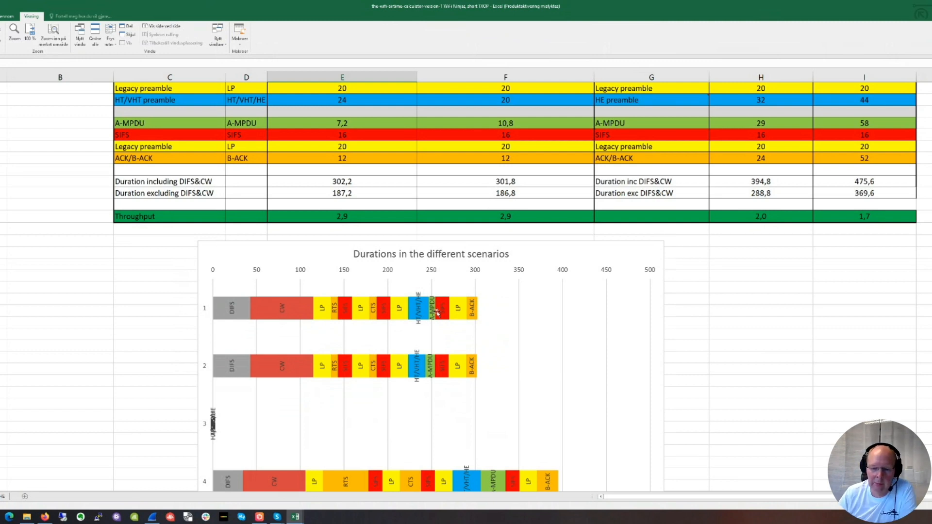
pyautogui.moveTo(460, 279)
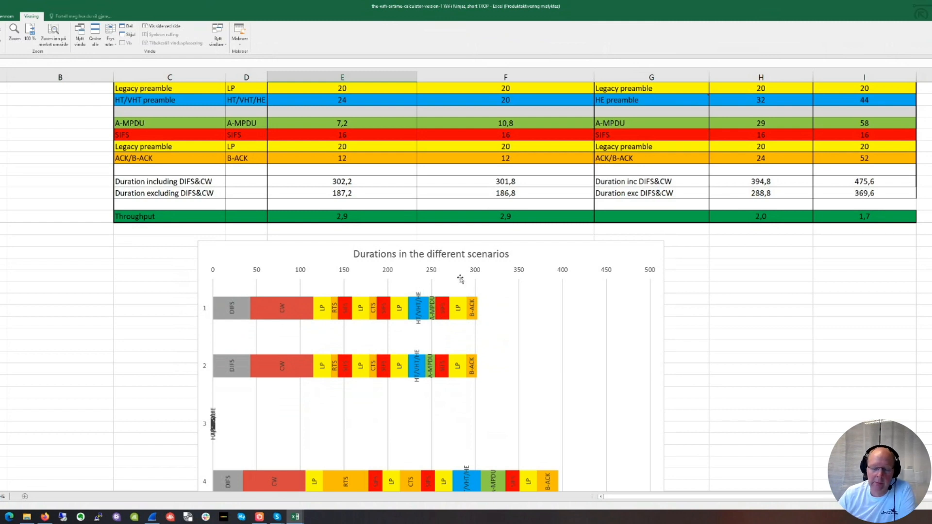
pyautogui.moveTo(458, 279)
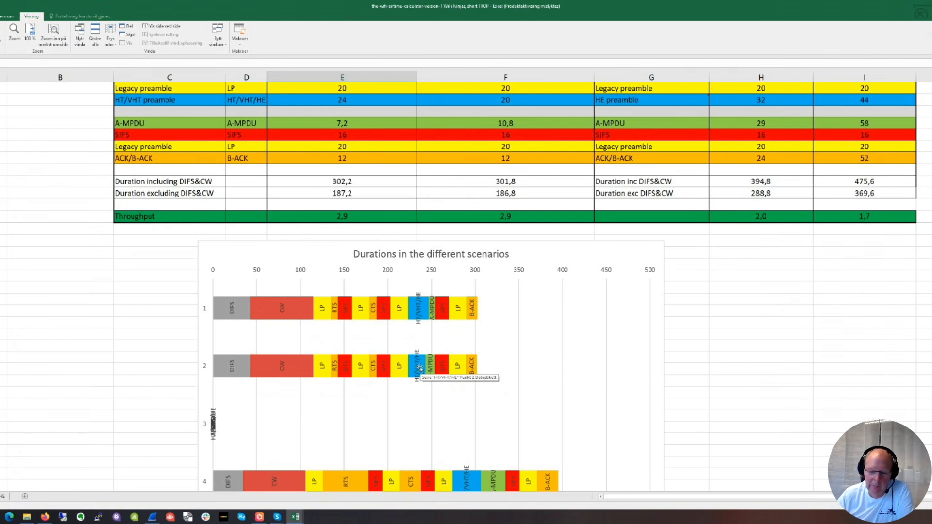
pyautogui.moveTo(434, 365)
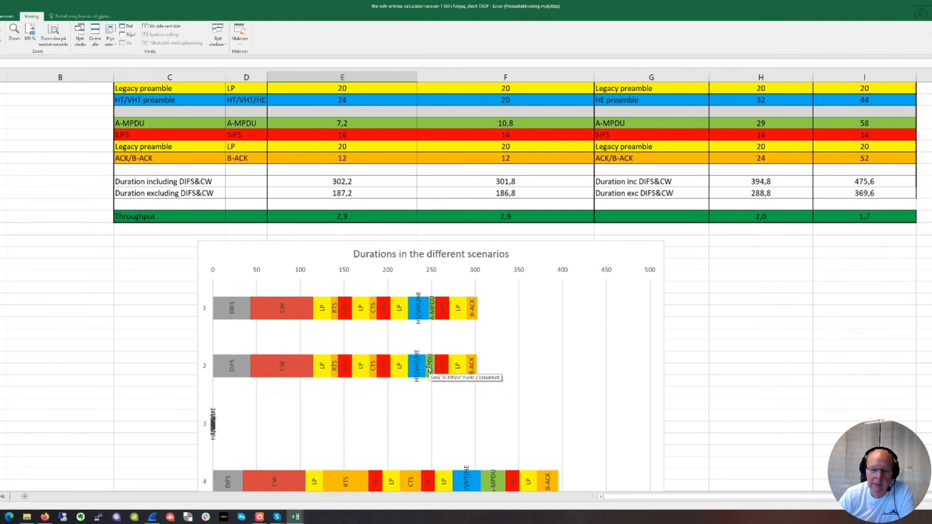
pyautogui.moveTo(390, 278)
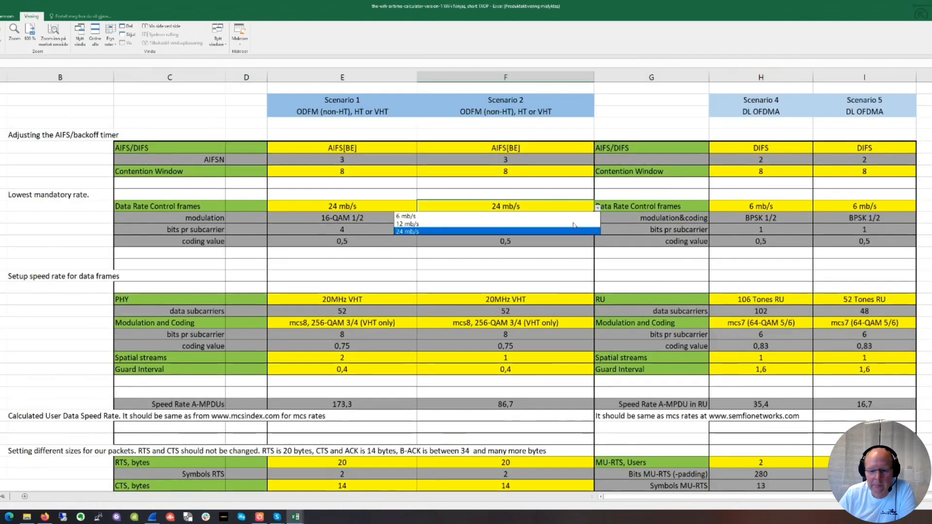
# - Set Scenario 2's control-frame rate to 6 mb/s and check the updated RTS symbol counts below
pyautogui.click(404, 215)
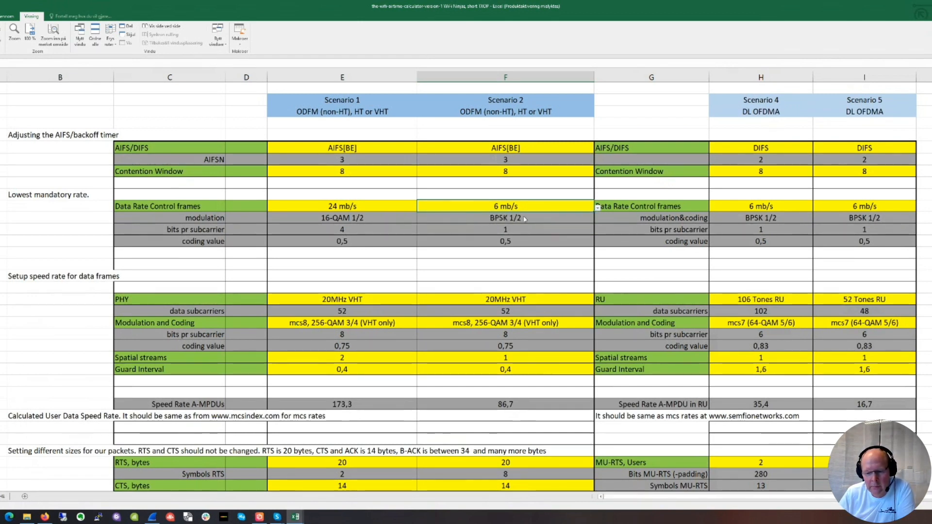
pyautogui.scroll(-3)
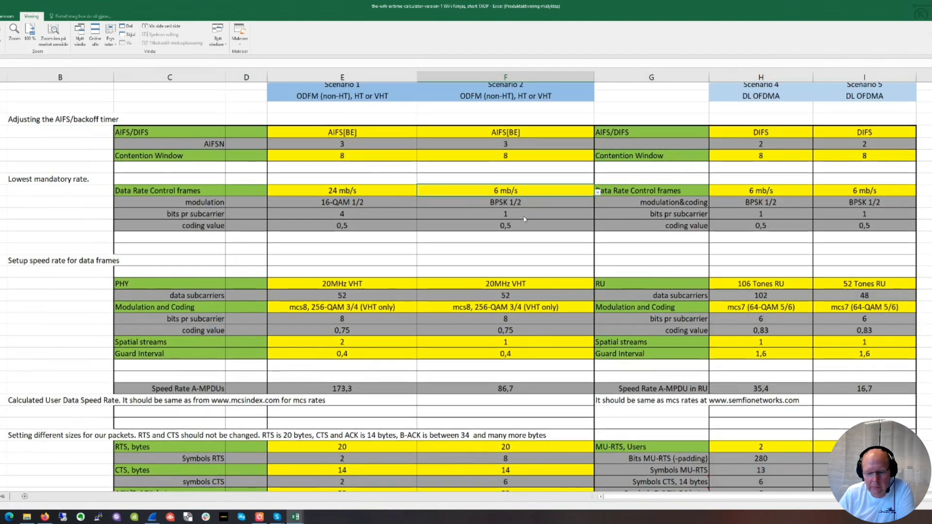
pyautogui.scroll(-3)
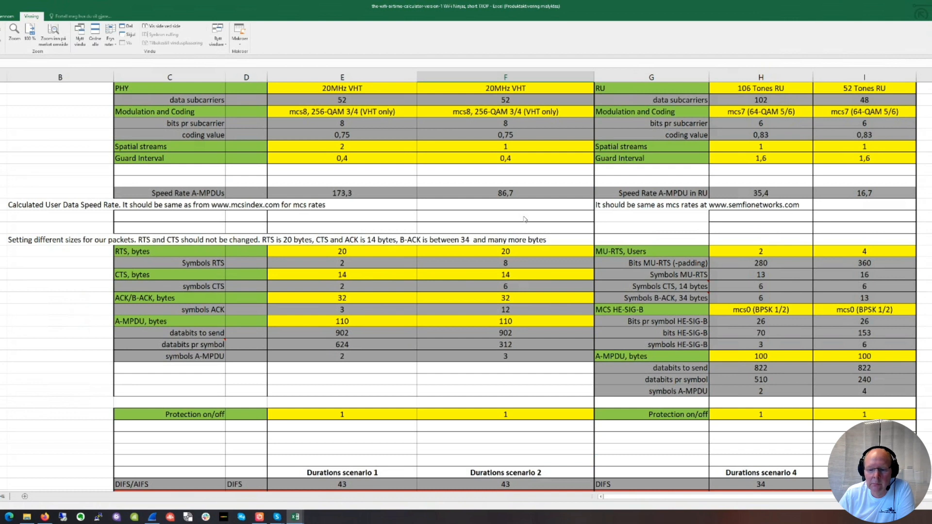
pyautogui.scroll(-3)
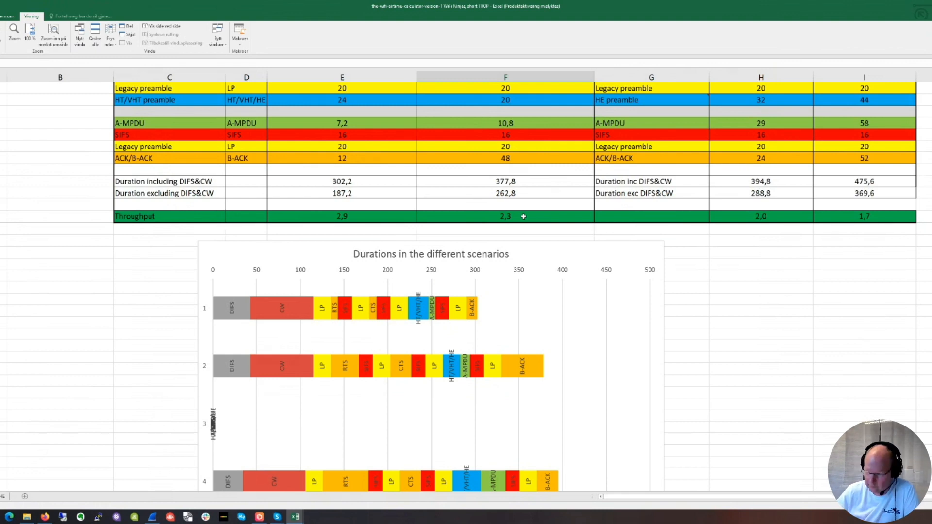
pyautogui.moveTo(445, 372)
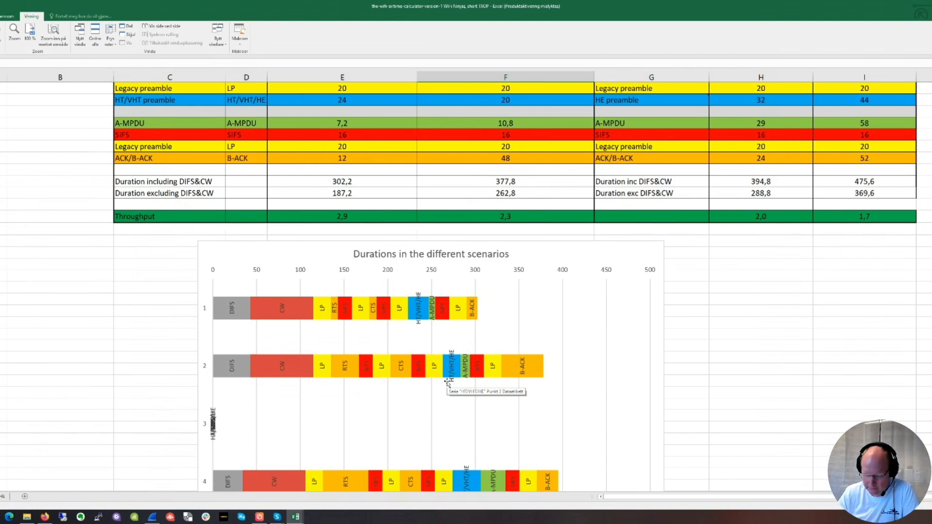
pyautogui.moveTo(390, 418)
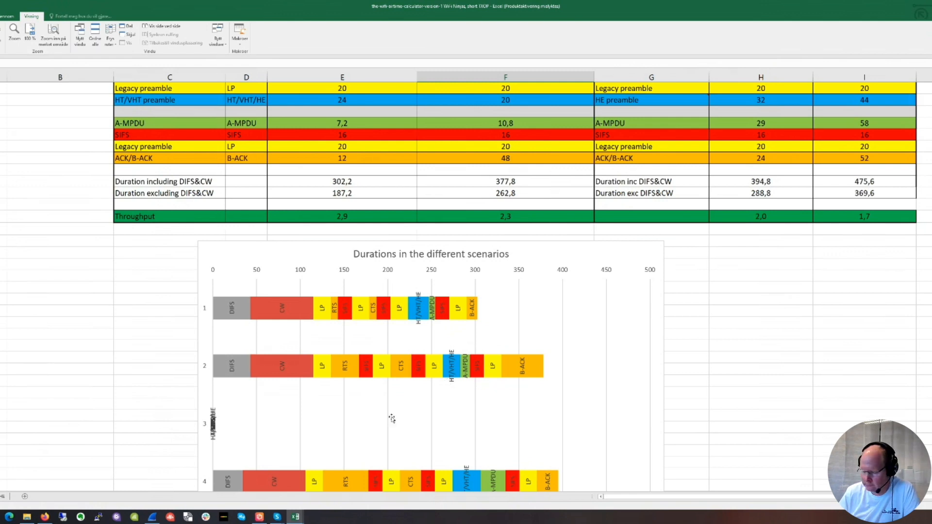
pyautogui.moveTo(391, 417)
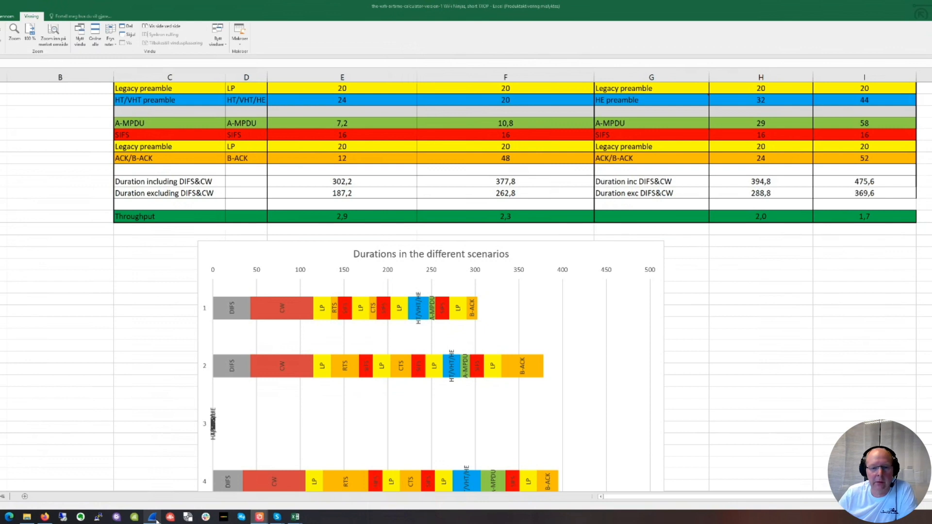
# - Open the short four-packet capture in Wireshark over the durations sheet
pyautogui.click(150, 515)
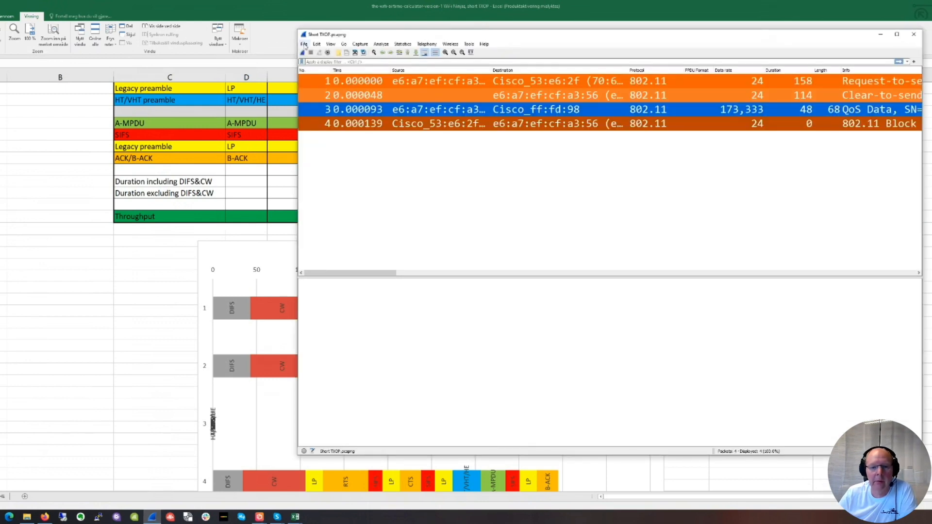
# - Maximize Wireshark and scroll the packet list down through the RTS/CTS pair and QoS Data frames
pyautogui.click(304, 44)
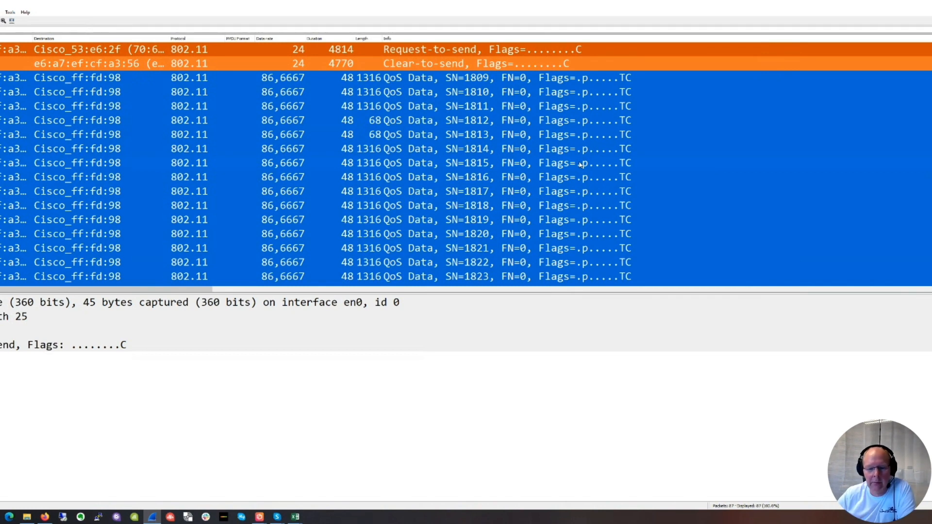
pyautogui.moveTo(474, 304)
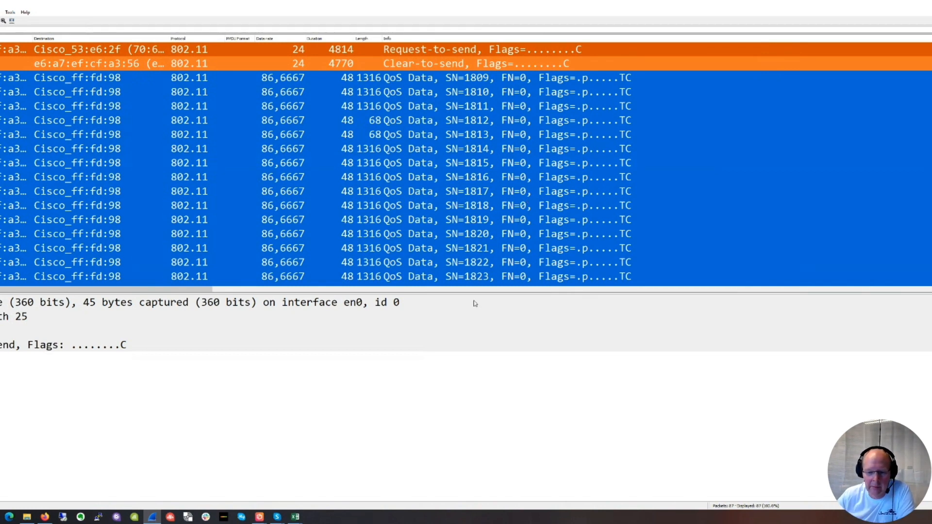
pyautogui.moveTo(470, 293)
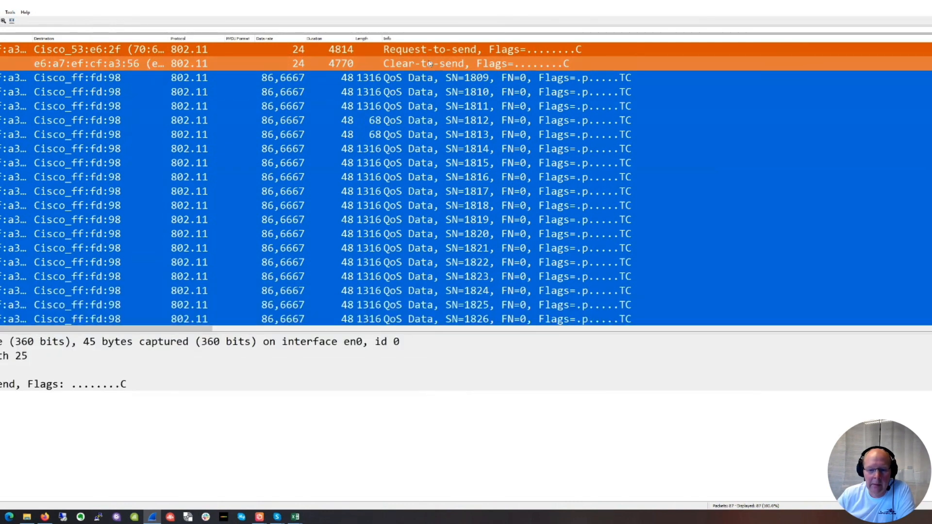
pyautogui.scroll(-3)
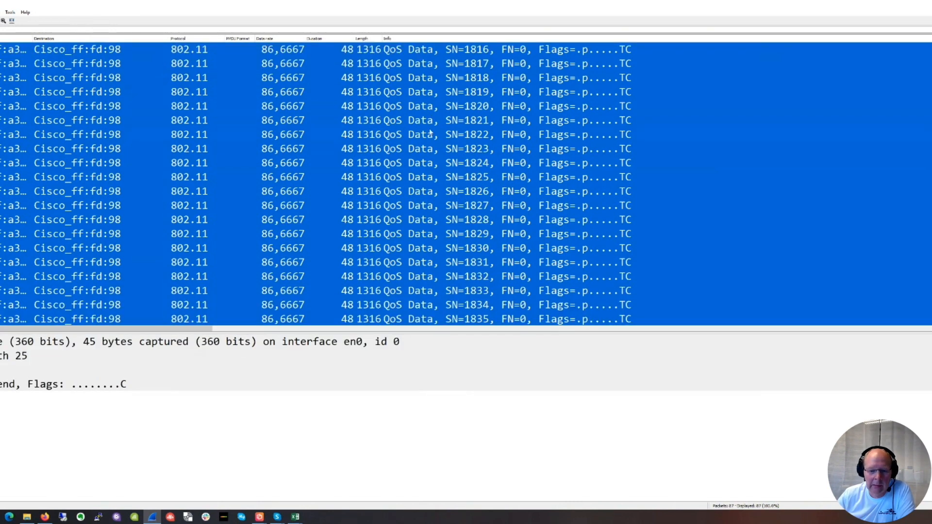
pyautogui.scroll(-3)
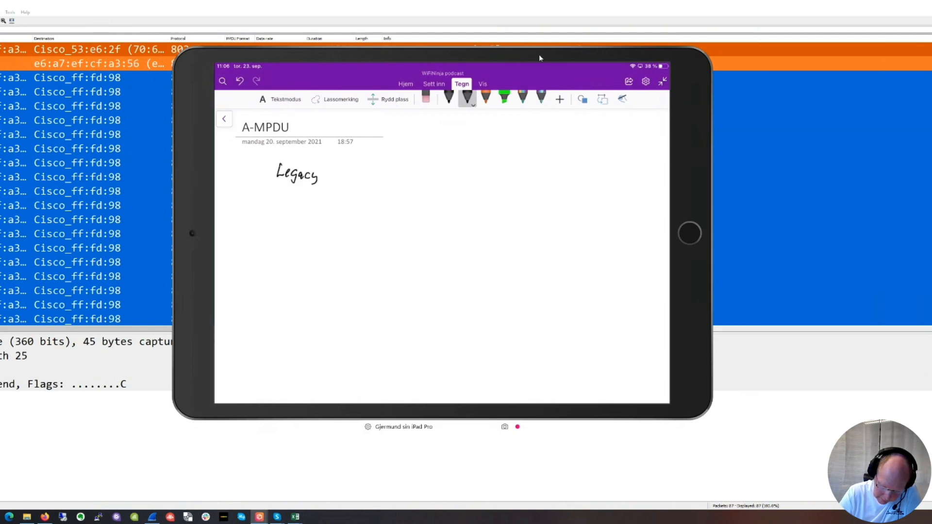
# - Handwrite the first boxes of the row: Legacy preamble, VHT, Service field and A-MPDU subframe
pyautogui.moveTo(280, 190); pyautogui.dragTo(285, 185)
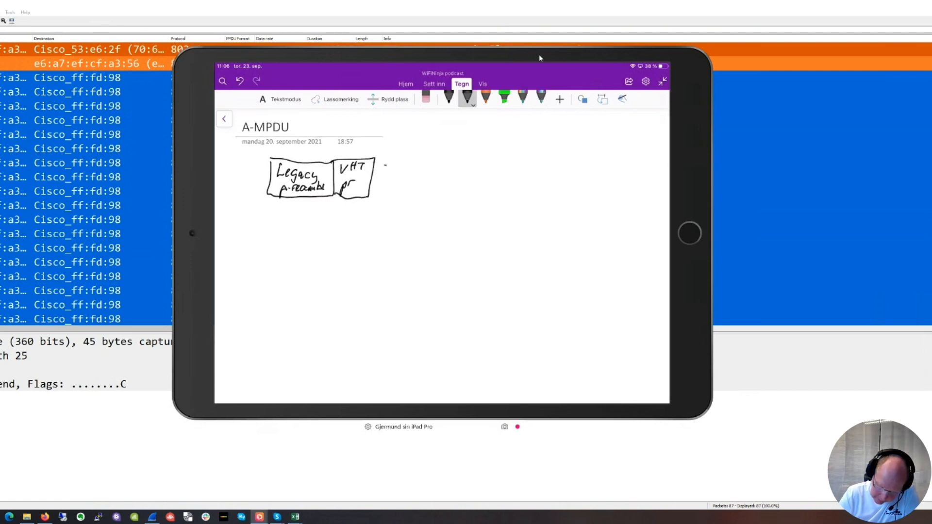
pyautogui.moveTo(384, 169); pyautogui.dragTo(407, 173)
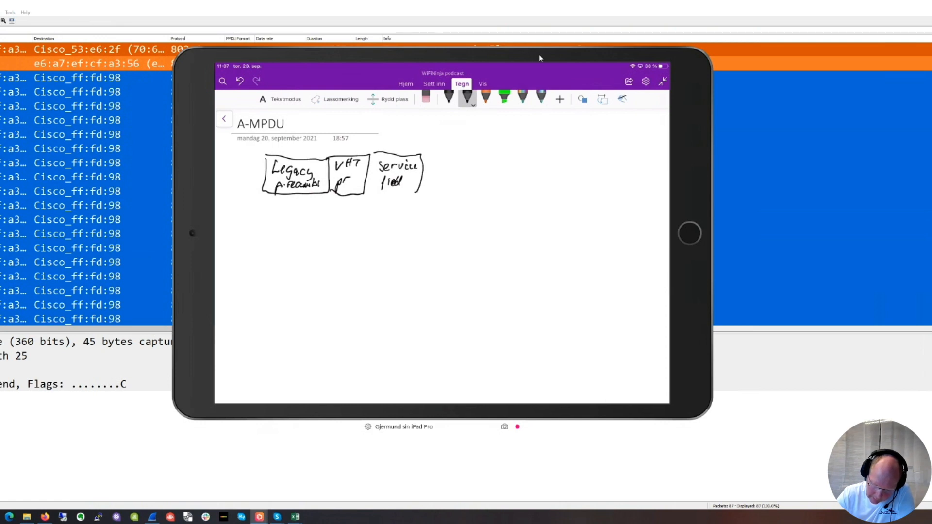
pyautogui.moveTo(377, 193); pyautogui.dragTo(416, 190)
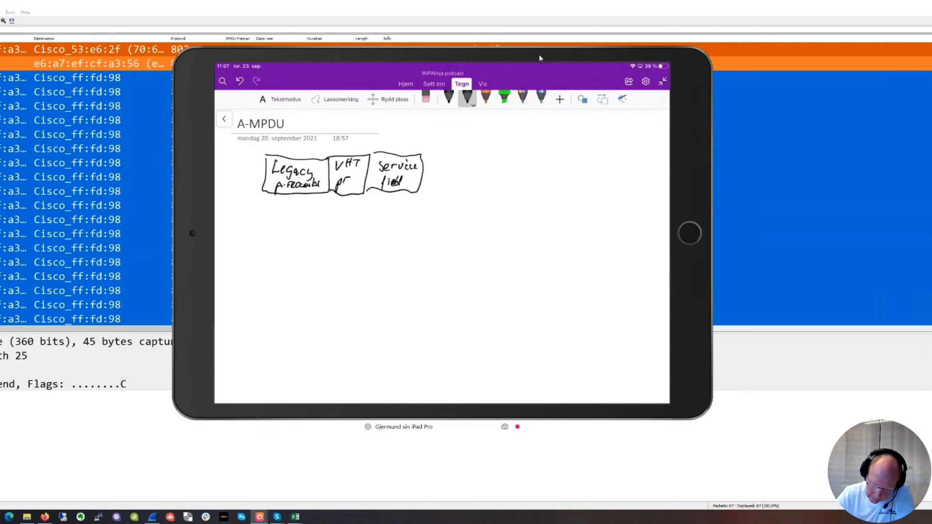
pyautogui.moveTo(437, 168); pyautogui.dragTo(467, 168)
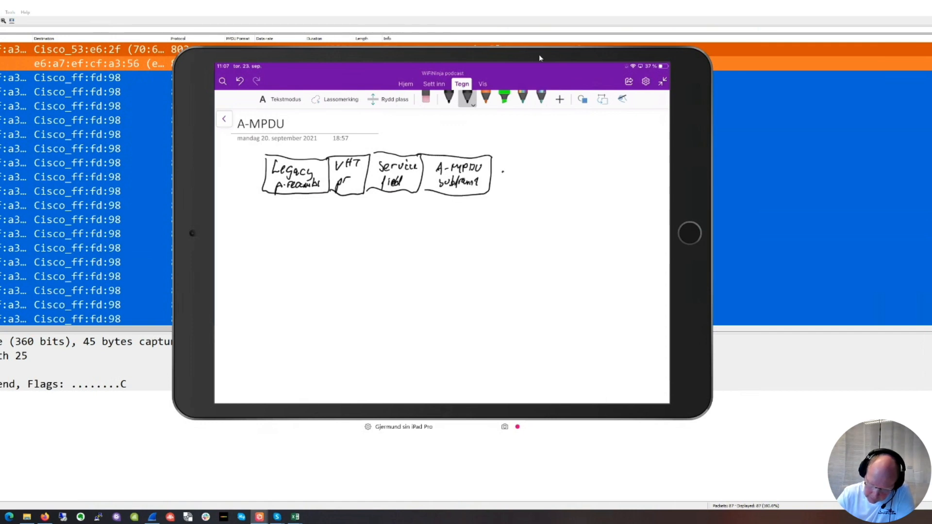
# - Add a second subframe box, continuation dots, a final box, and an arrow down from the A-MPDU subframe
pyautogui.moveTo(501, 173); pyautogui.dragTo(534, 184)
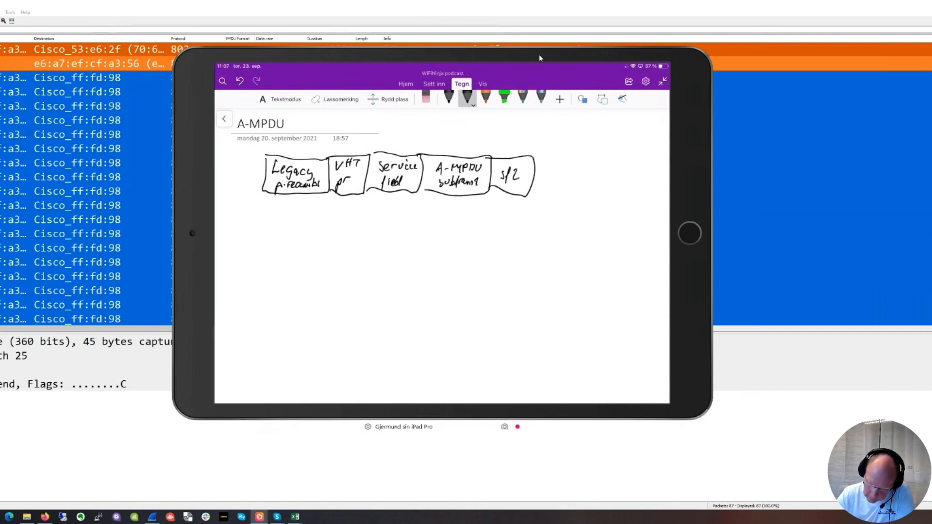
pyautogui.moveTo(538, 177); pyautogui.dragTo(562, 177)
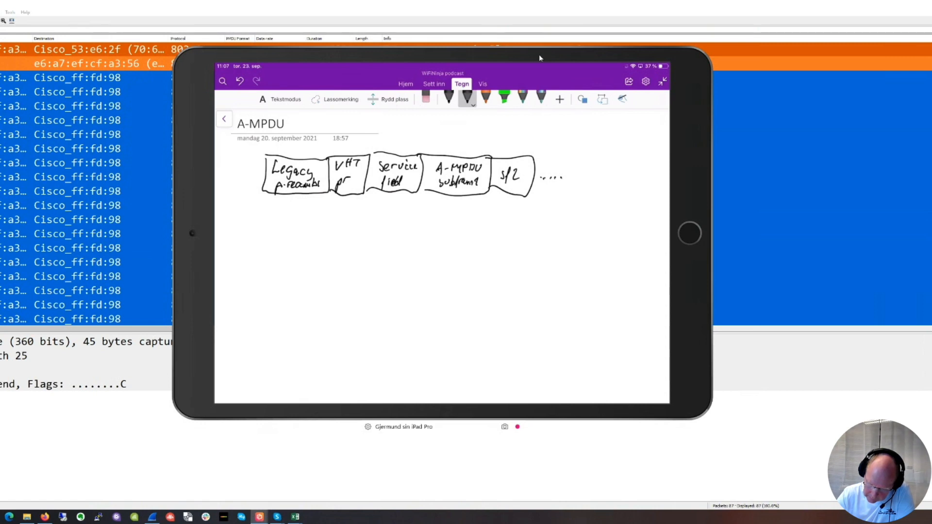
pyautogui.moveTo(568, 160); pyautogui.dragTo(600, 188)
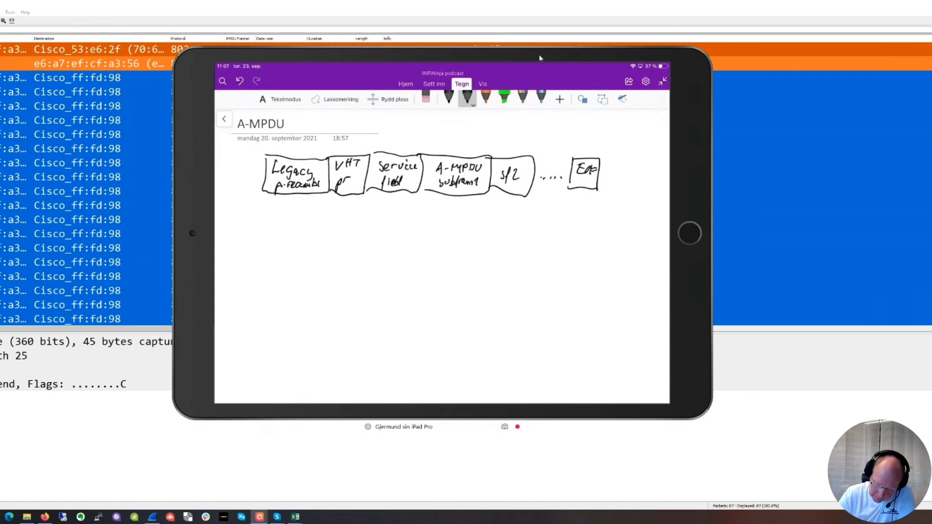
pyautogui.moveTo(457, 202); pyautogui.dragTo(459, 217)
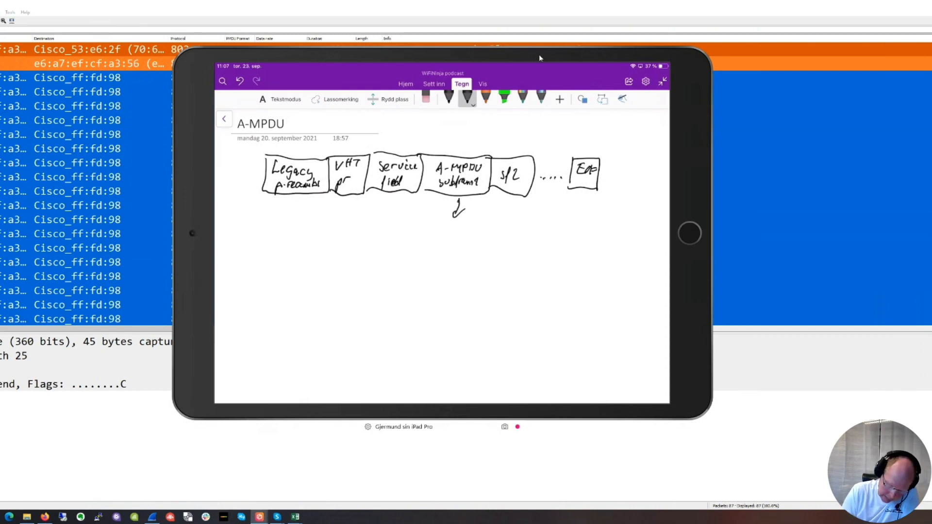
# - Handwrite and box MPDU delimiter and MAC header on the second row, starting CCMP after them
pyautogui.moveTo(271, 238); pyautogui.dragTo(292, 238)
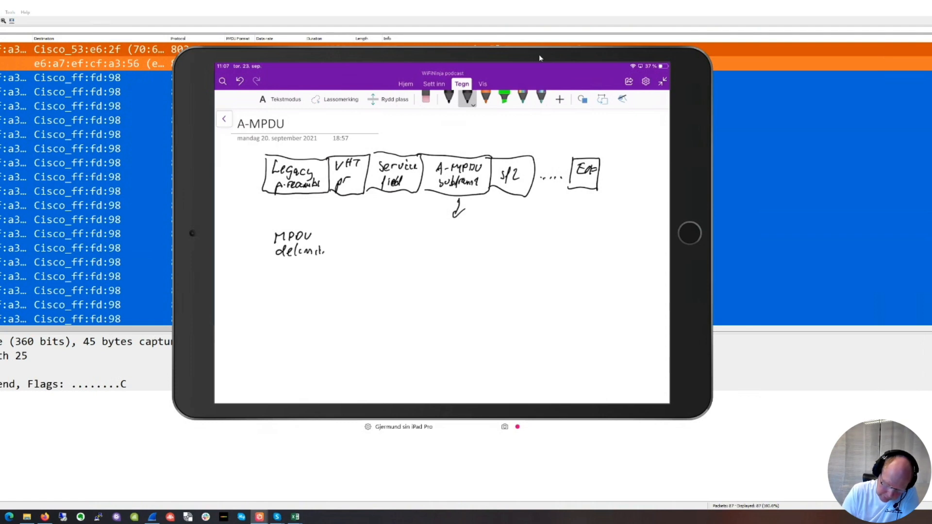
pyautogui.moveTo(258, 229); pyautogui.dragTo(339, 261)
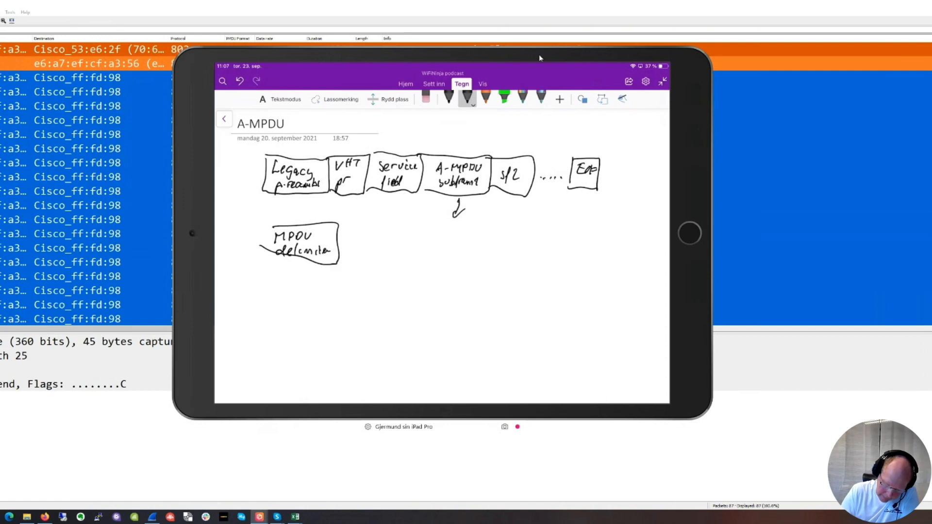
pyautogui.moveTo(351, 232); pyautogui.dragTo(353, 255)
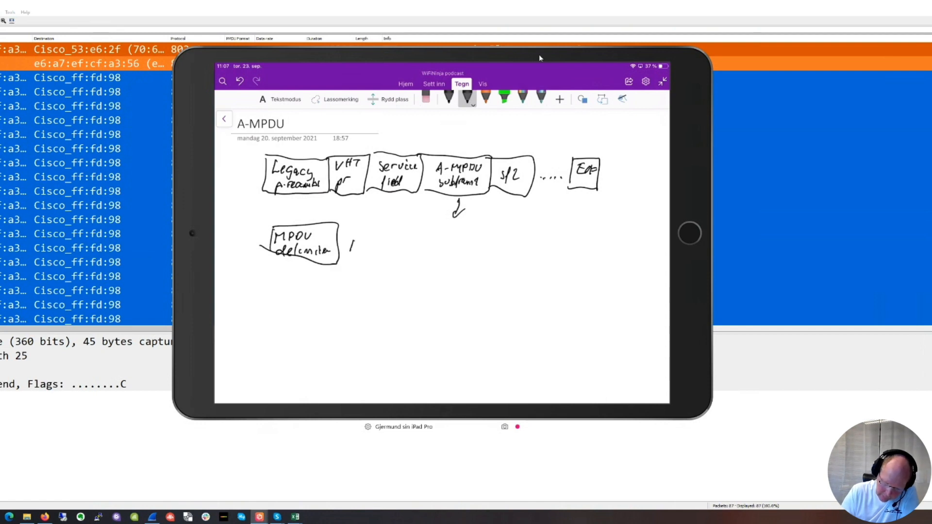
pyautogui.moveTo(349, 246); pyautogui.dragTo(366, 250)
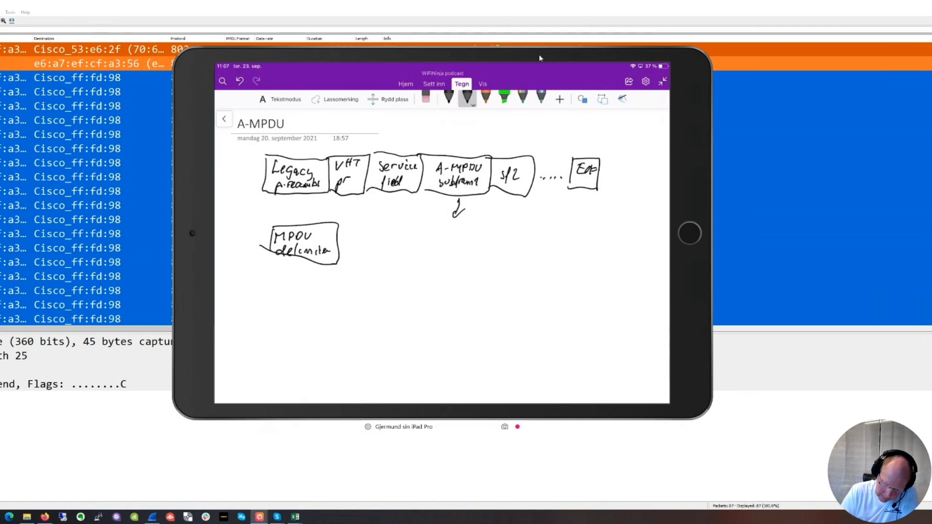
pyautogui.moveTo(356, 238); pyautogui.dragTo(365, 240)
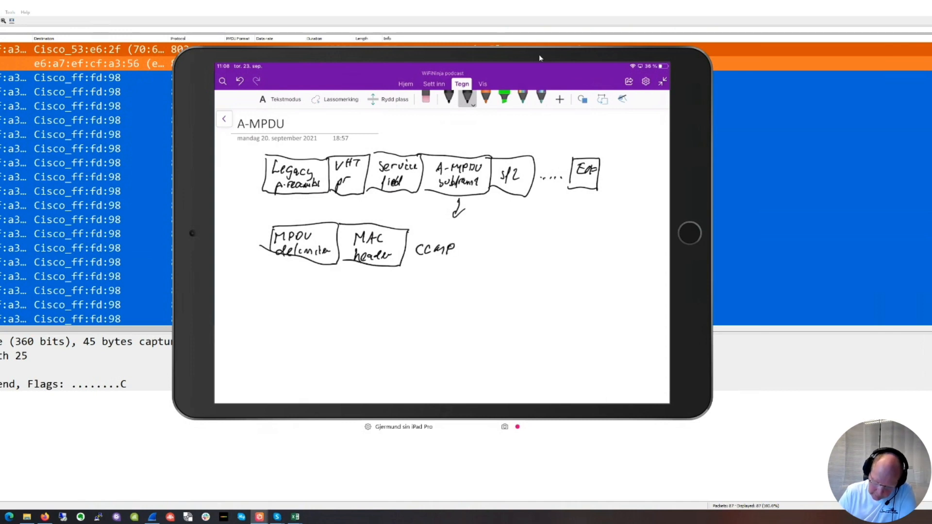
# - Box CCMP, then write and box MSDU and add an FCS box at the end of the row
pyautogui.moveTo(409, 232); pyautogui.dragTo(470, 263)
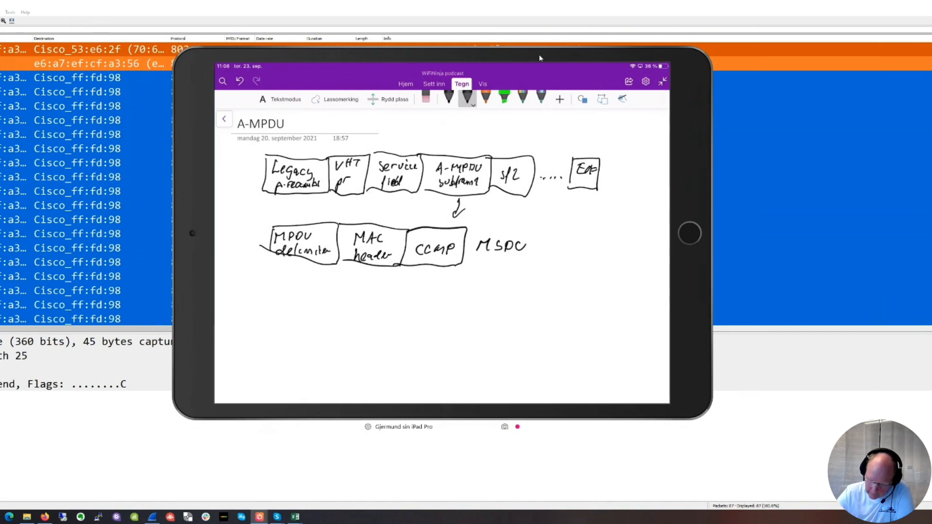
pyautogui.moveTo(470, 229); pyautogui.dragTo(529, 264)
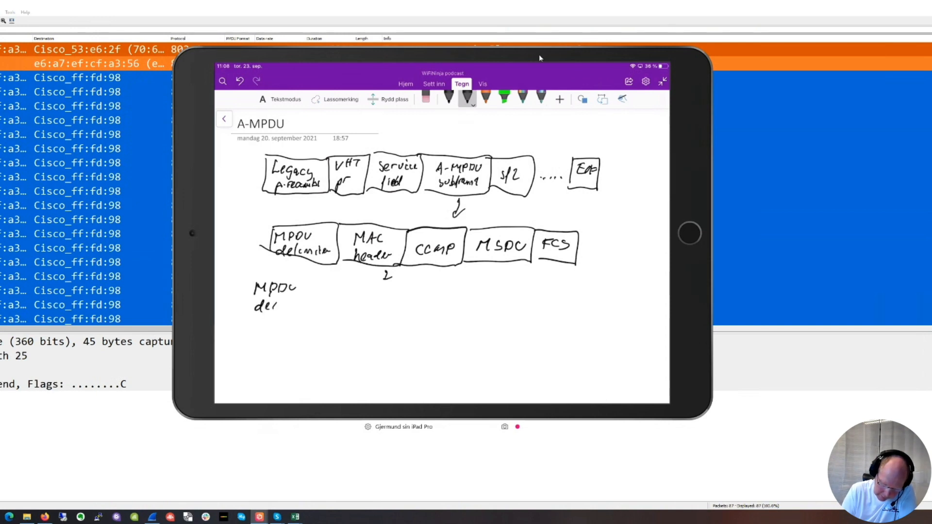
# - Handwrite a third row with a boxed MPDU delimiter, Duration and a 3x address box
pyautogui.moveTo(276, 306); pyautogui.dragTo(306, 306)
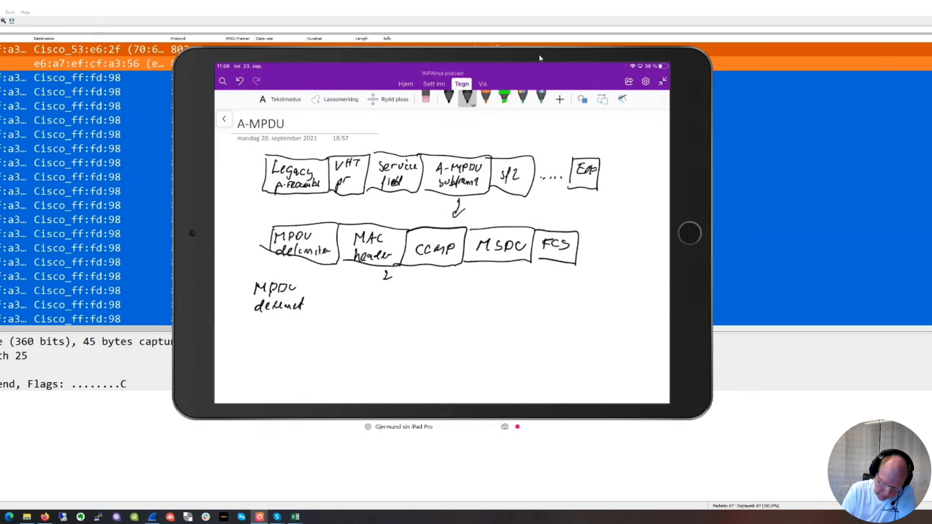
pyautogui.moveTo(238, 279); pyautogui.dragTo(314, 318)
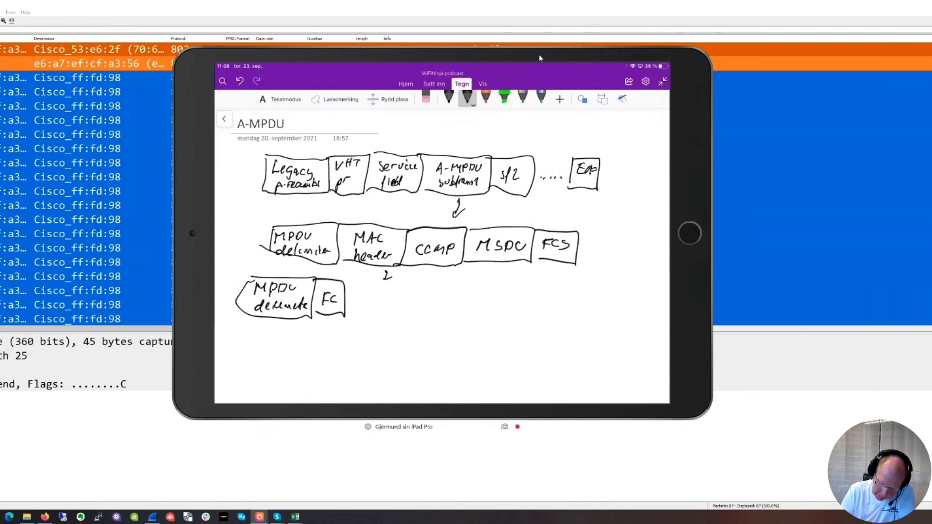
pyautogui.moveTo(353, 300); pyautogui.dragTo(386, 300)
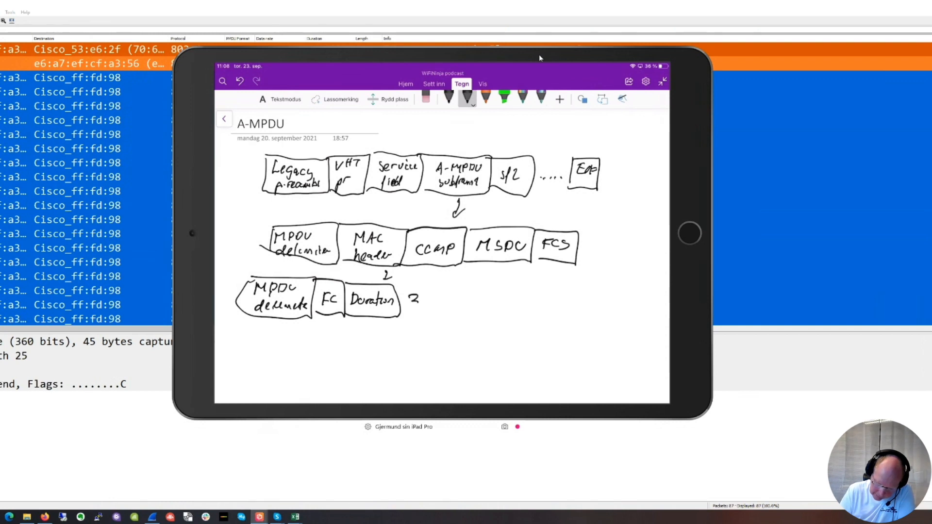
pyautogui.moveTo(409, 297); pyautogui.dragTo(449, 303)
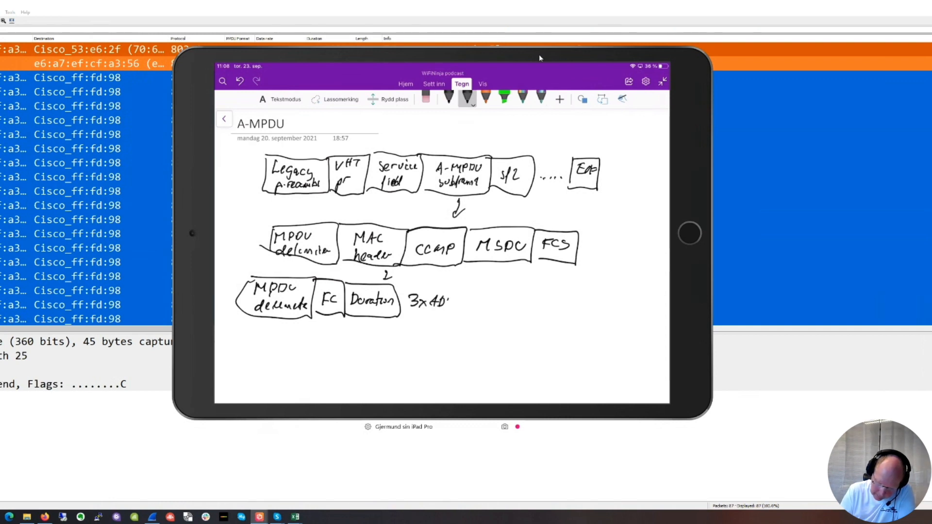
pyautogui.moveTo(410, 288); pyautogui.dragTo(467, 315)
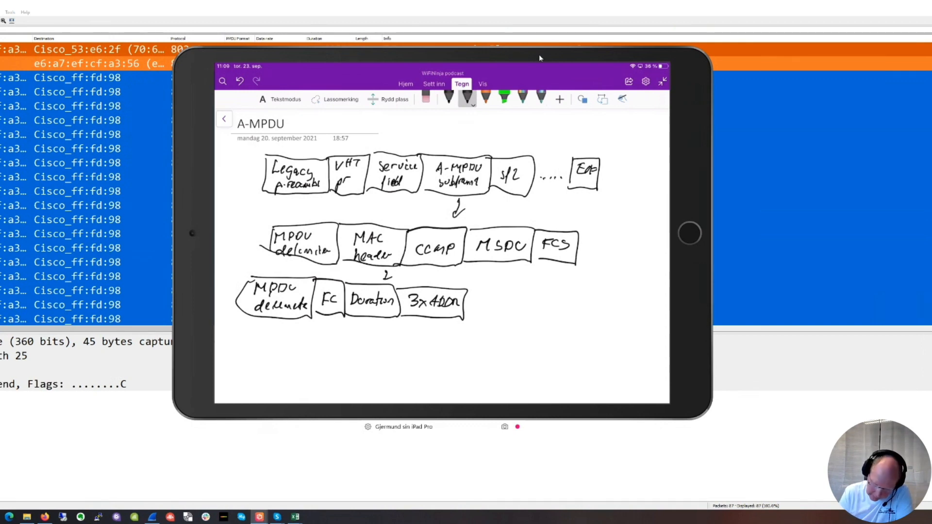
# - Continue the row with sequence control, QoS, CCMP, MSDU and a closing FCS box
pyautogui.moveTo(469, 297); pyautogui.dragTo(484, 303)
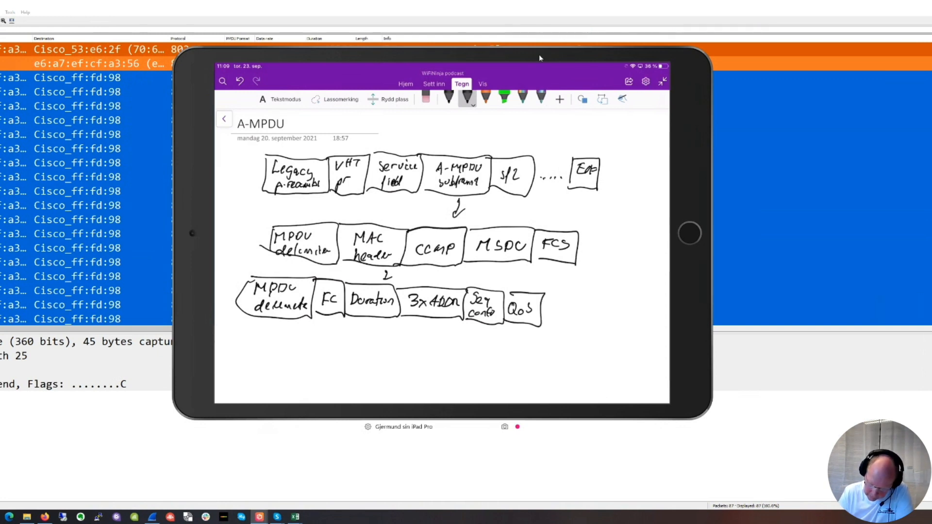
pyautogui.moveTo(546, 306); pyautogui.dragTo(585, 309)
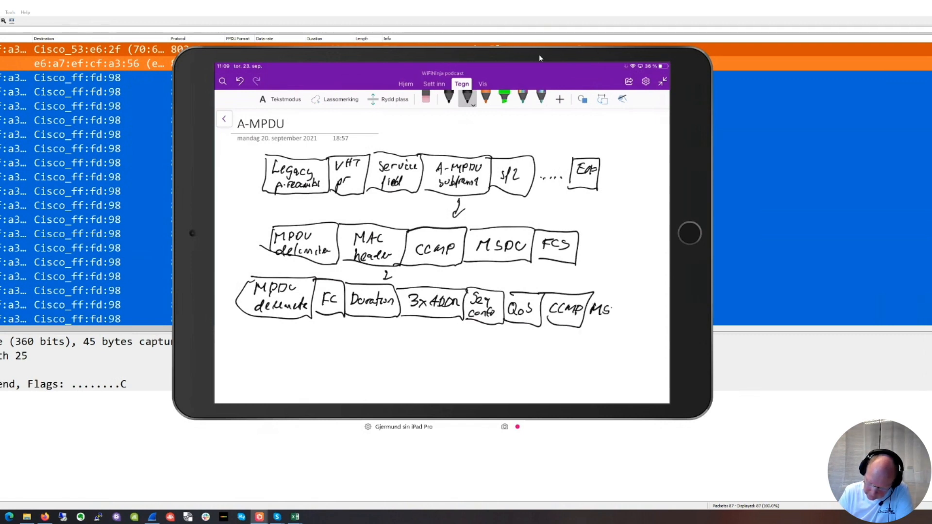
pyautogui.moveTo(610, 309); pyautogui.dragTo(633, 309)
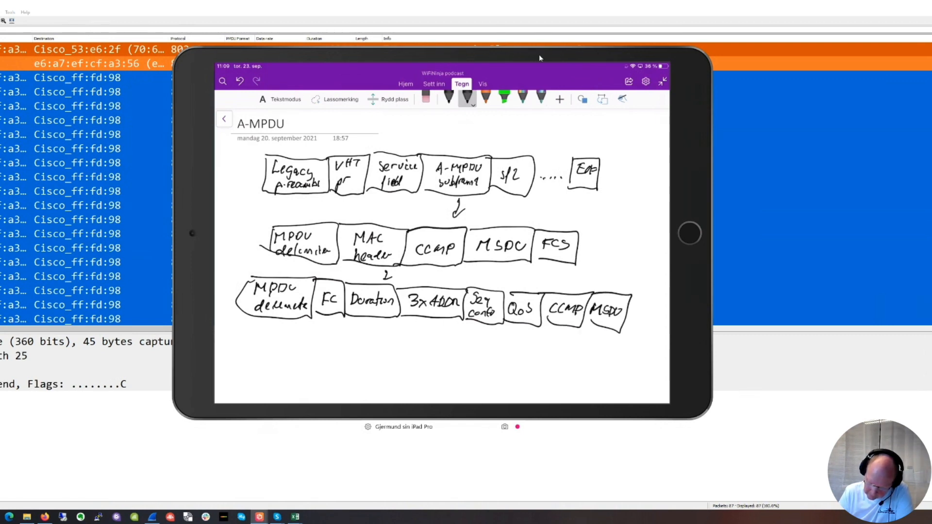
pyautogui.moveTo(633, 312); pyautogui.dragTo(660, 312)
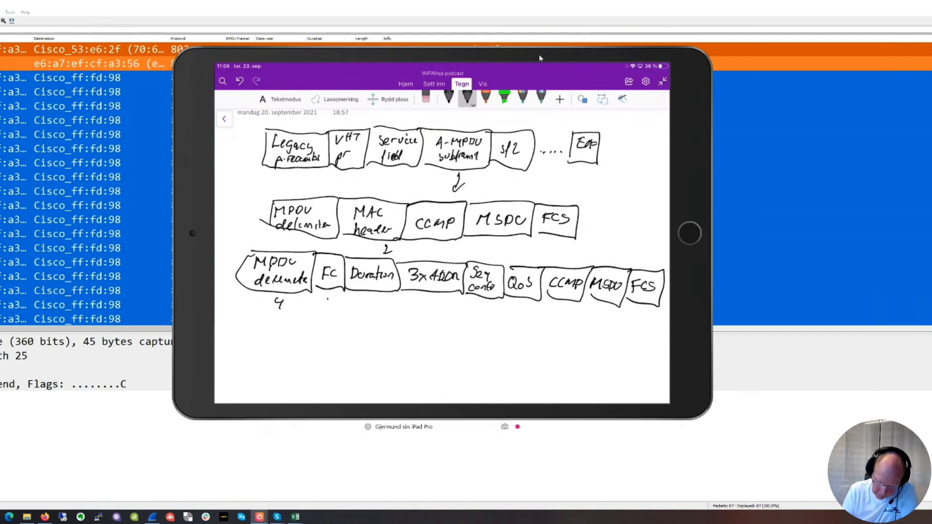
# - Write the byte counts under each box and bracket the header ones with a 42 bytes total
pyautogui.moveTo(329, 300); pyautogui.dragTo(375, 303)
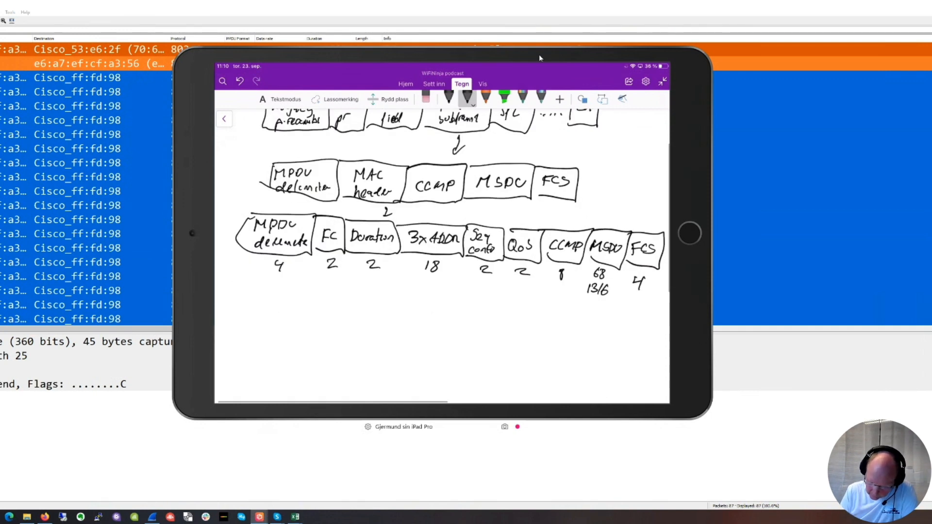
pyautogui.moveTo(280, 273); pyautogui.dragTo(562, 297)
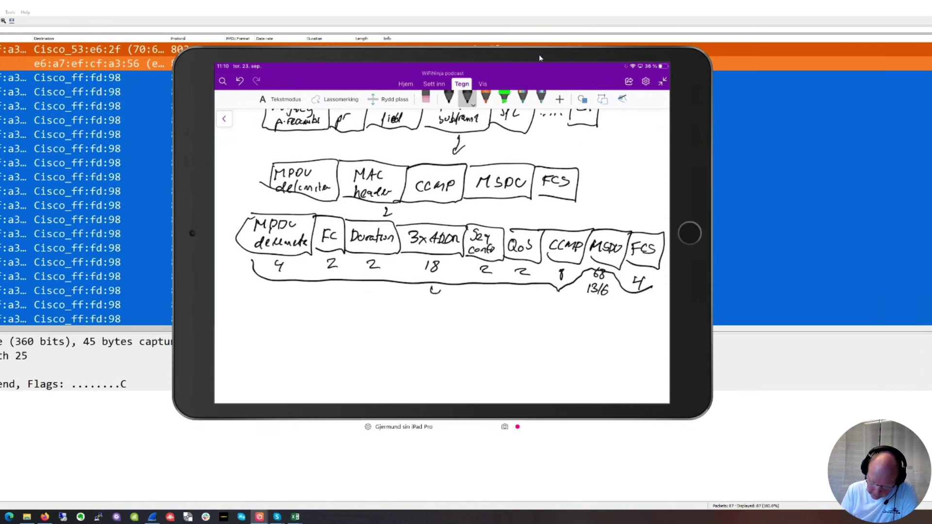
pyautogui.moveTo(428, 297); pyautogui.dragTo(488, 297)
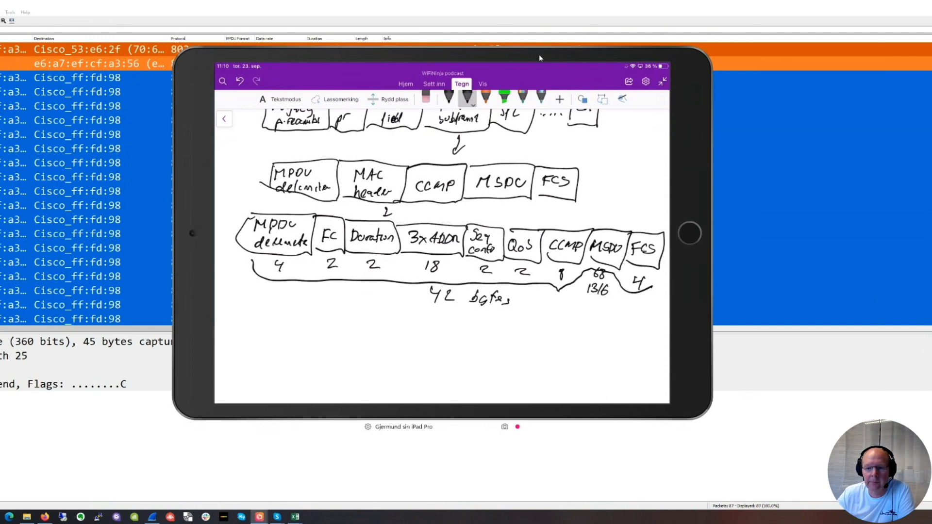
# - Scroll the note down to make room for the handwritten 'total 50469 bytes' line
pyautogui.scroll(-3)
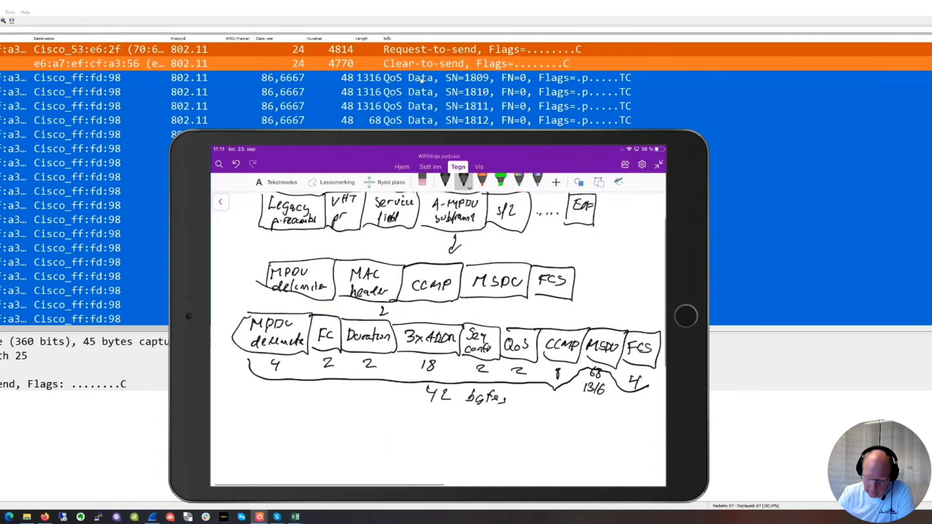
pyautogui.scroll(-3)
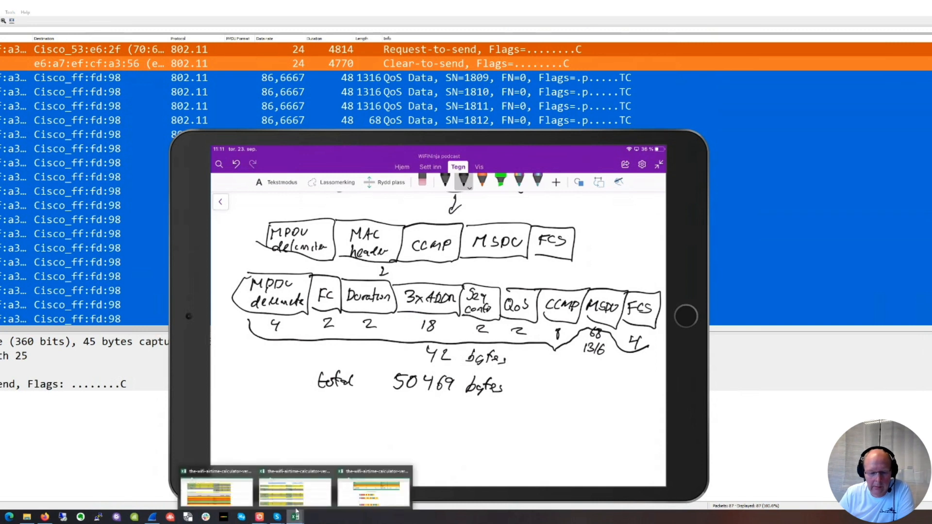
# - Switch from the OneNote sketch to the airtime calculator workbook and scroll up to the scenario inputs
pyautogui.click(296, 490)
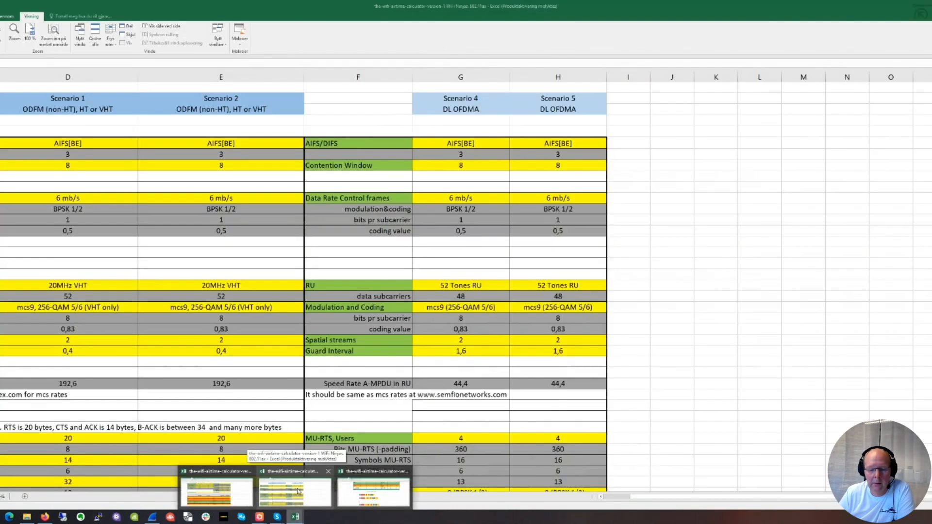
pyautogui.click(371, 490)
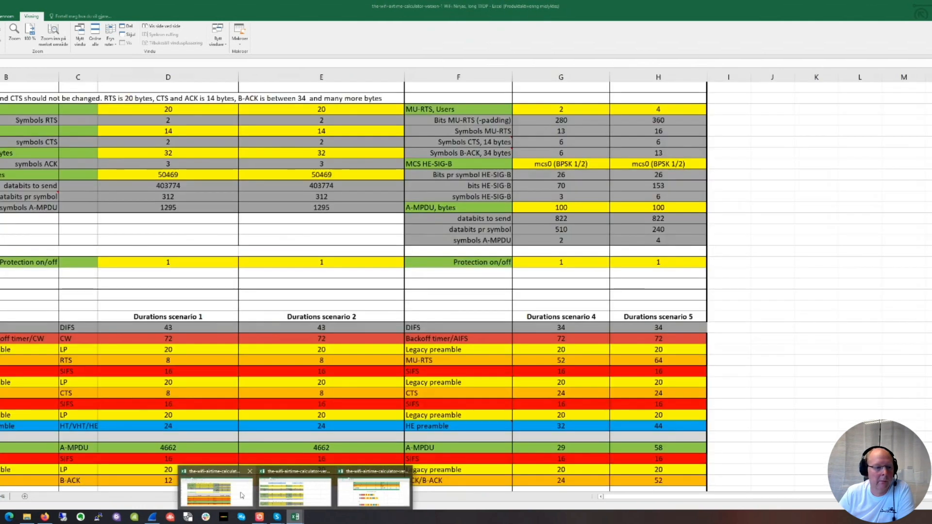
pyautogui.click(168, 77)
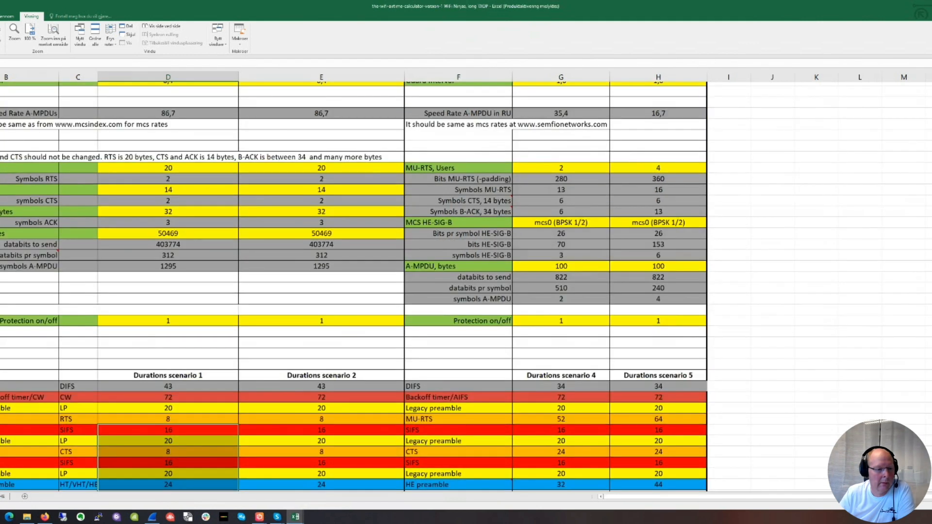
pyautogui.scroll(3)
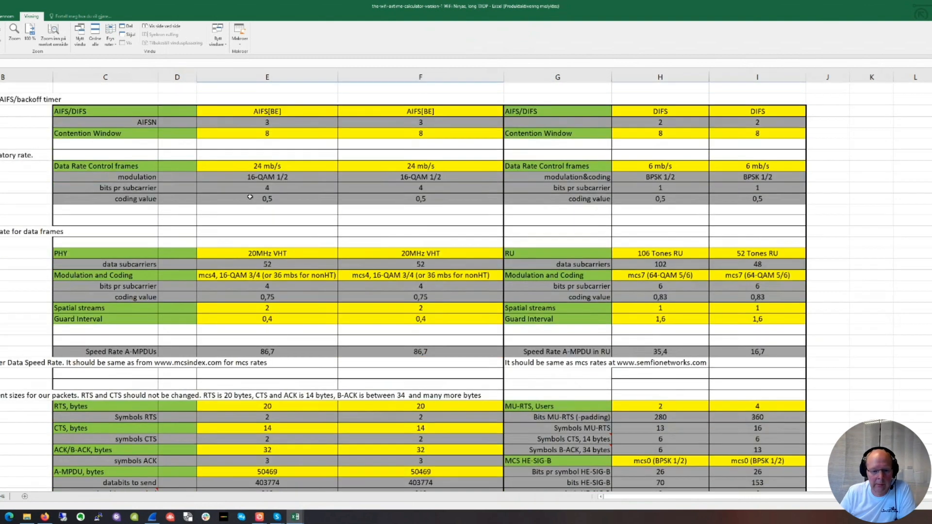
pyautogui.scroll(-3)
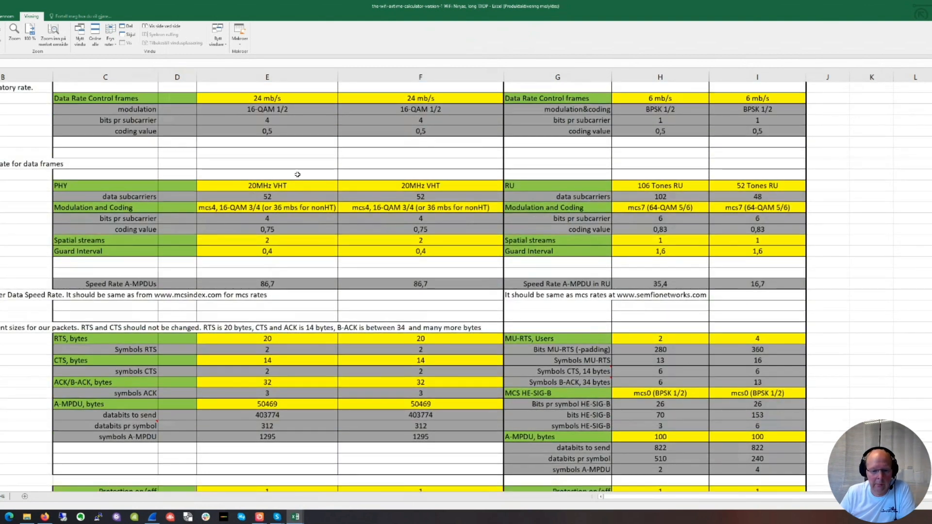
pyautogui.scroll(-3)
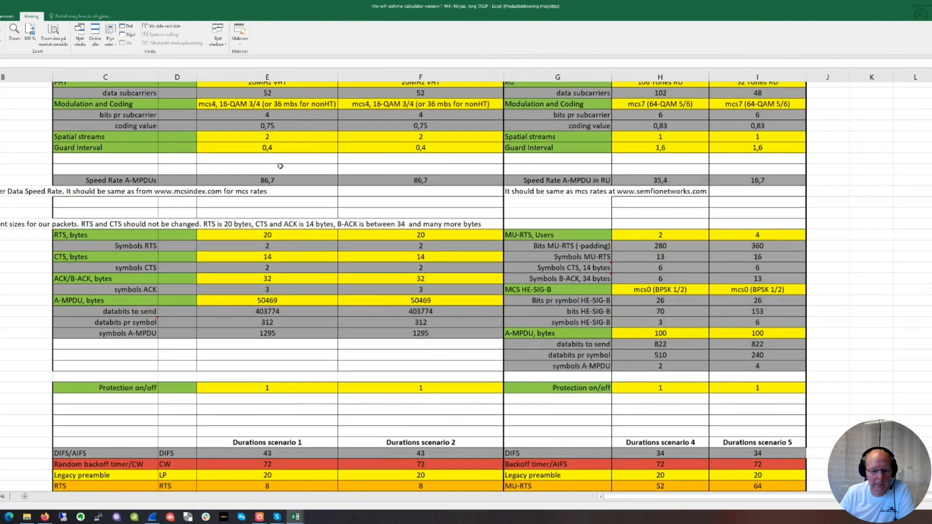
pyautogui.scroll(3)
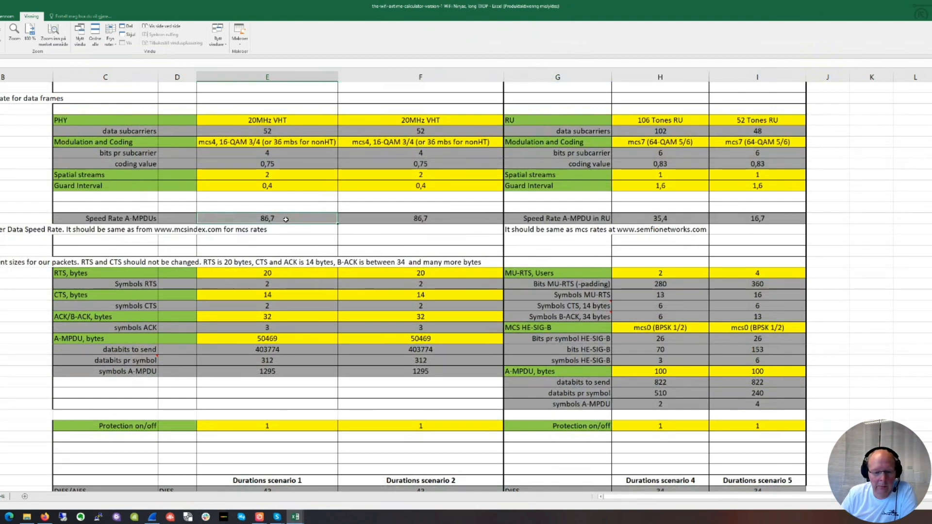
pyautogui.scroll(-3)
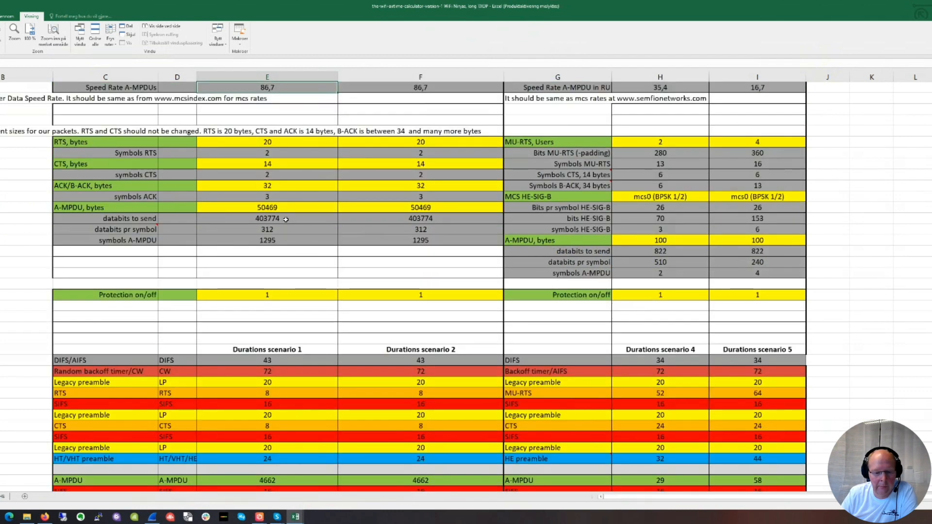
pyautogui.scroll(-3)
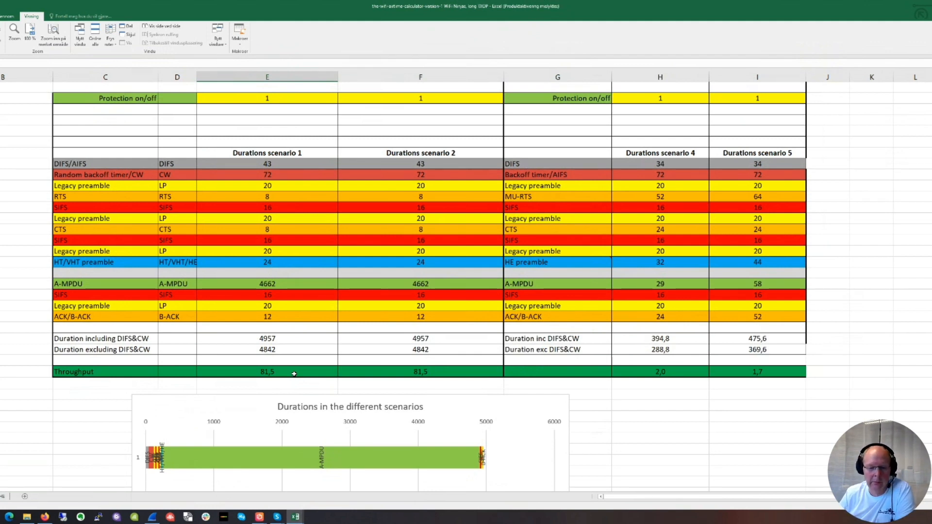
pyautogui.moveTo(291, 359)
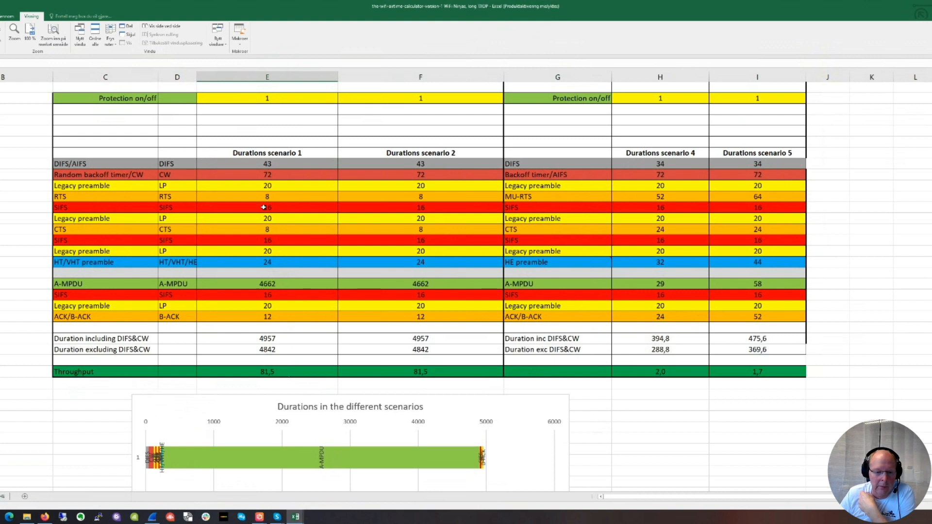
pyautogui.click(267, 206)
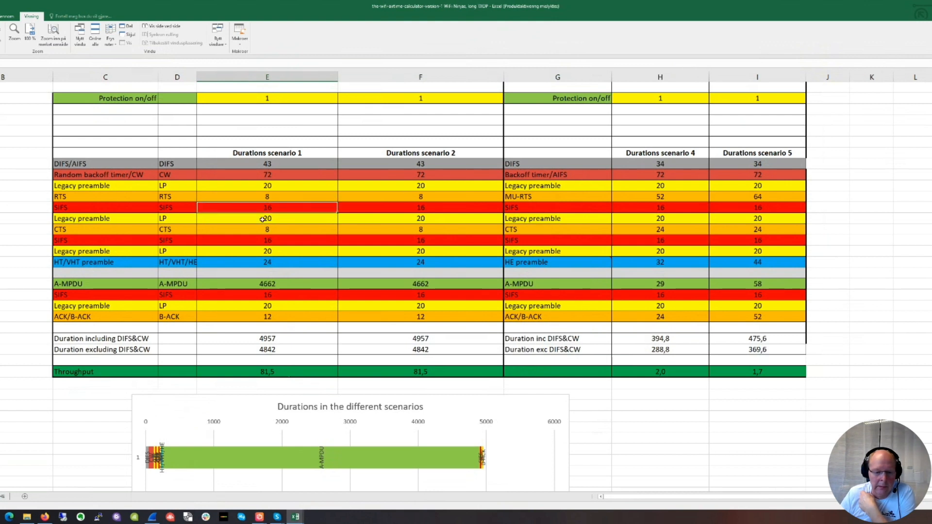
pyautogui.moveTo(266, 208); pyautogui.dragTo(267, 316)
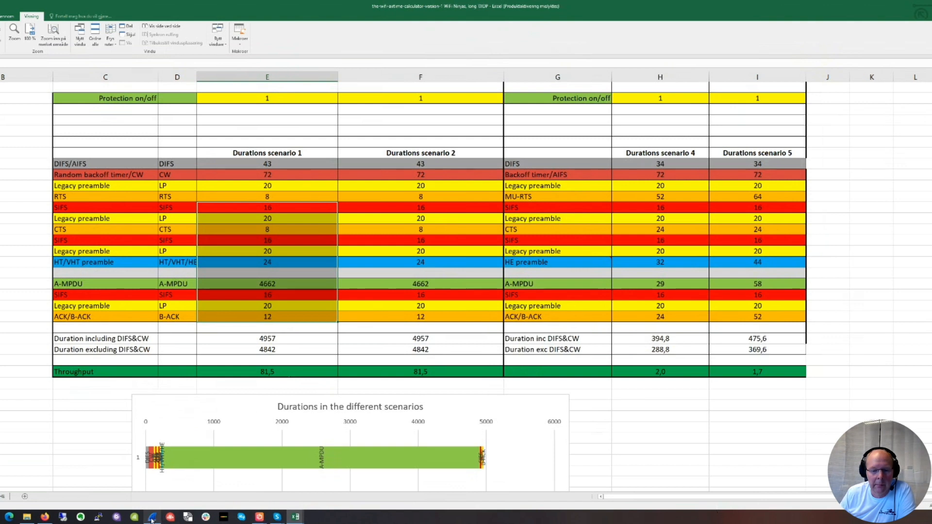
# - Switch from the spreadsheet over to the Wireshark capture with the RTS/CTS and QoS Data frames
pyautogui.click(151, 517)
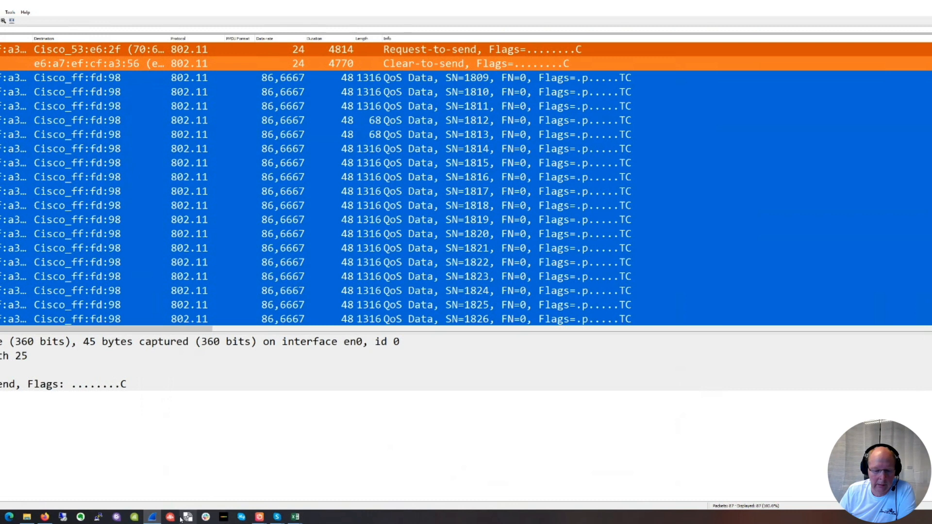
pyautogui.moveTo(295, 515)
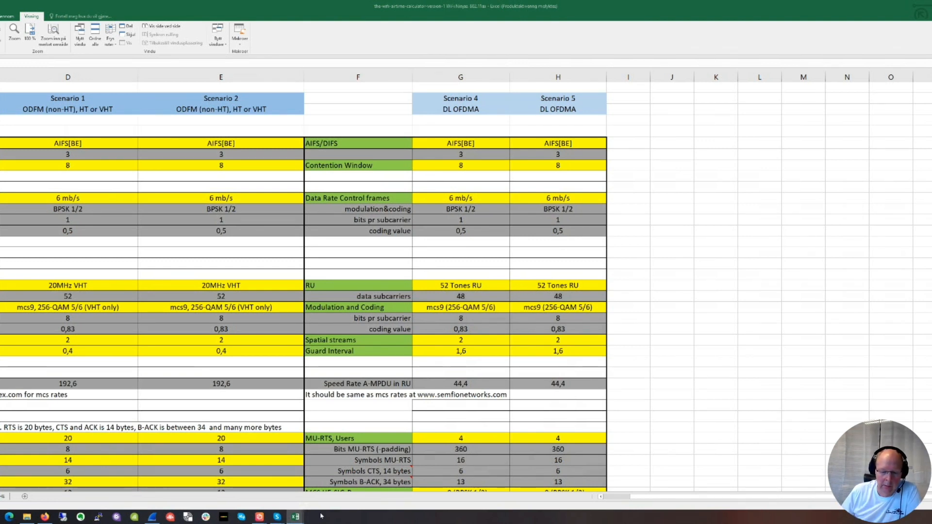
pyautogui.moveTo(295, 516)
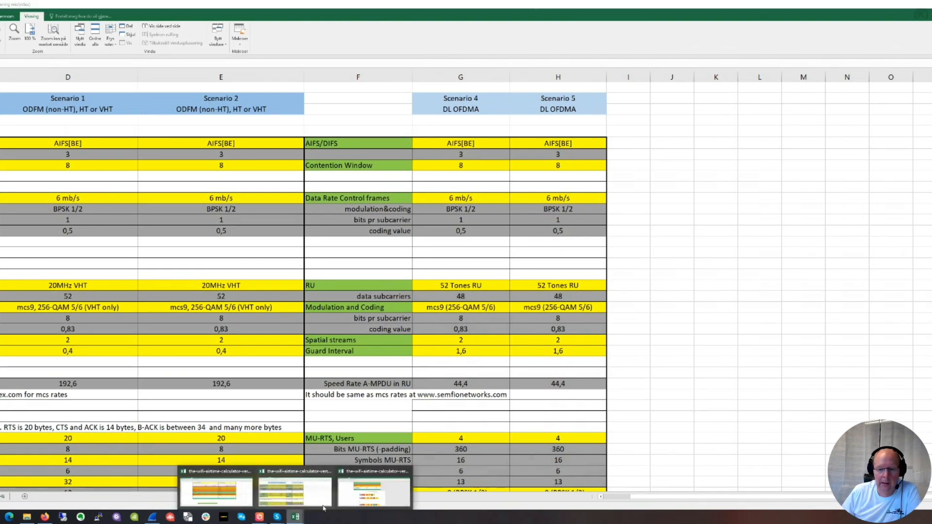
pyautogui.click(372, 493)
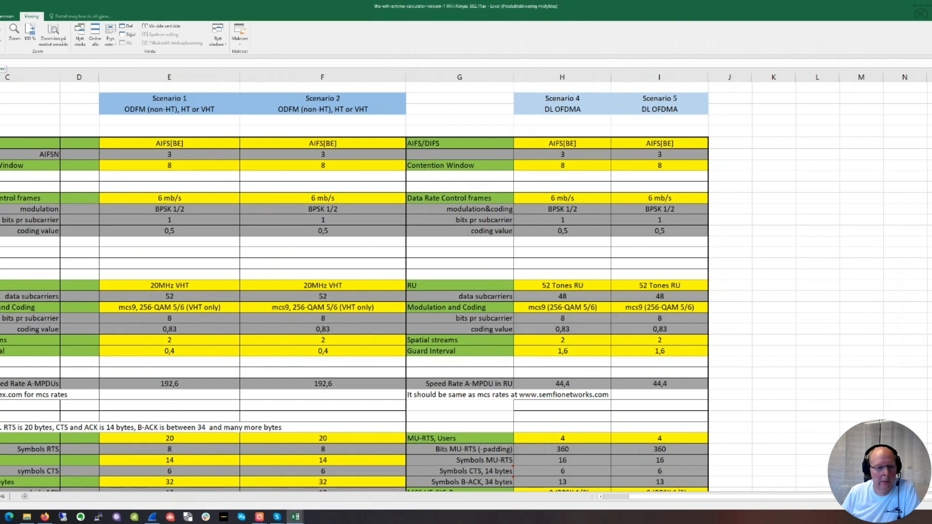
pyautogui.hscroll(3)
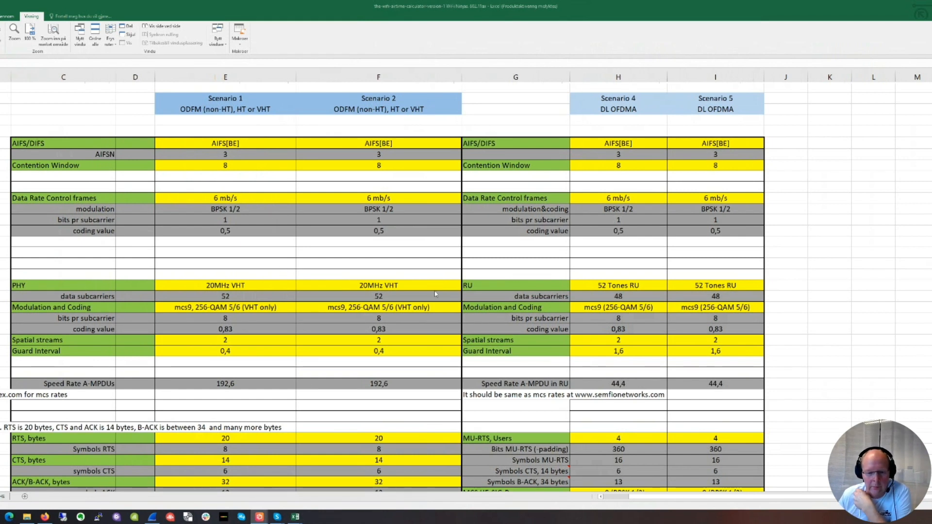
pyautogui.moveTo(419, 322)
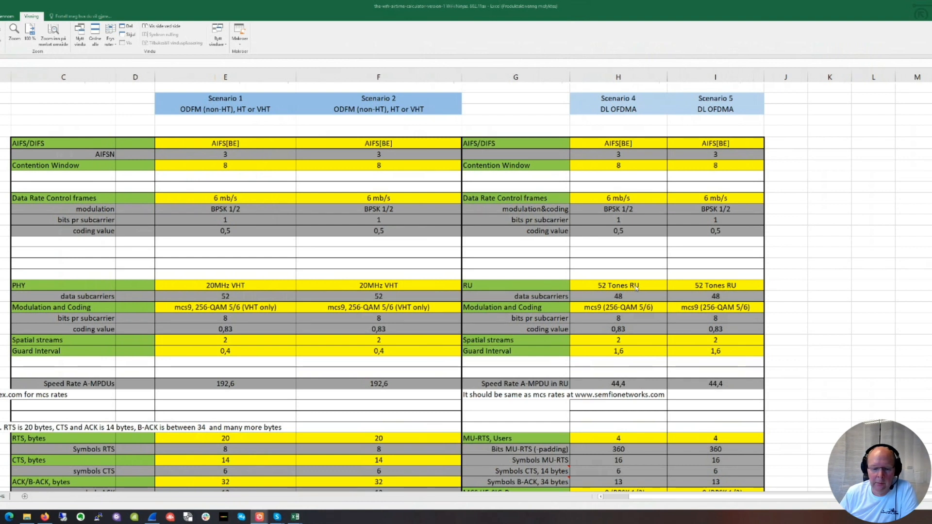
pyautogui.moveTo(850, 307)
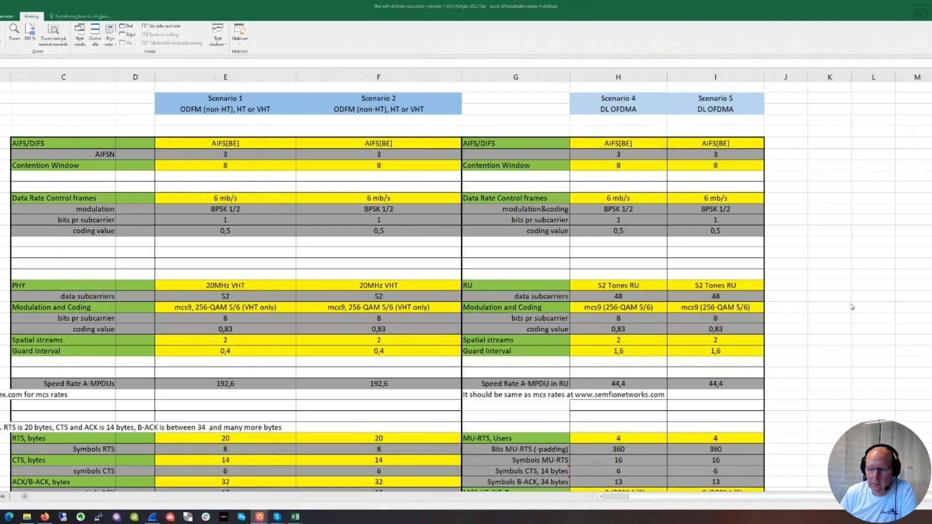
pyautogui.moveTo(786, 314)
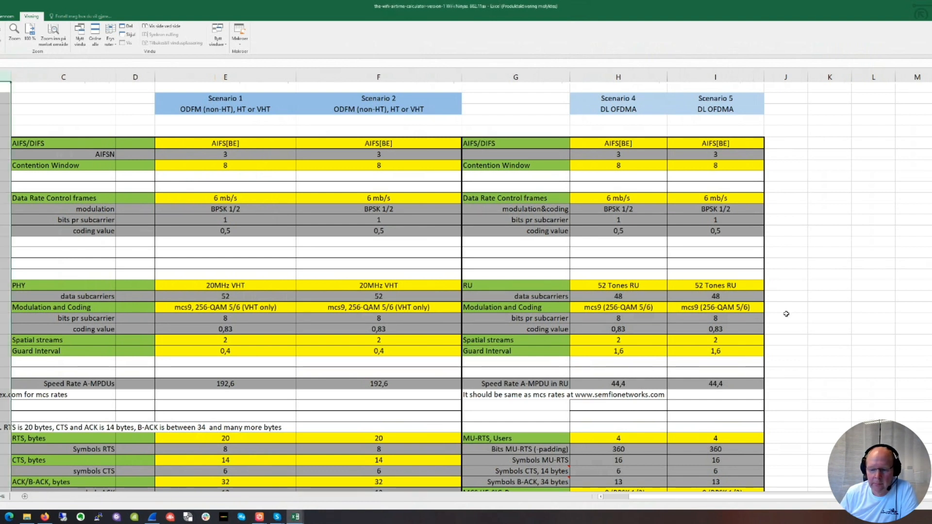
# - Scroll the workbook down to the duration totals, throughput row and scenario durations chart
pyautogui.scroll(-3)
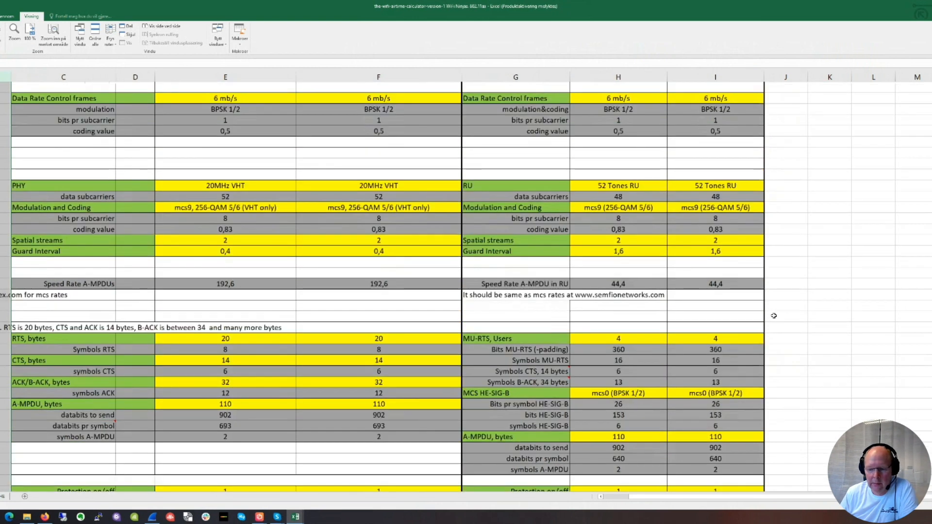
pyautogui.scroll(-3)
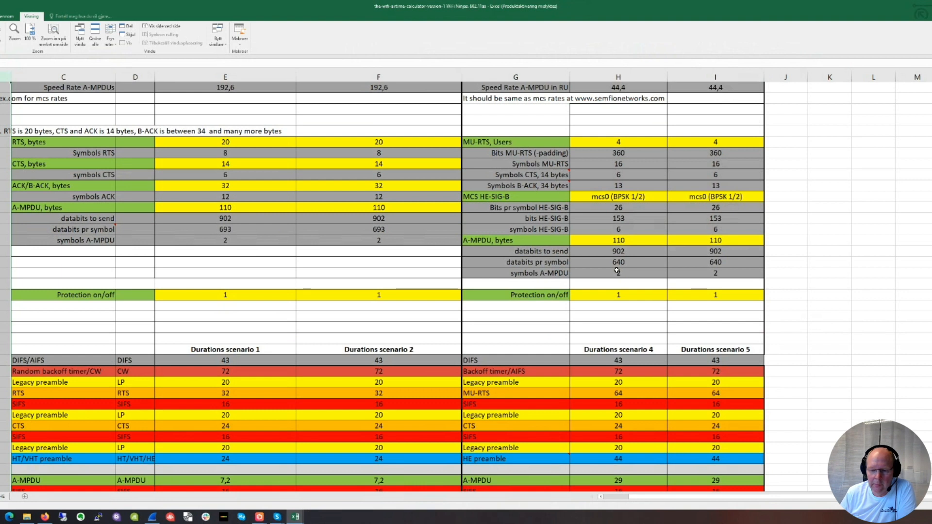
pyautogui.scroll(-3)
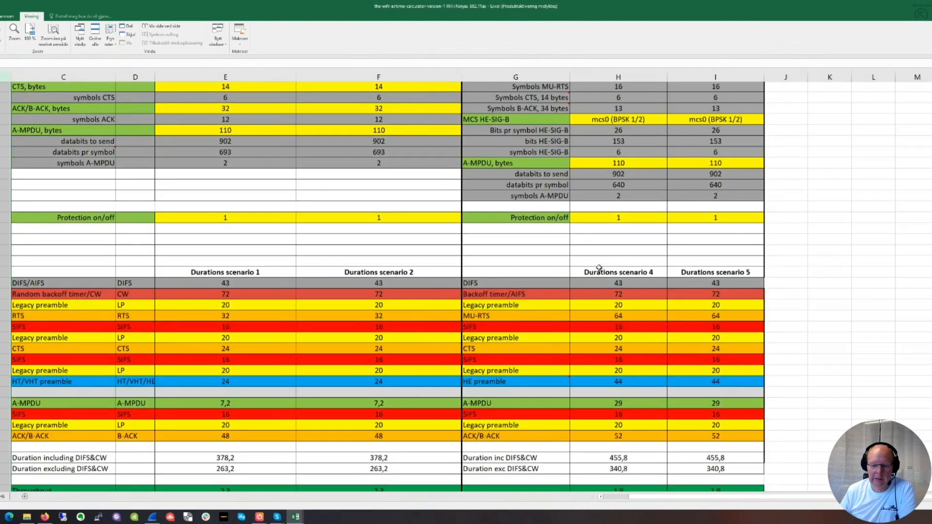
pyautogui.scroll(-3)
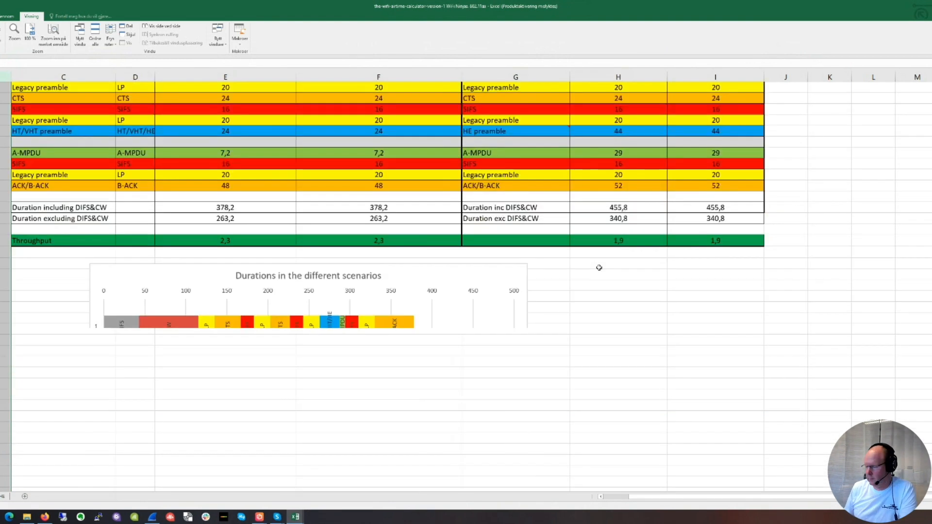
pyautogui.scroll(-3)
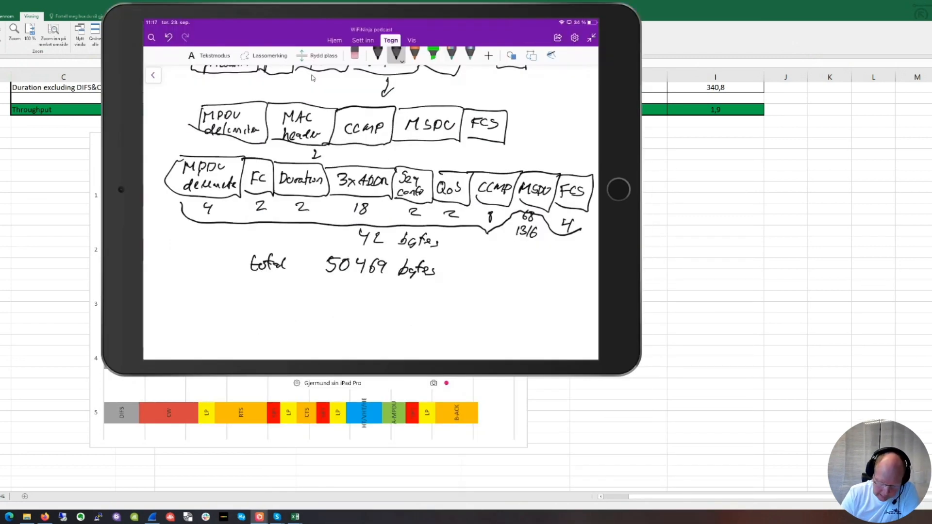
# - On the 802.11ax page, sketch staggered station boxes starting with A plus a separate A box to the right
pyautogui.click(153, 76)
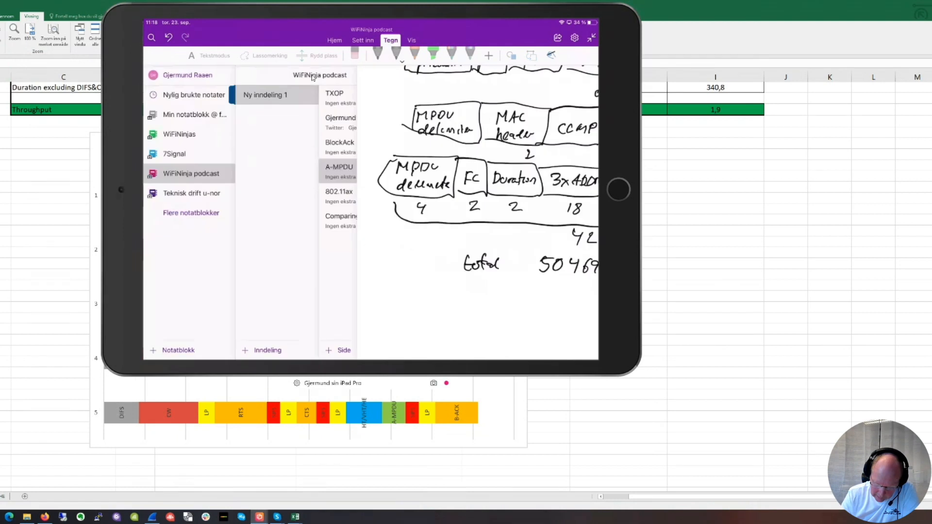
pyautogui.click(337, 191)
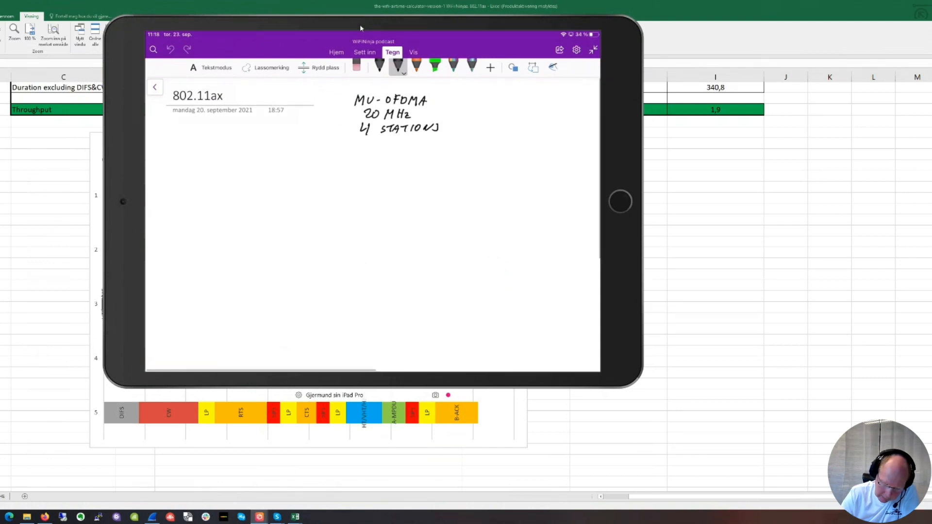
pyautogui.moveTo(237, 169); pyautogui.dragTo(285, 158)
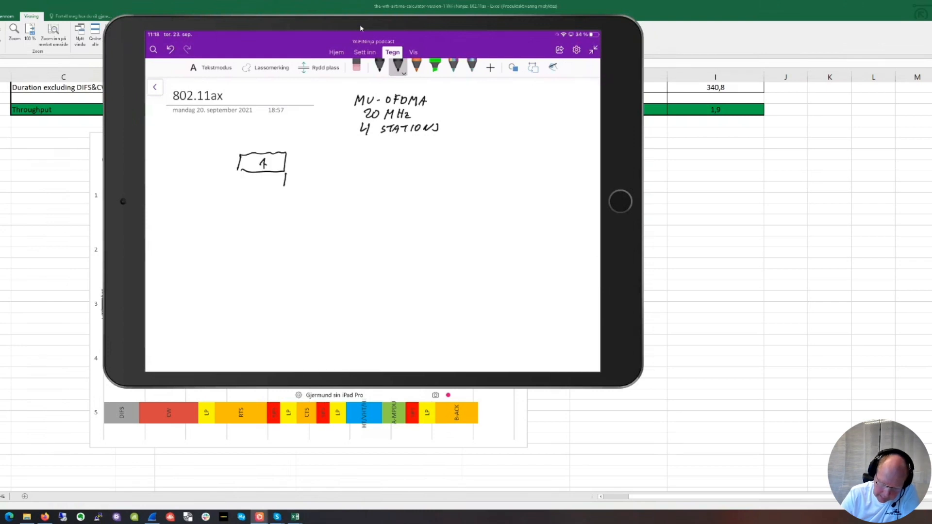
pyautogui.moveTo(282, 179); pyautogui.dragTo(333, 178)
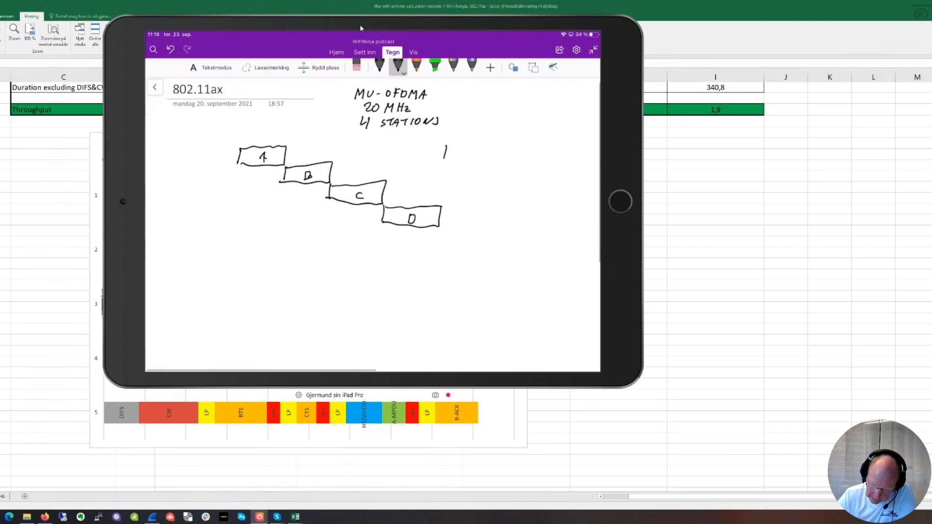
pyautogui.moveTo(443, 140); pyautogui.dragTo(490, 163)
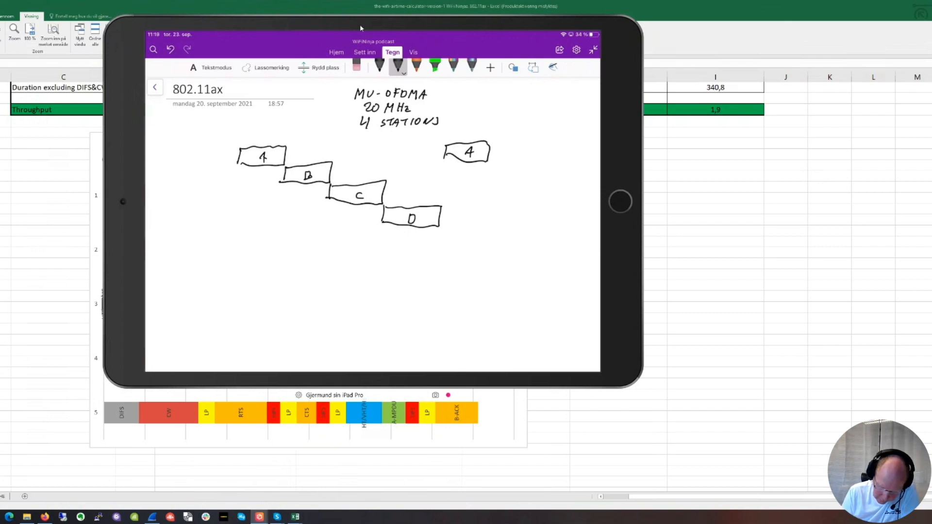
# - Draw a lower row of three boxes labelled ALL beneath the staircase of stations
pyautogui.moveTo(234, 243); pyautogui.dragTo(241, 259)
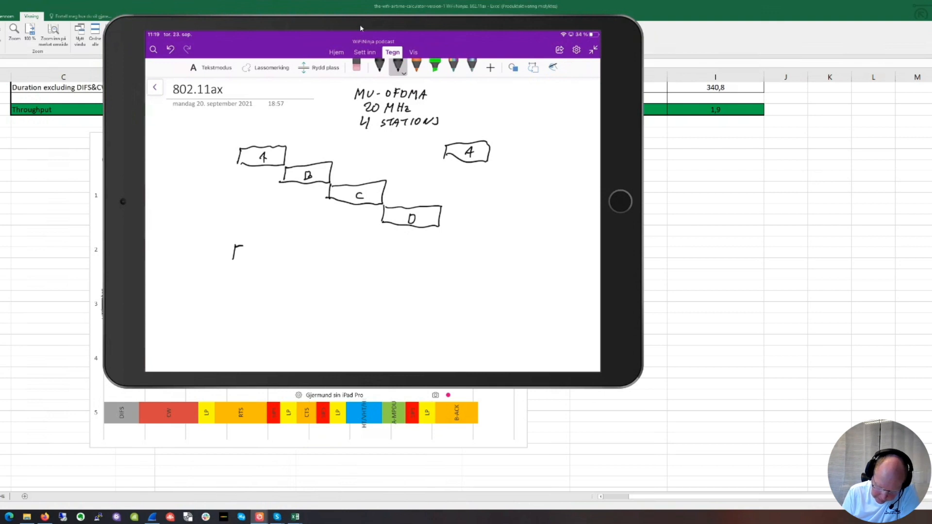
pyautogui.moveTo(232, 254); pyautogui.dragTo(302, 266)
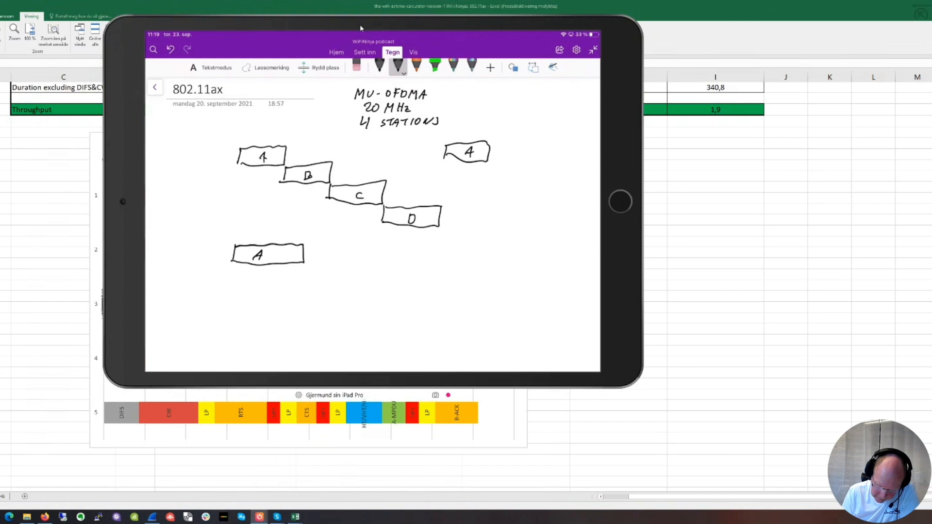
pyautogui.moveTo(264, 254); pyautogui.dragTo(285, 254)
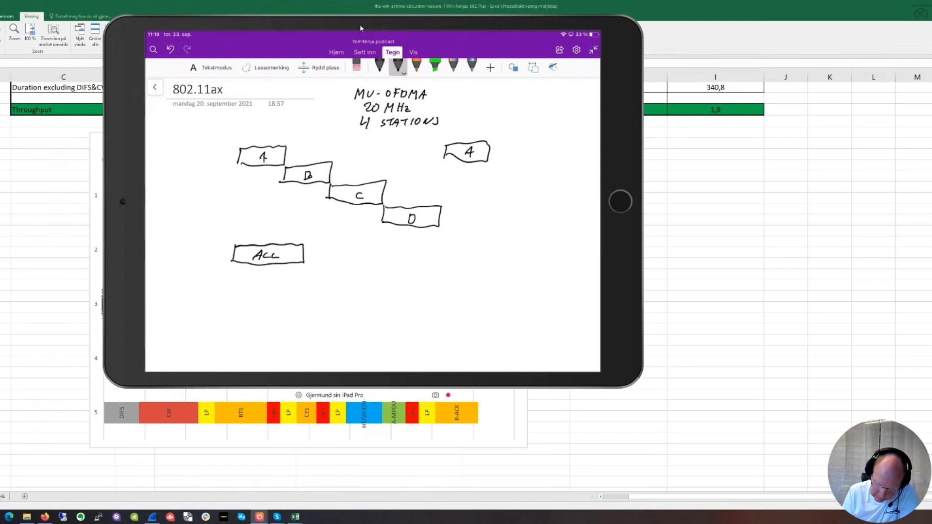
pyautogui.moveTo(312, 244); pyautogui.dragTo(369, 268)
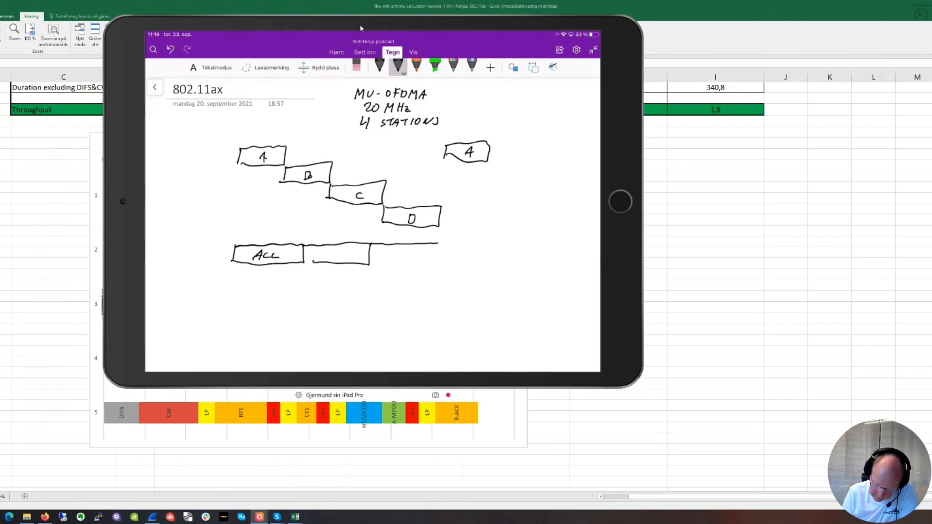
pyautogui.moveTo(311, 247); pyautogui.dragTo(437, 264)
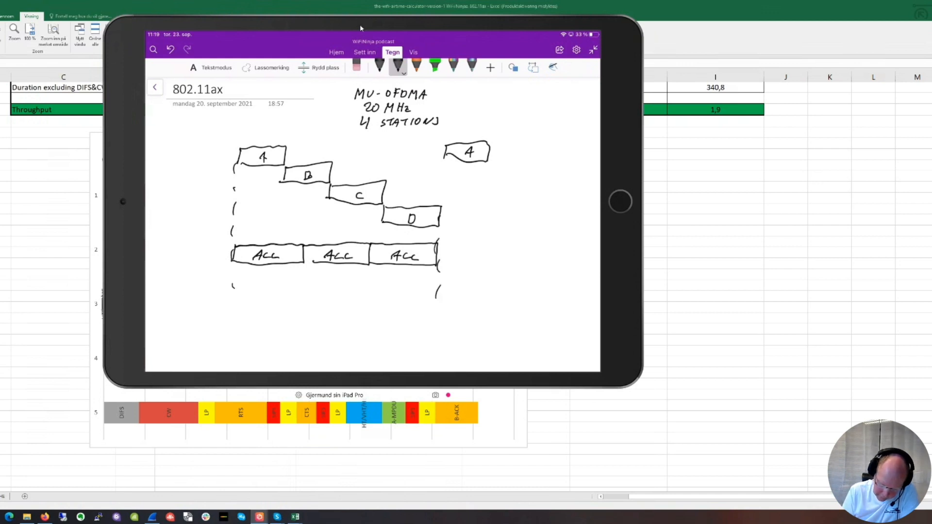
# - Handwrite '1 TXOP to VHT station' and begin '3 TXO' below the ALL row
pyautogui.moveTo(273, 305); pyautogui.dragTo(285, 294)
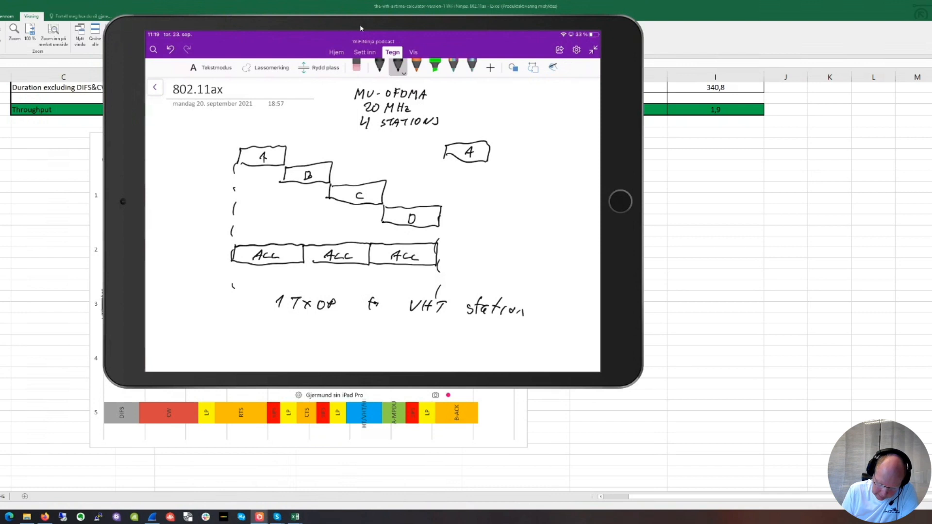
pyautogui.moveTo(277, 325); pyautogui.dragTo(285, 339)
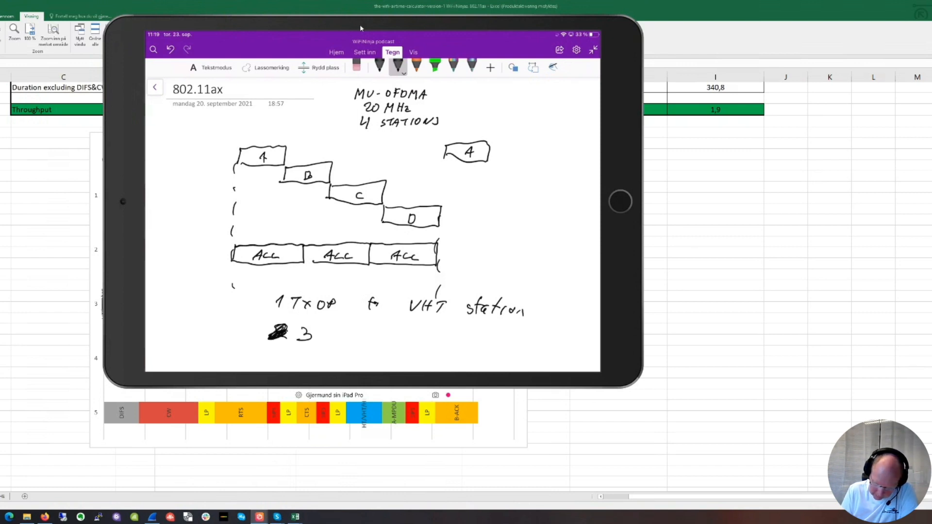
pyautogui.moveTo(324, 333); pyautogui.dragTo(366, 336)
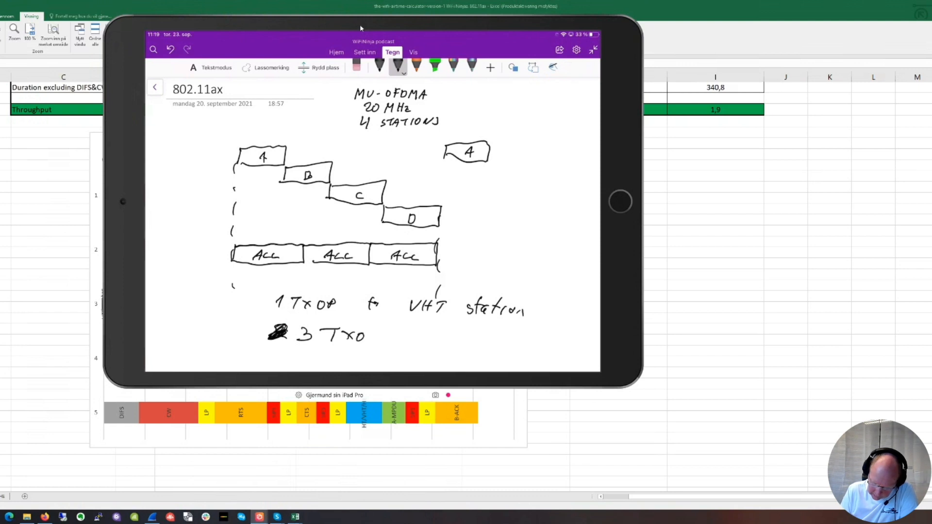
pyautogui.moveTo(381, 336); pyautogui.dragTo(434, 336)
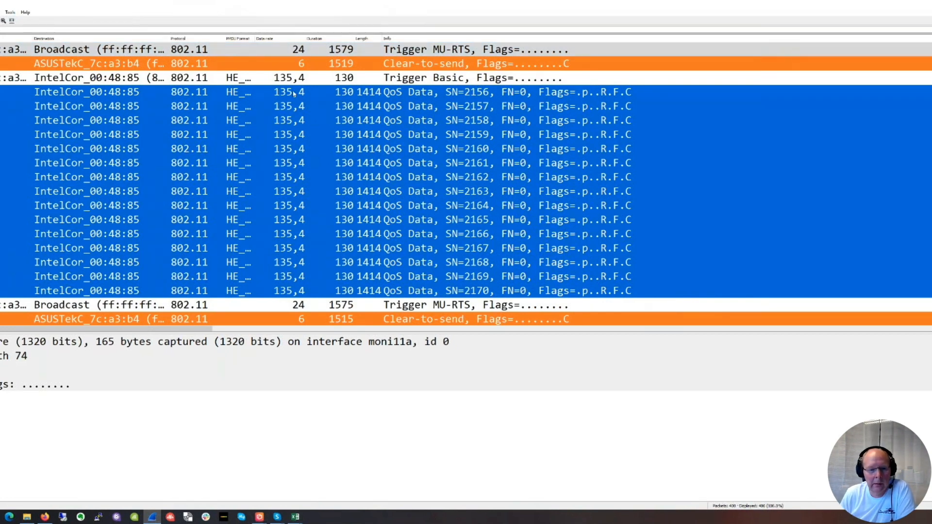
pyautogui.moveTo(257, 38)
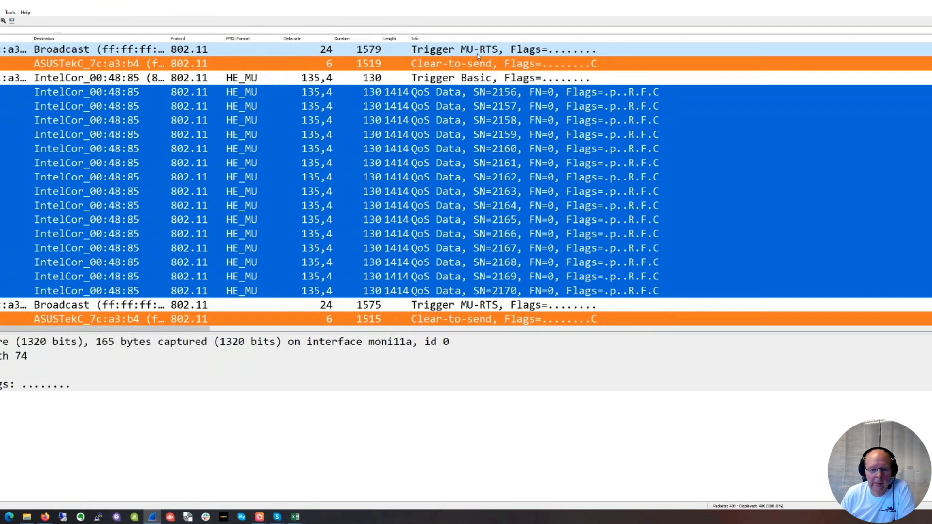
pyautogui.moveTo(270, 170)
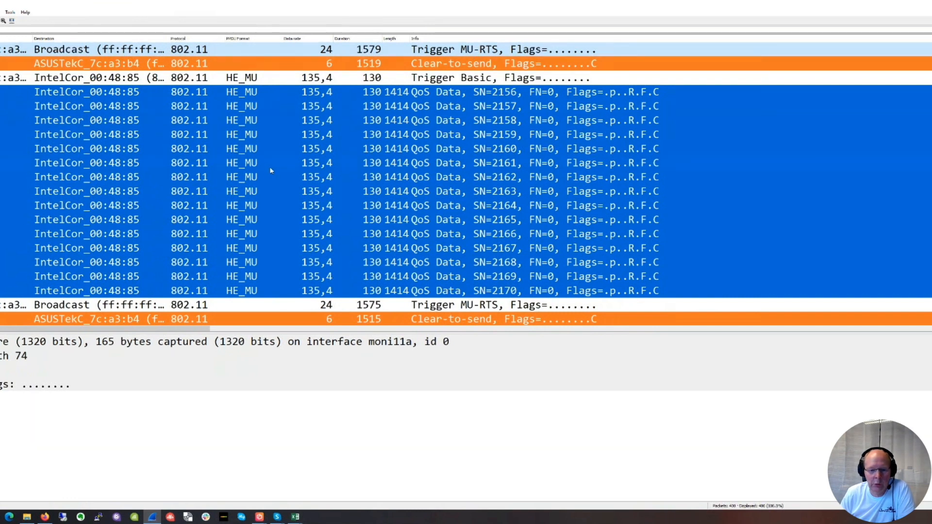
pyautogui.moveTo(246, 167)
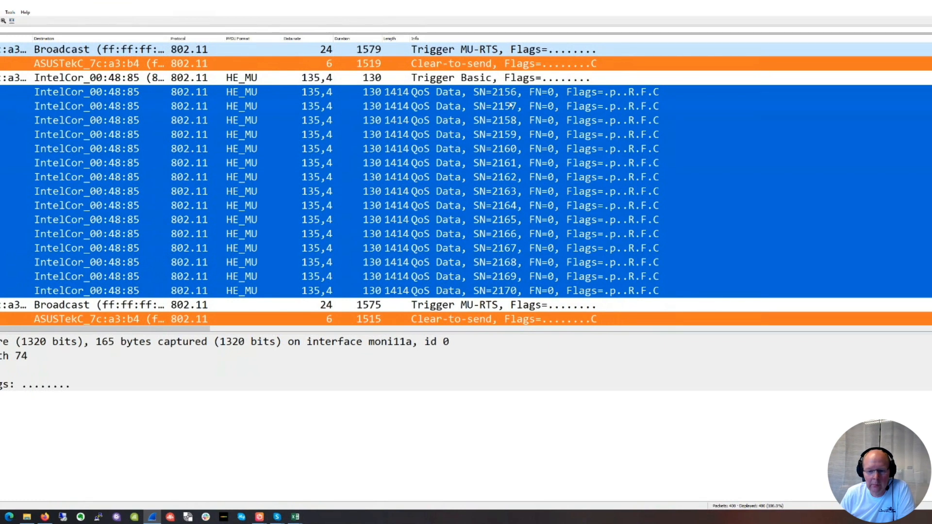
pyautogui.scroll(-3)
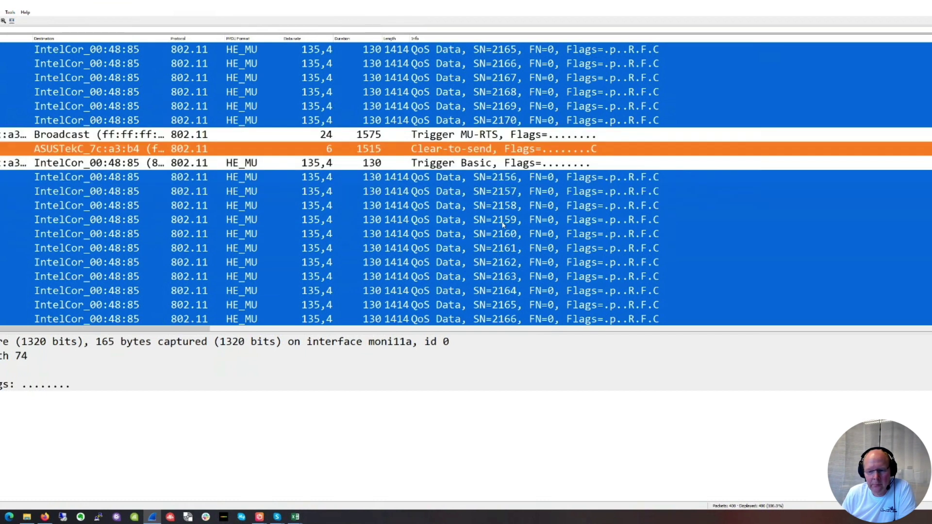
pyautogui.scroll(-3)
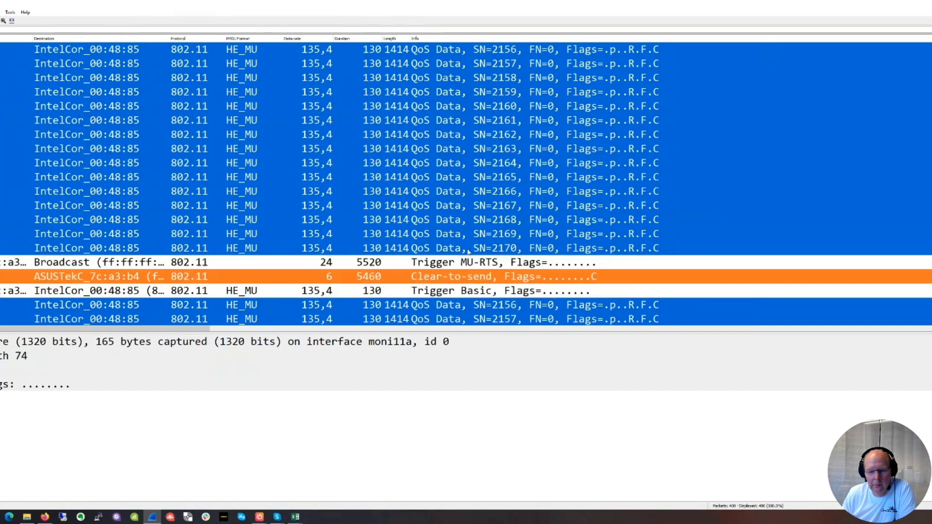
pyautogui.moveTo(463, 258)
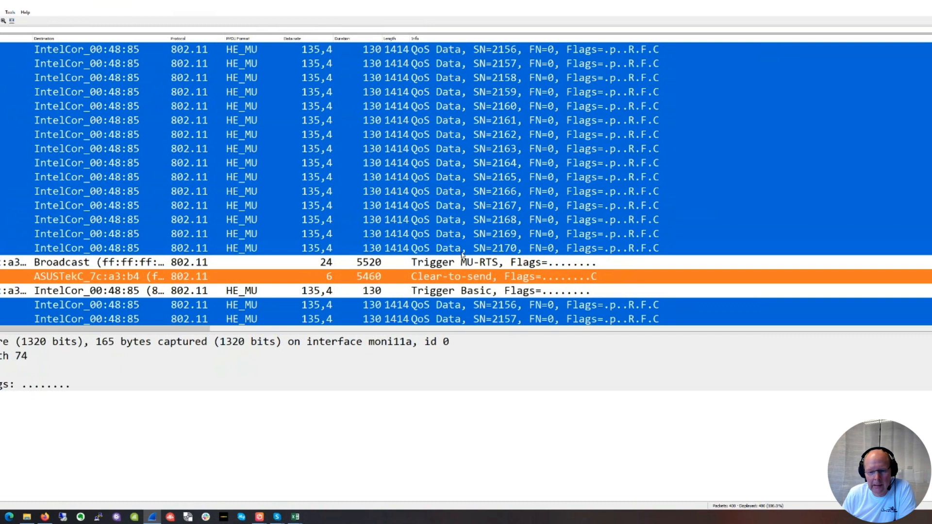
pyautogui.scroll(-3)
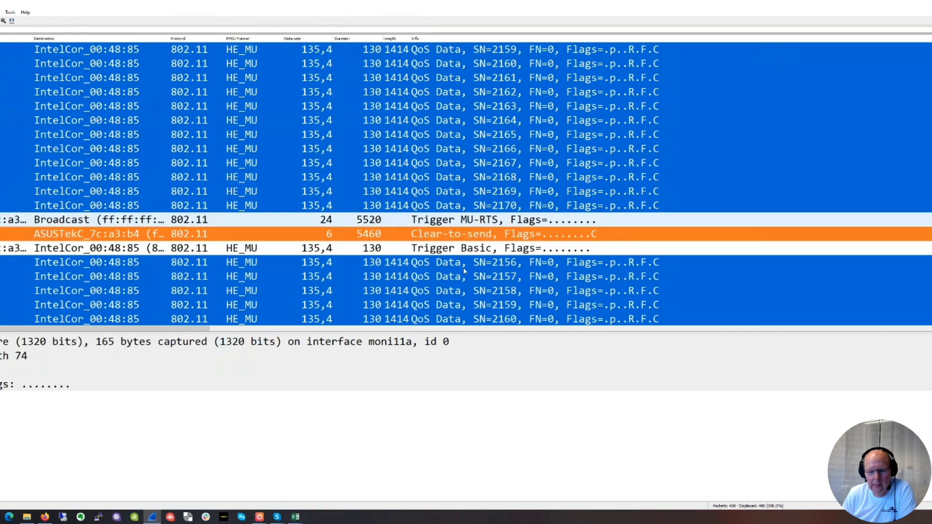
pyautogui.scroll(-3)
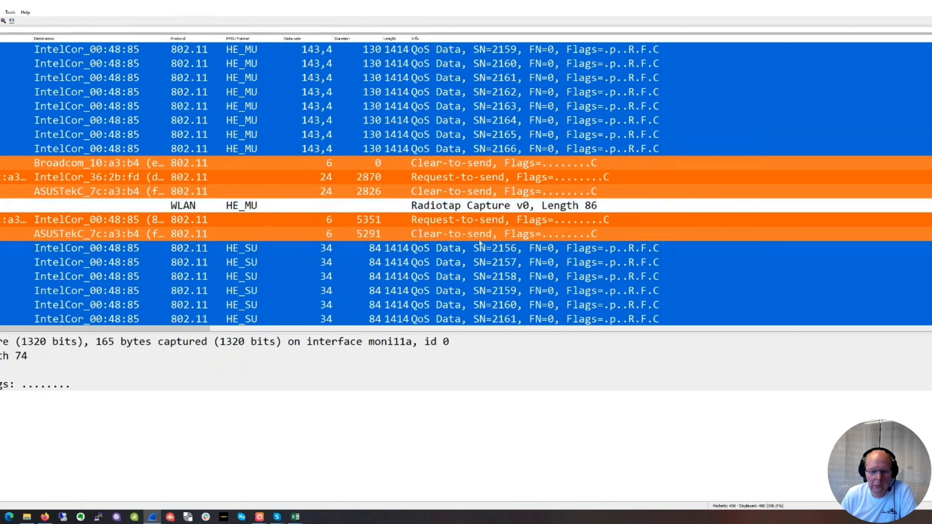
pyautogui.moveTo(301, 253)
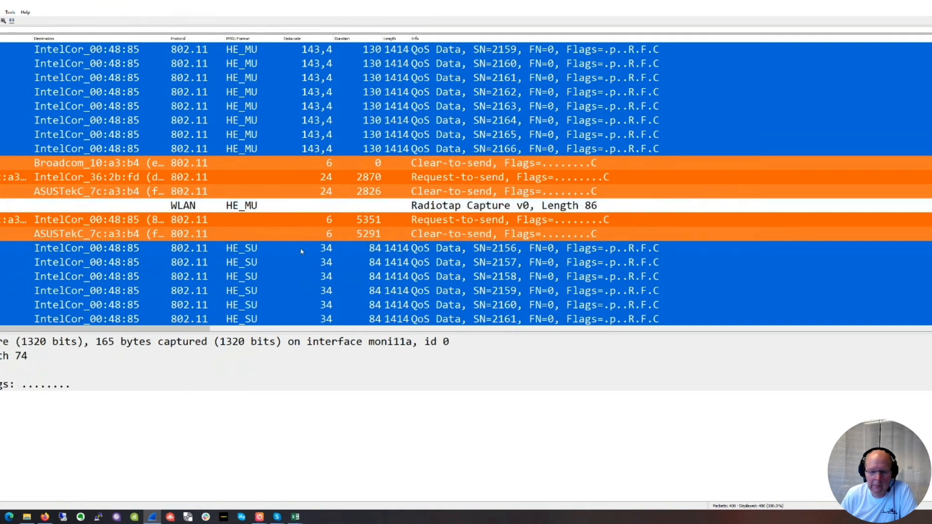
pyautogui.moveTo(459, 223)
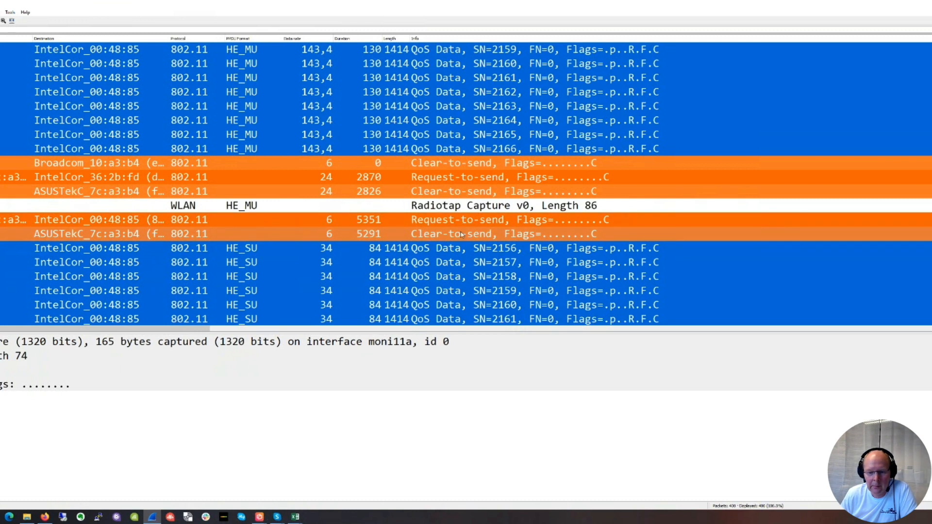
pyautogui.scroll(-3)
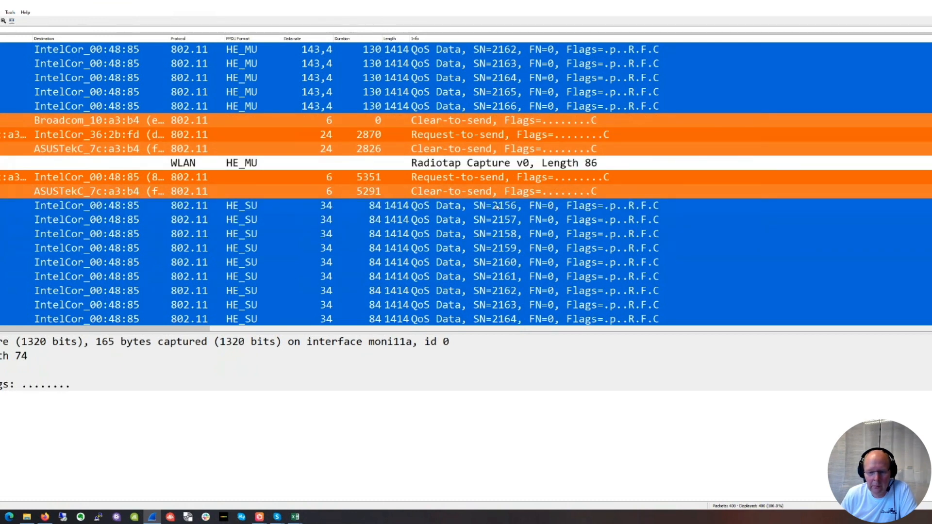
pyautogui.scroll(-3)
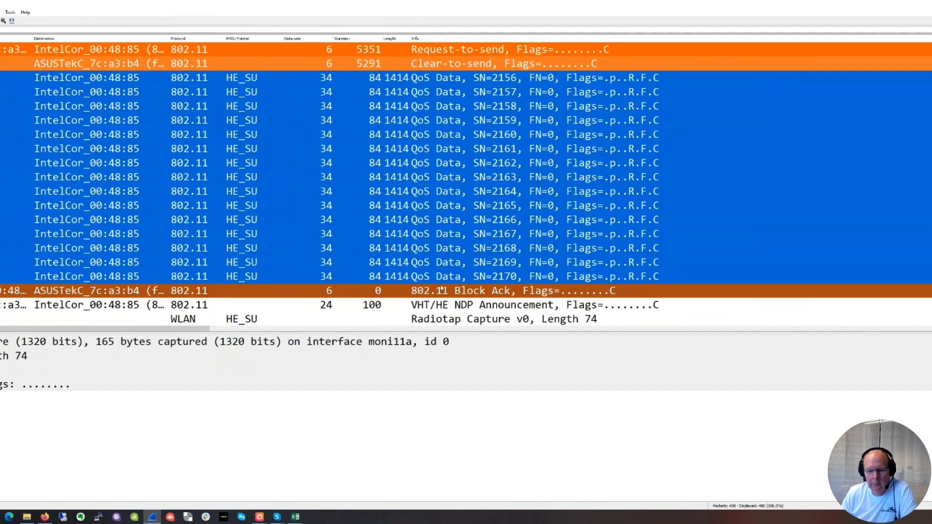
pyautogui.scroll(-3)
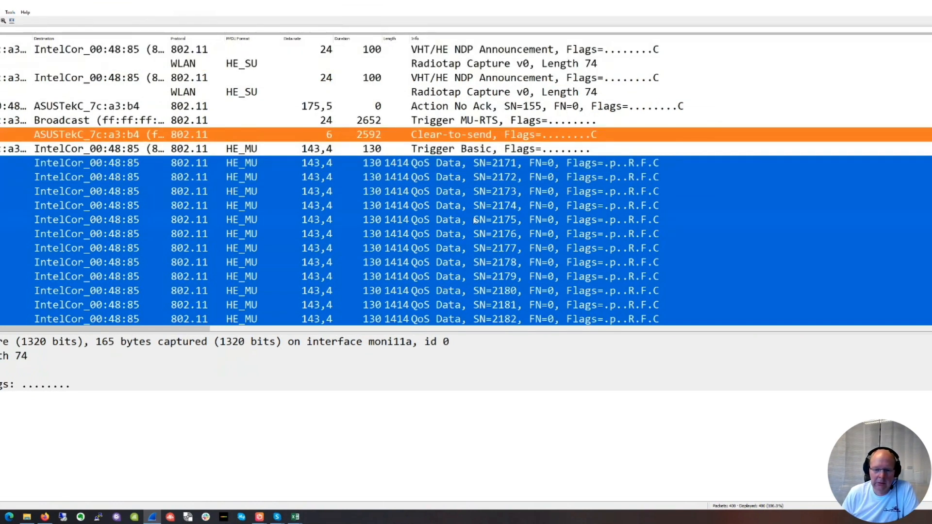
pyautogui.scroll(-3)
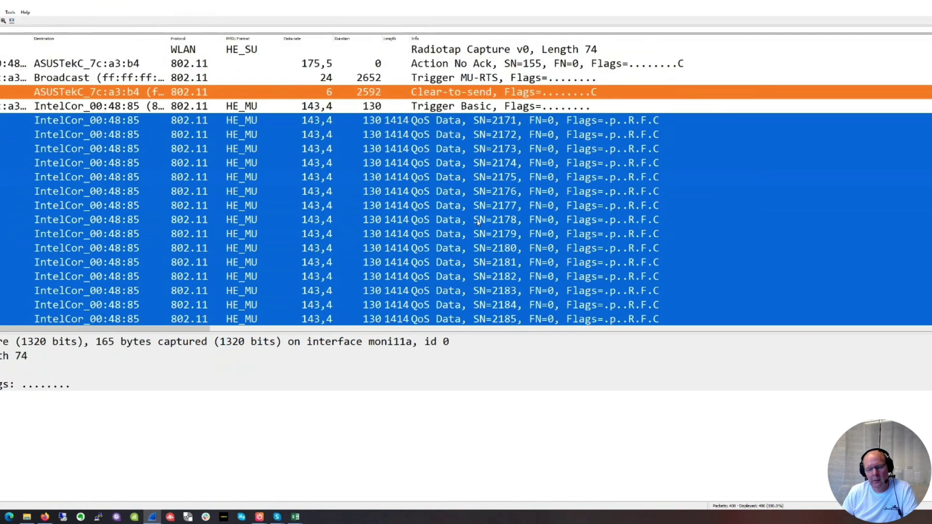
pyautogui.scroll(-3)
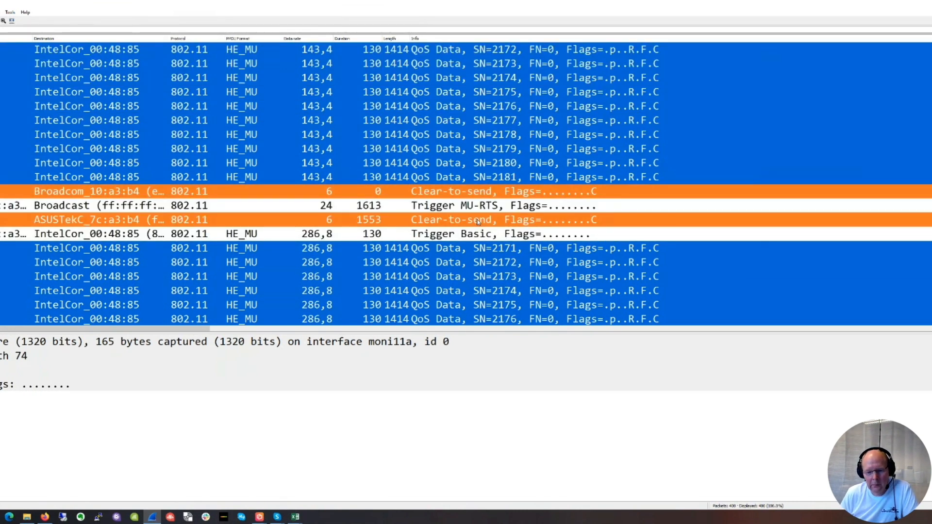